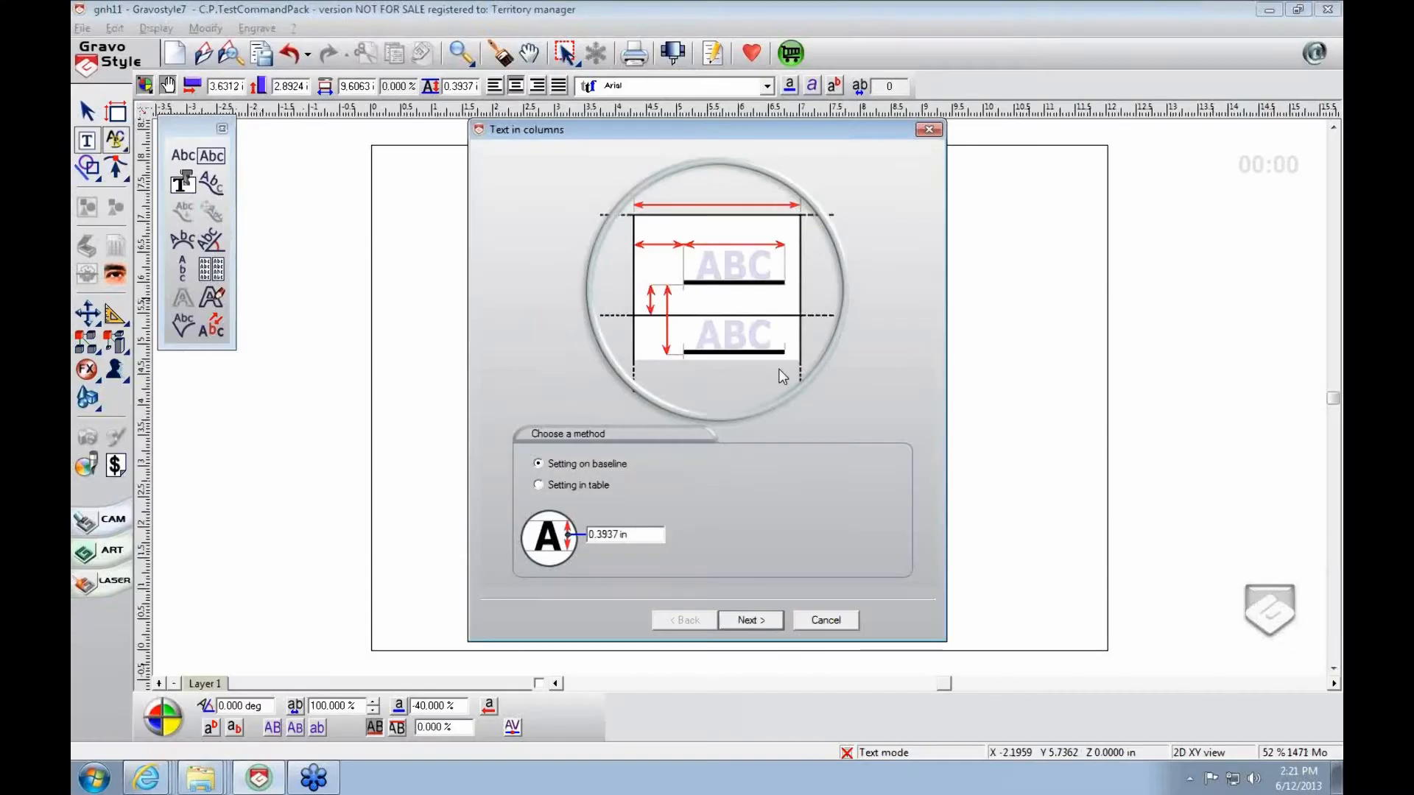
{"action": "mouse_move", "coordinate": [705, 381]}
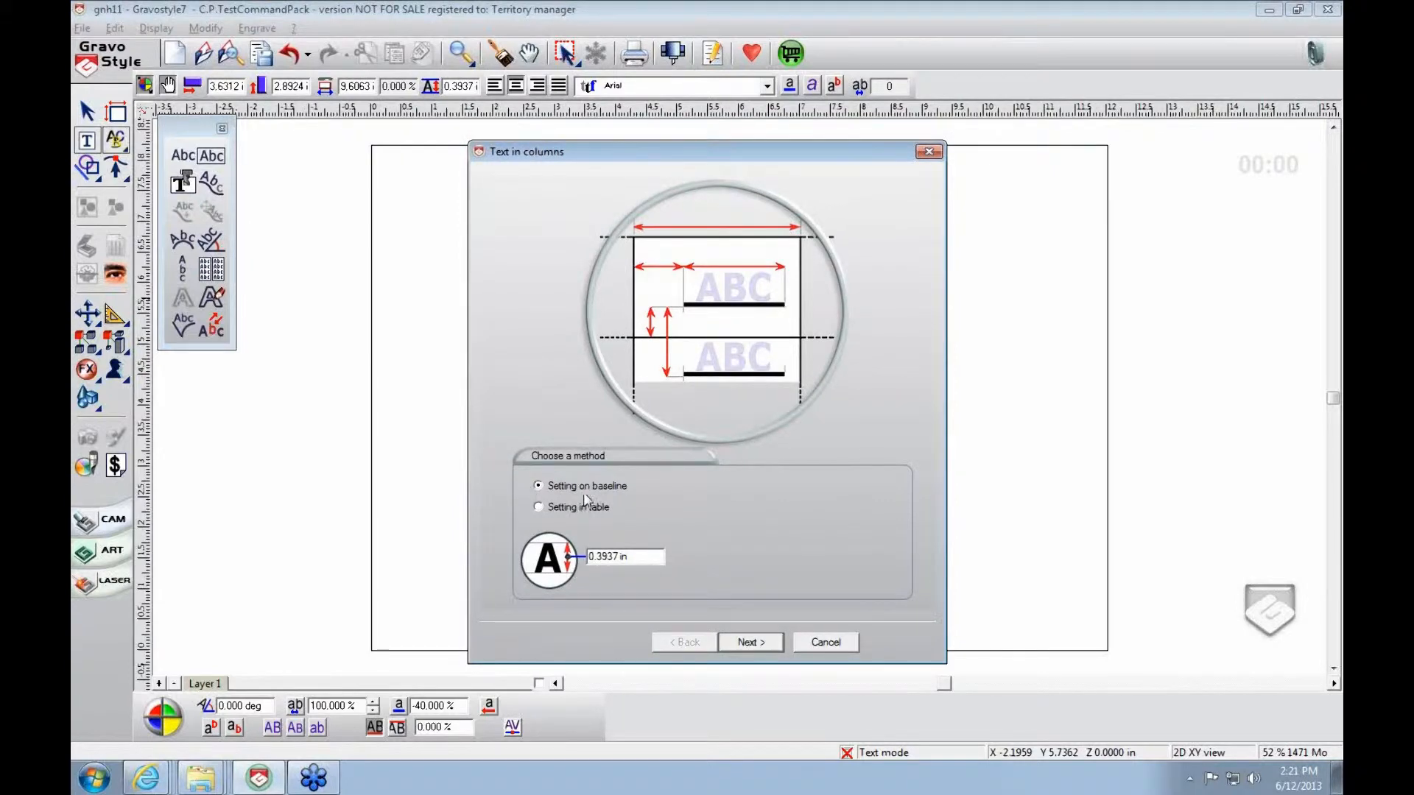
- Choose 'Setting in table' as the text-in-columns method, showing the grid preview
{"action": "left_click", "coordinate": [538, 507]}
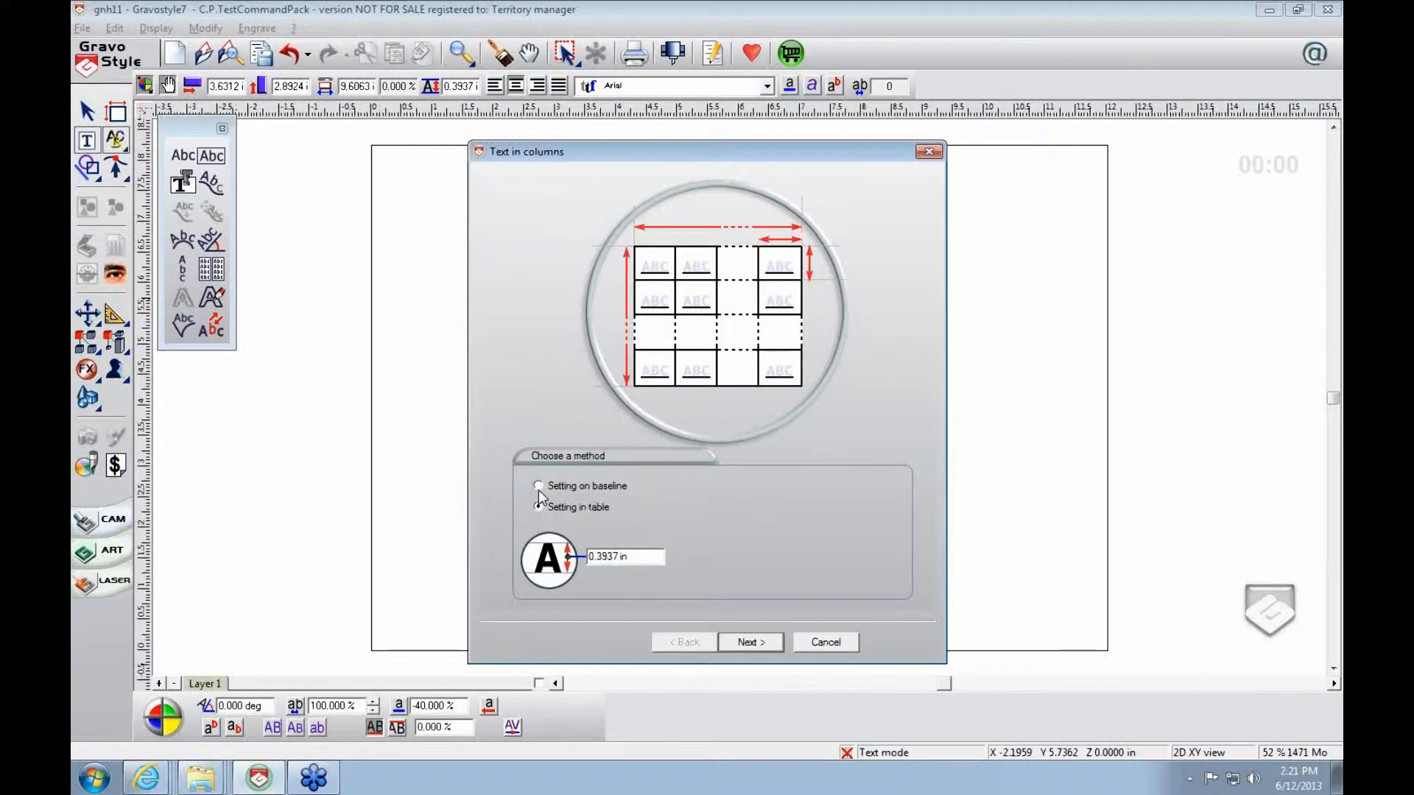
{"action": "left_click", "coordinate": [538, 486]}
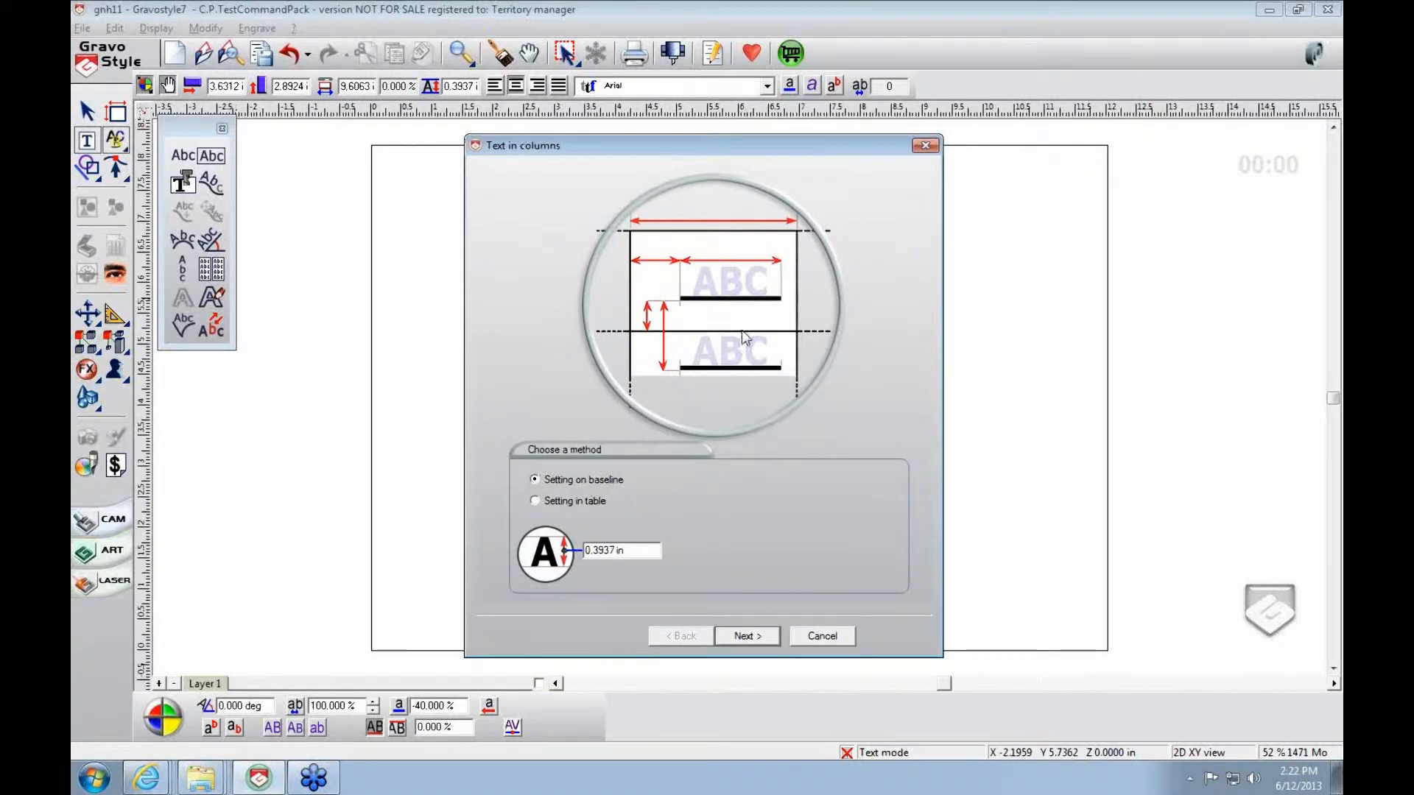
{"action": "mouse_move", "coordinate": [698, 388]}
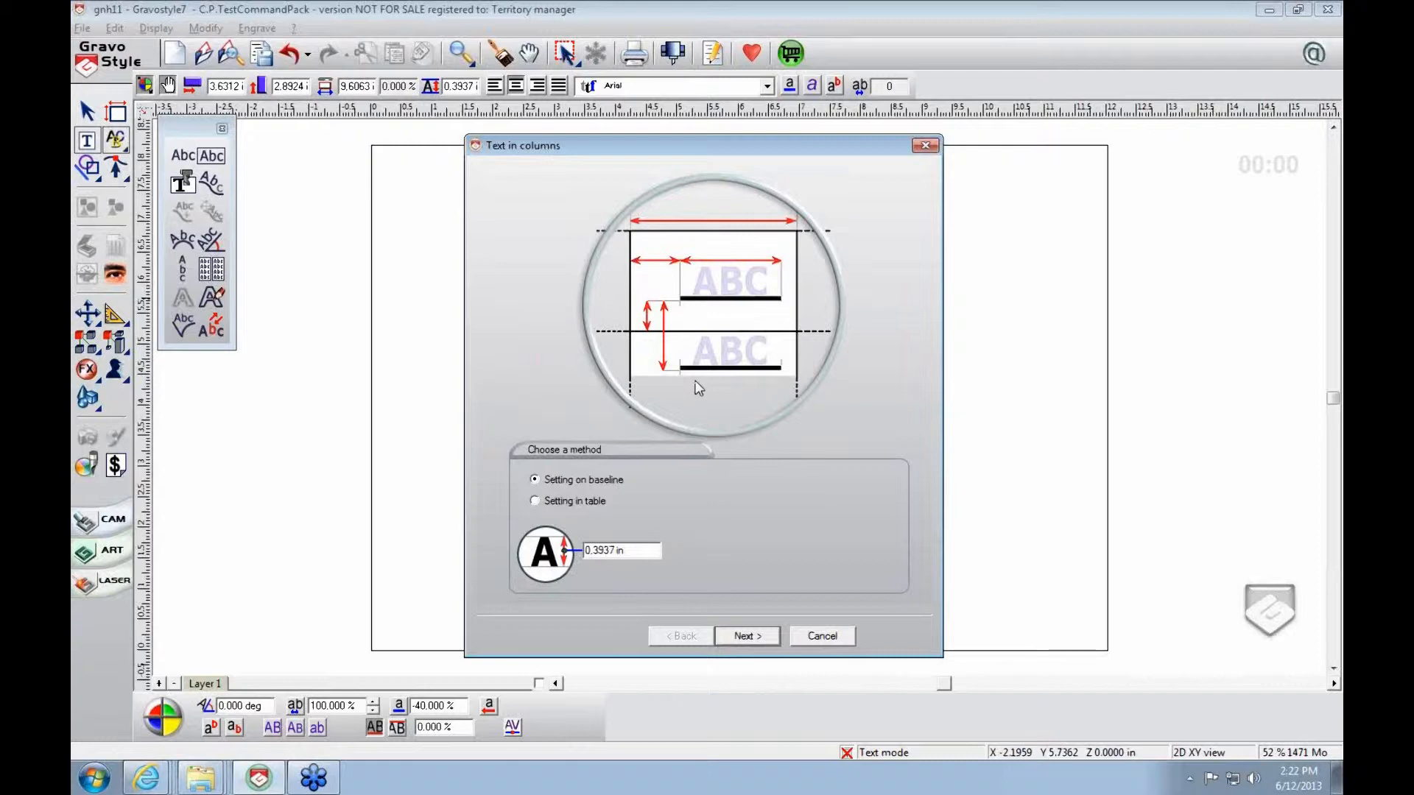
{"action": "mouse_move", "coordinate": [738, 354]}
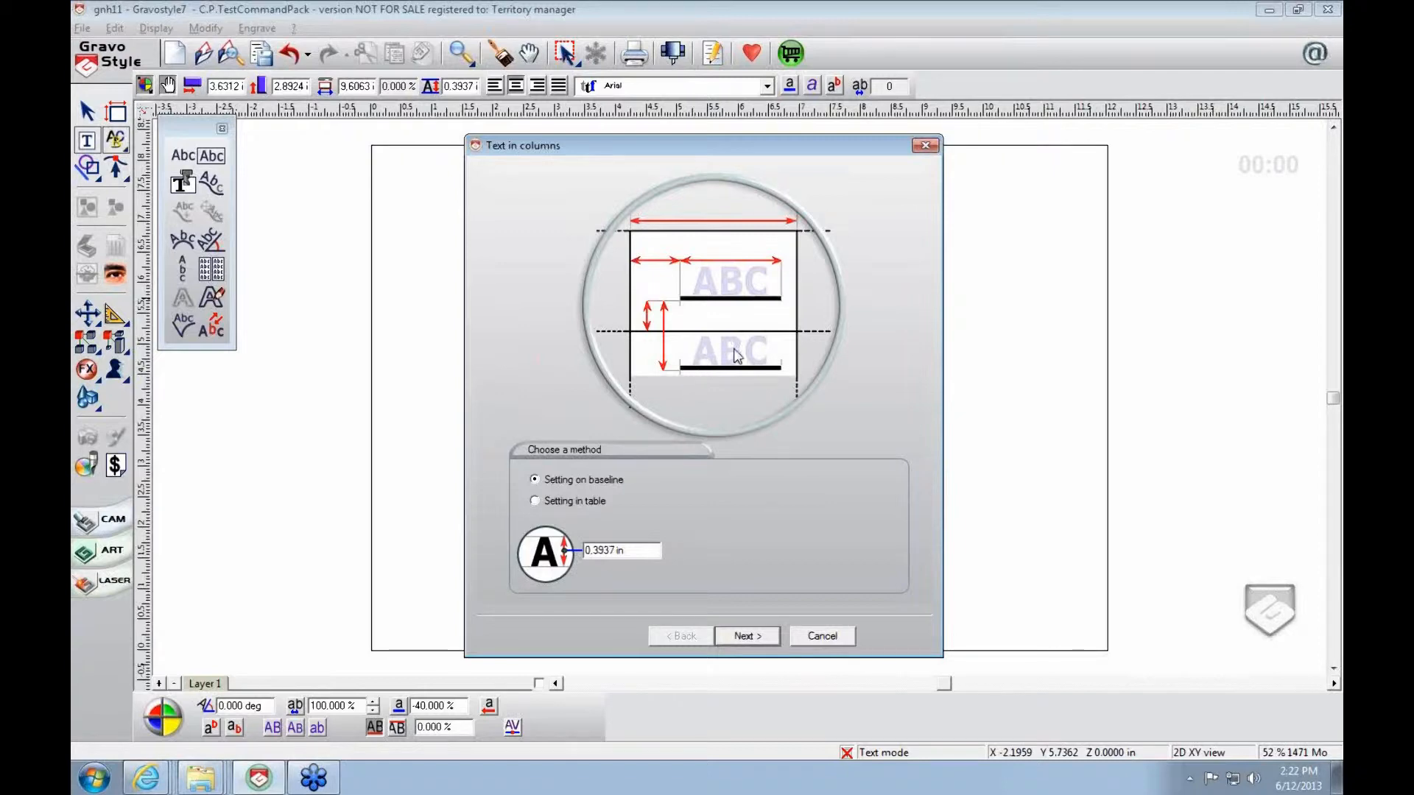
{"action": "mouse_move", "coordinate": [676, 422]}
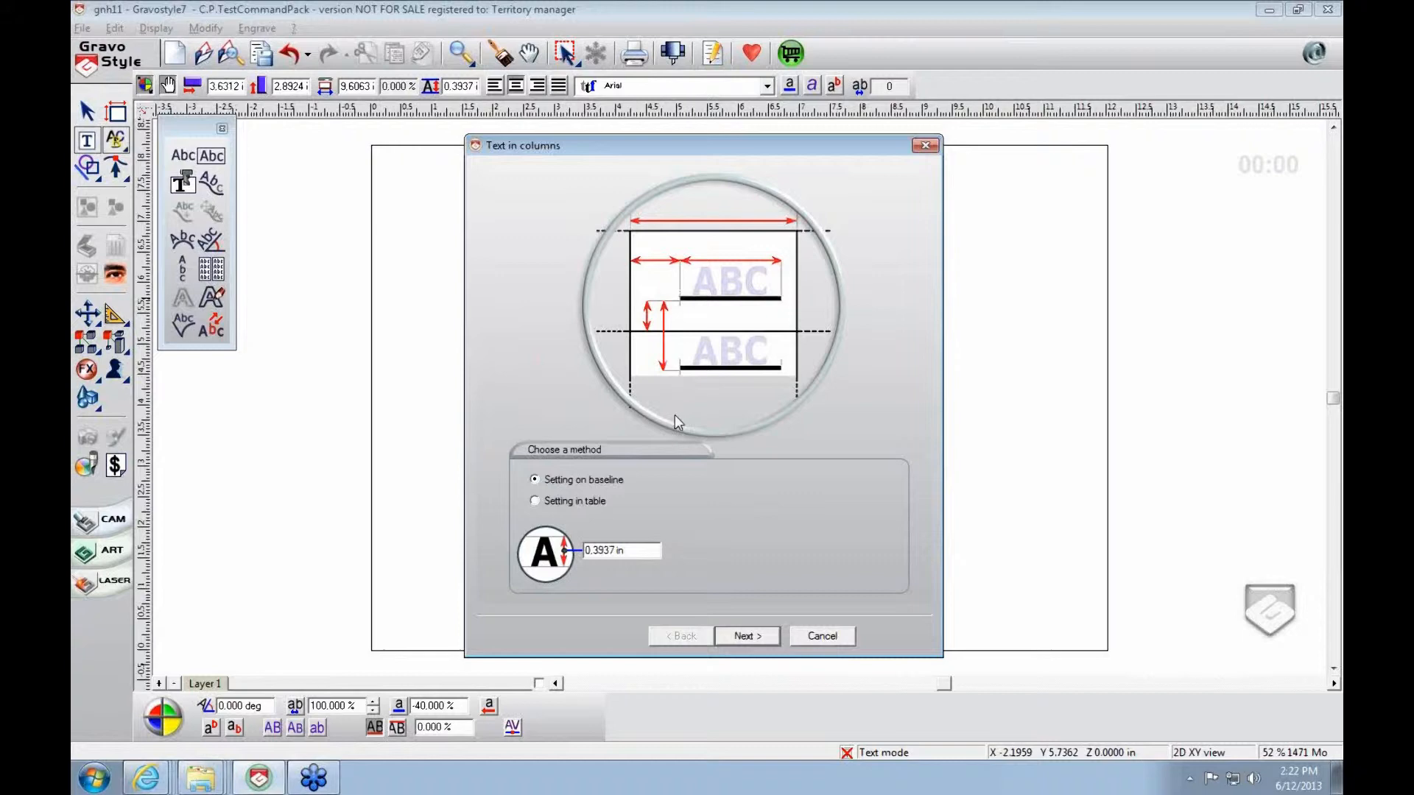
{"action": "mouse_move", "coordinate": [555, 500]}
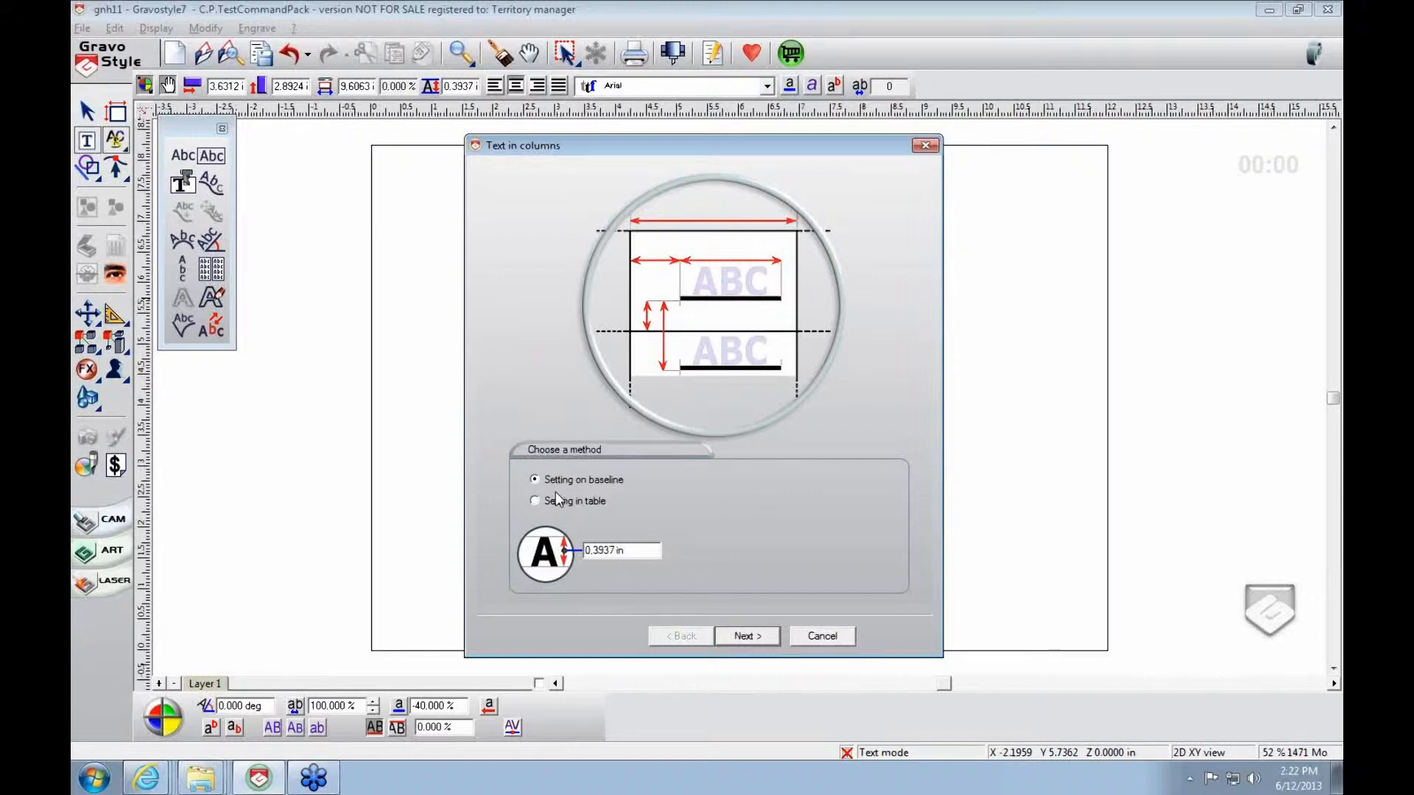
{"action": "mouse_move", "coordinate": [541, 505]}
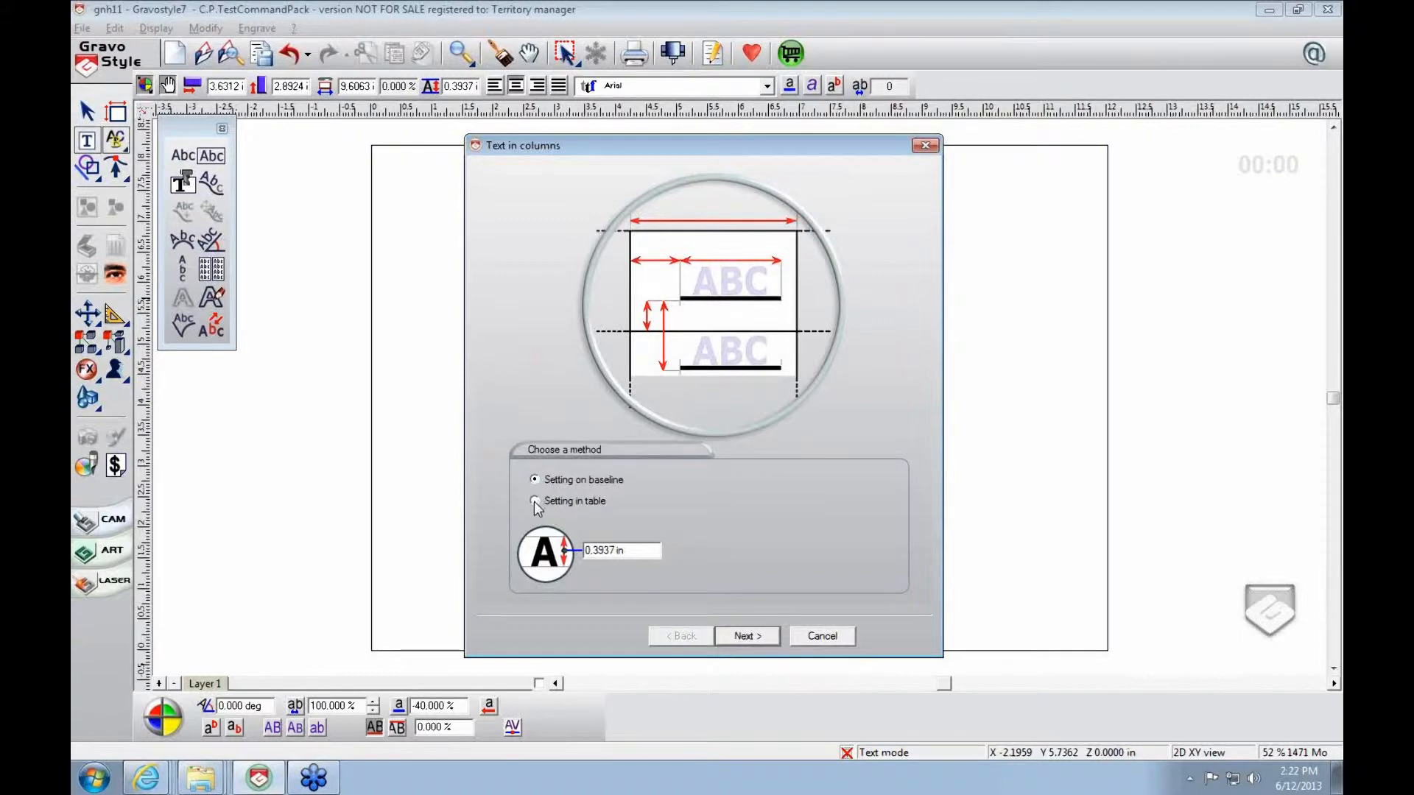
{"action": "left_click", "coordinate": [535, 501]}
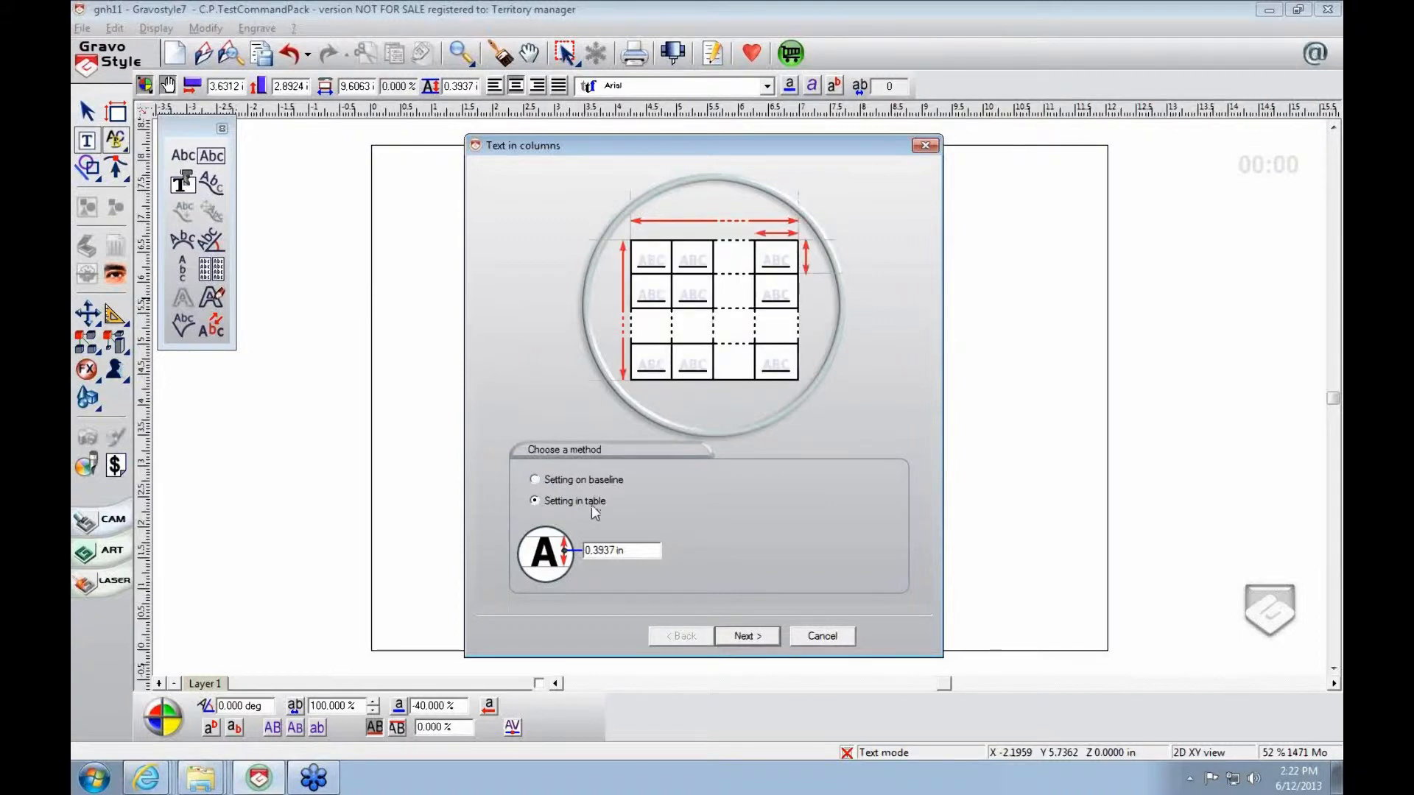
{"action": "mouse_move", "coordinate": [599, 523]}
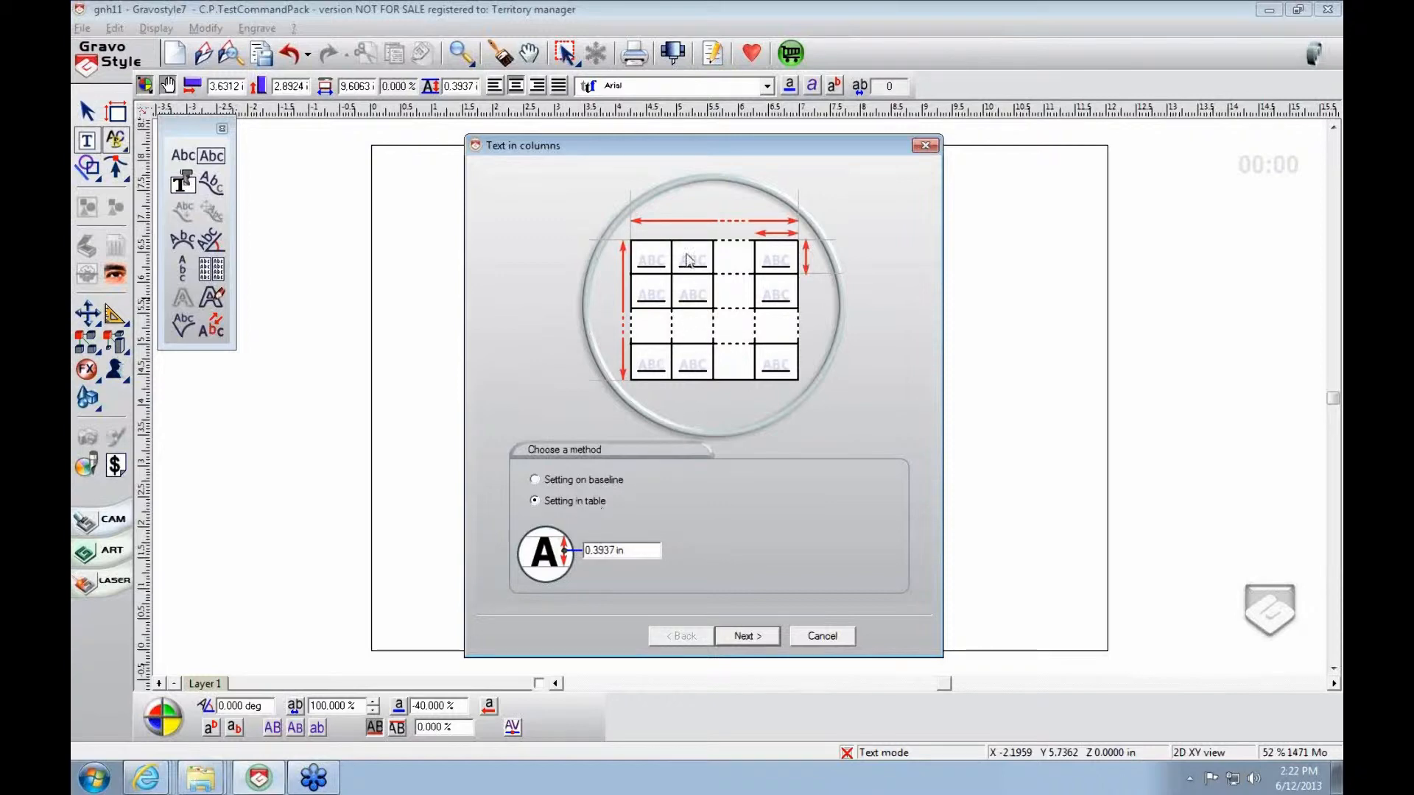
{"action": "mouse_move", "coordinate": [703, 590]}
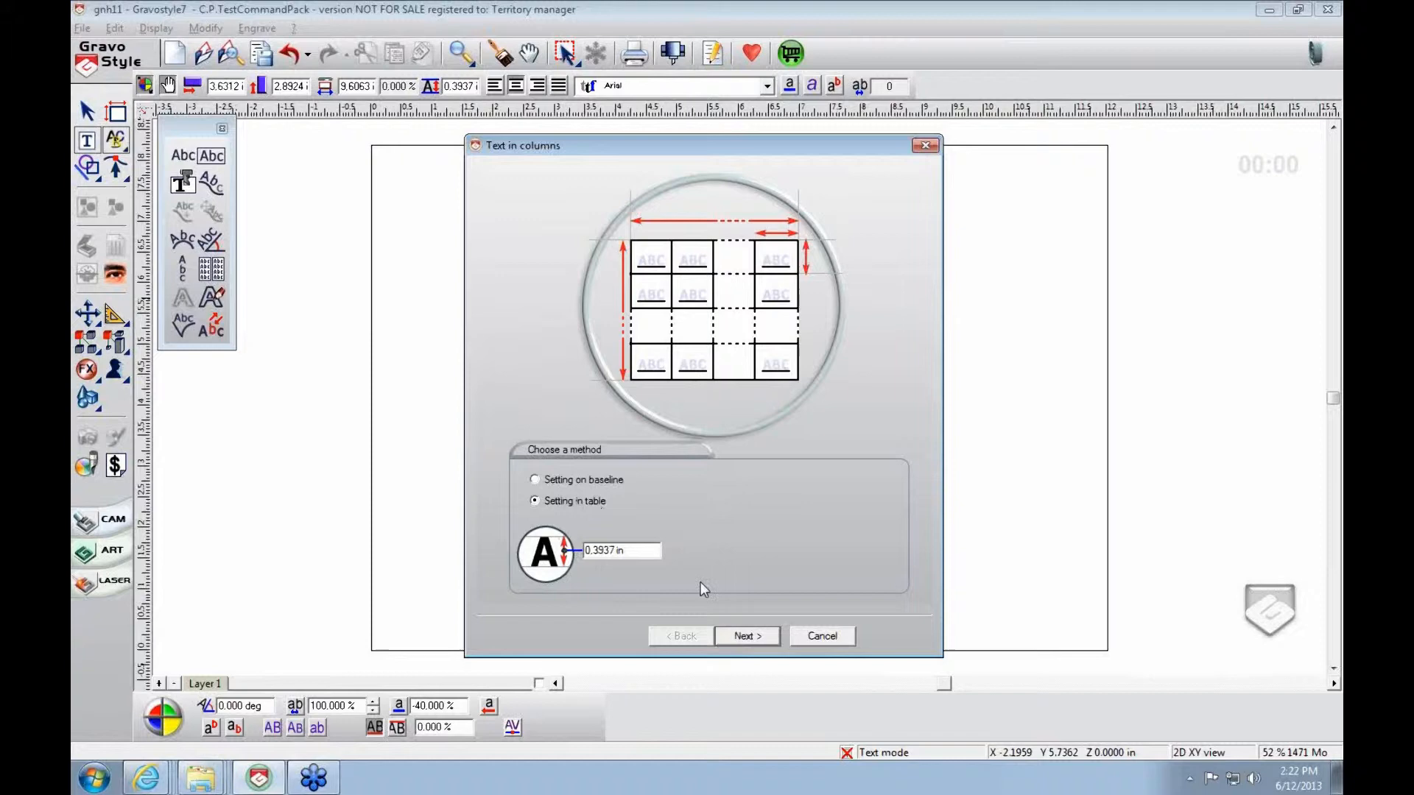
{"action": "left_click", "coordinate": [631, 550]}
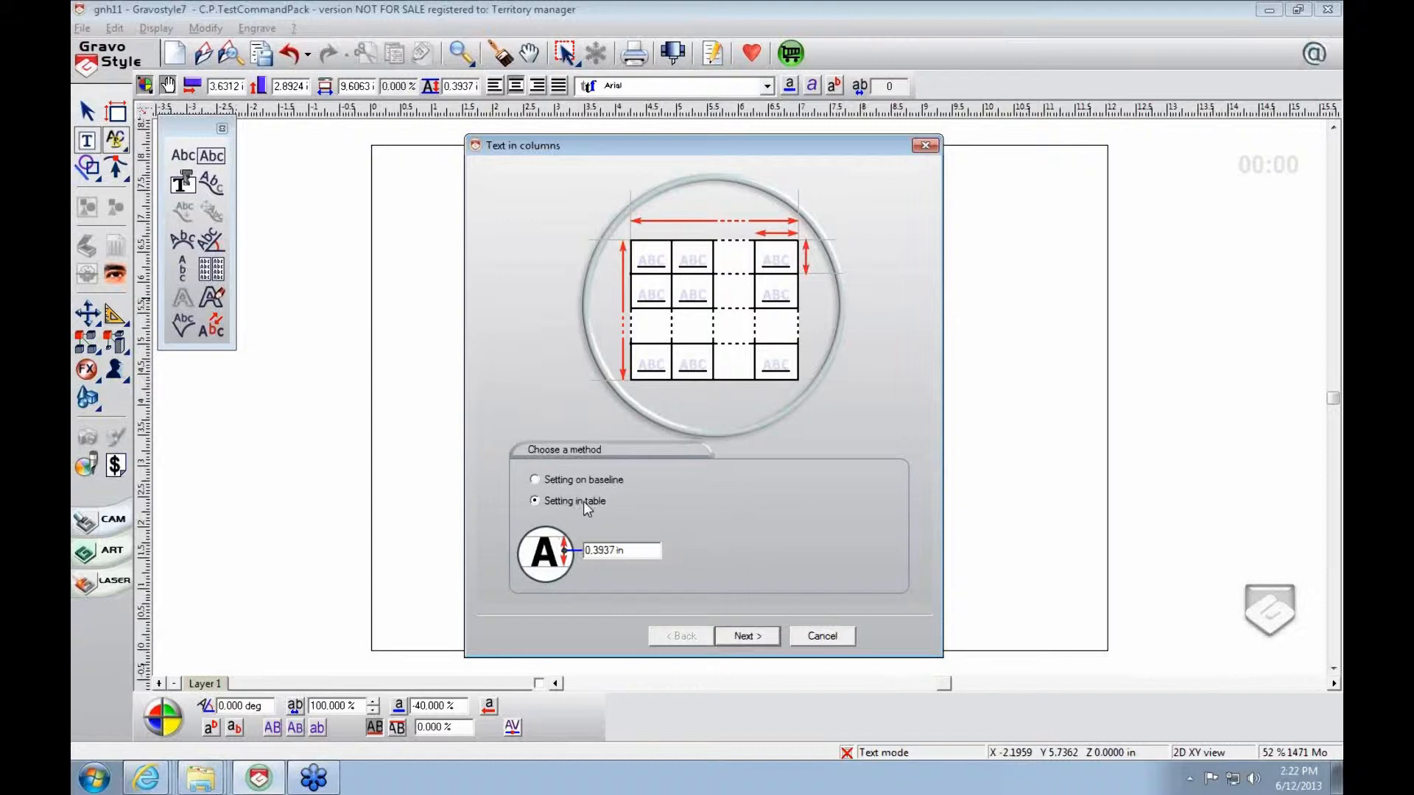
{"action": "mouse_move", "coordinate": [561, 583]}
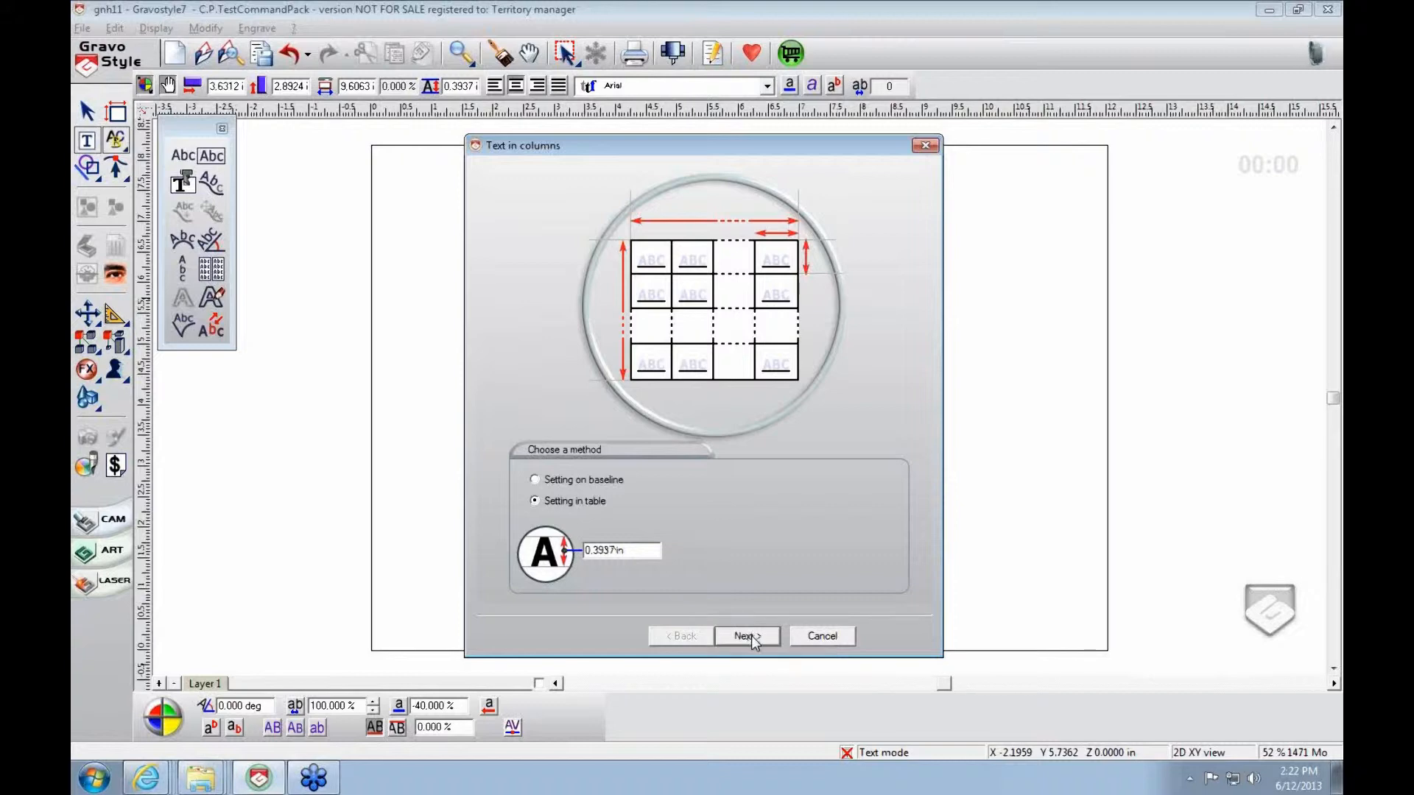
- Advance the wizard to the Setting in table page
{"action": "left_click", "coordinate": [746, 635]}
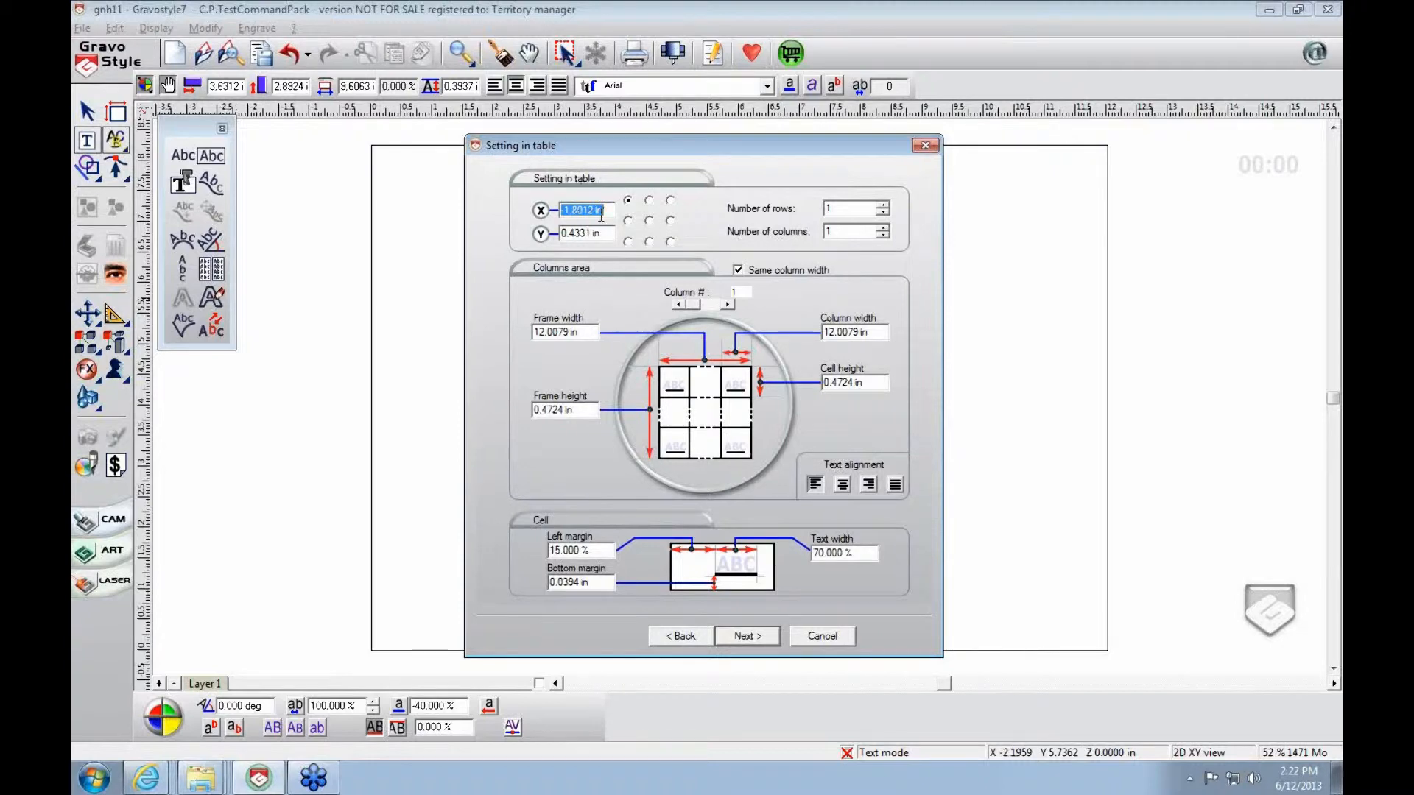
{"action": "mouse_move", "coordinate": [674, 230]}
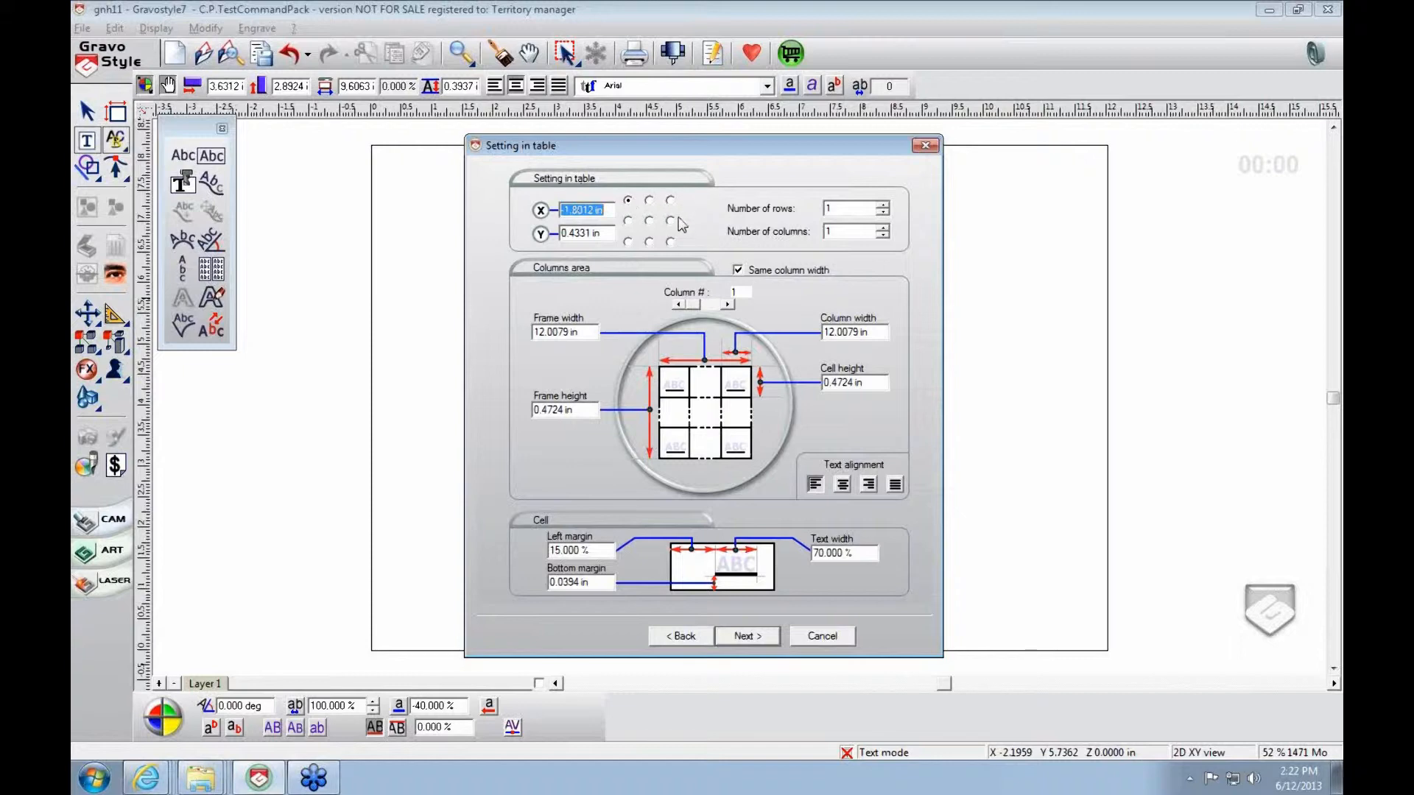
{"action": "mouse_move", "coordinate": [675, 238]}
{"action": "type", "text": "2"}
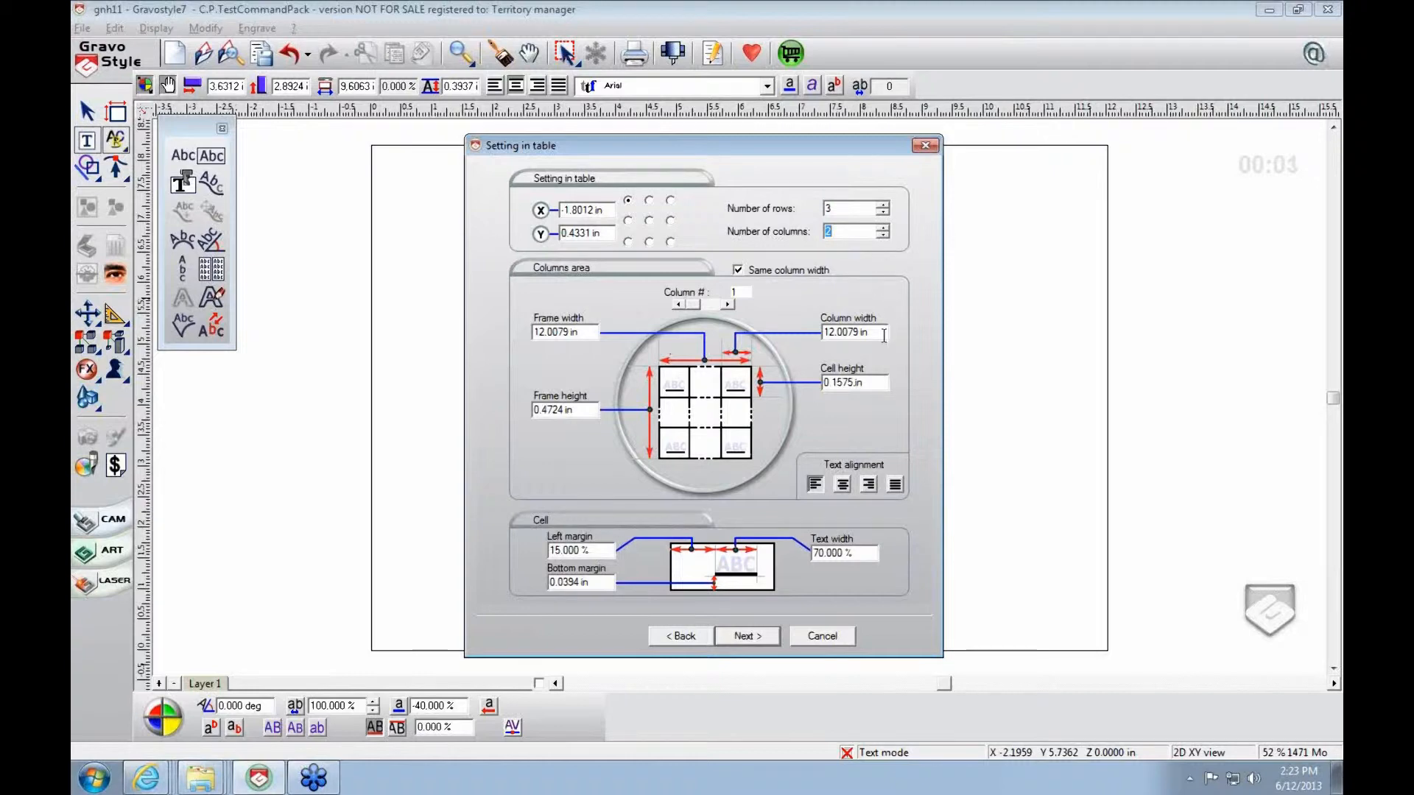
{"action": "mouse_move", "coordinate": [501, 248]}
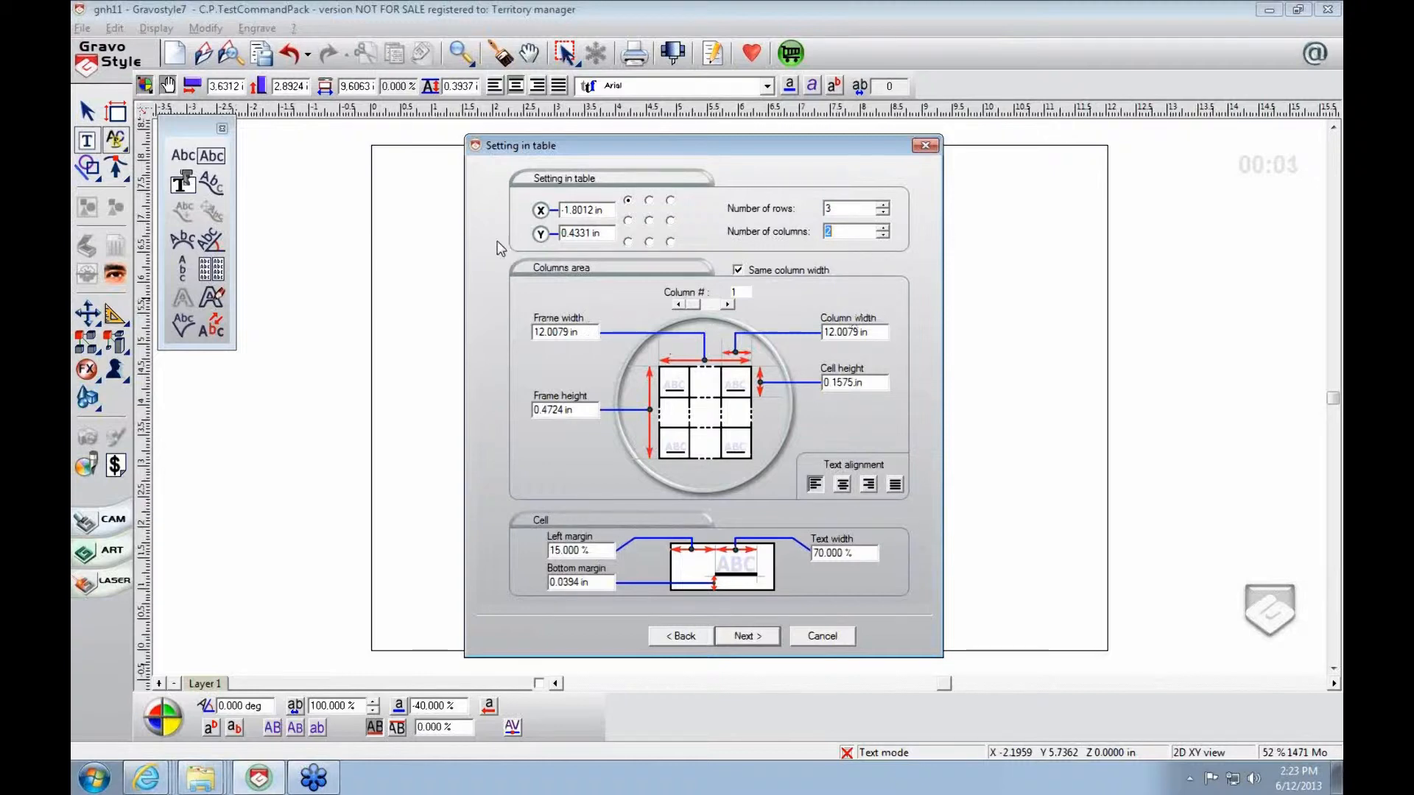
{"action": "mouse_move", "coordinate": [595, 333]}
{"action": "type", "text": "10.0000"}
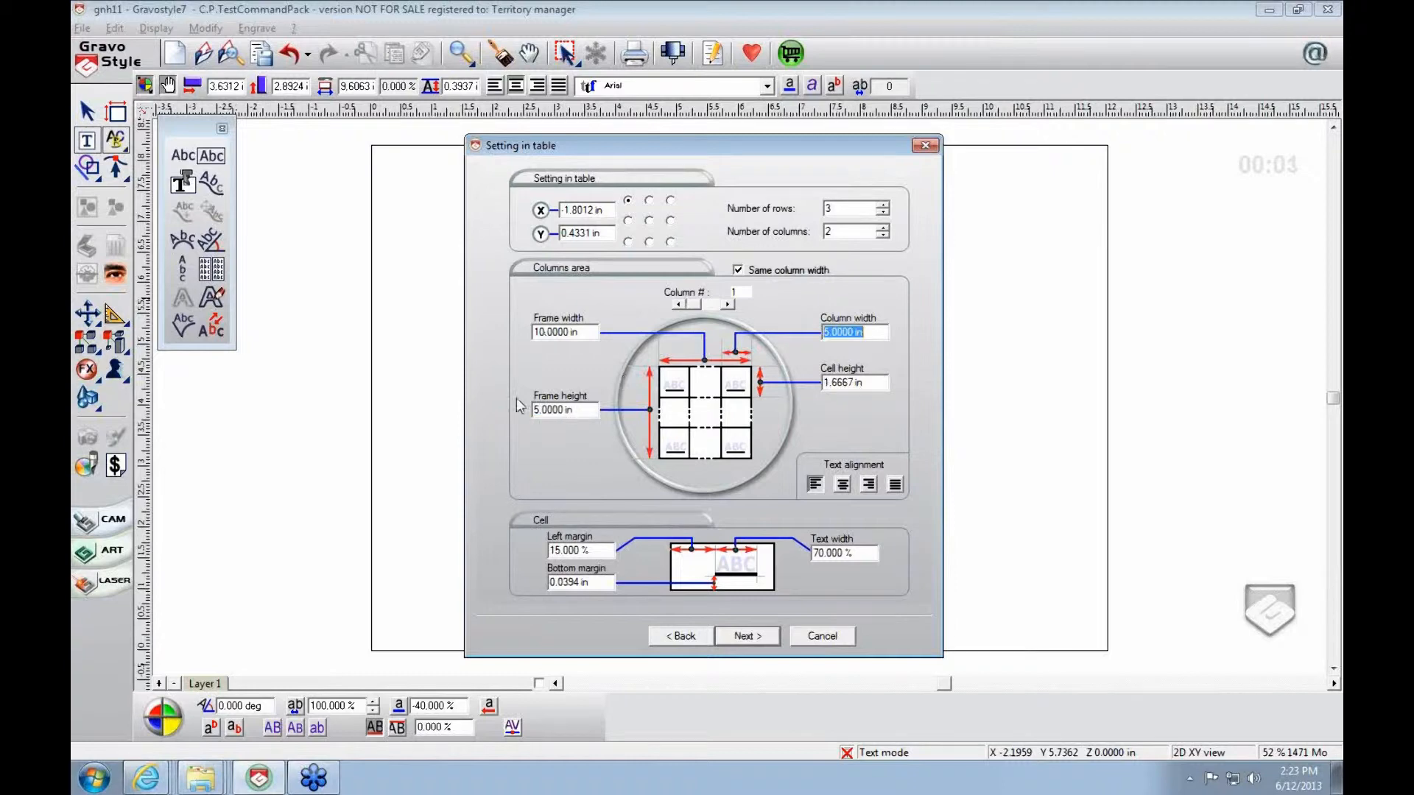
{"action": "mouse_move", "coordinate": [841, 382]}
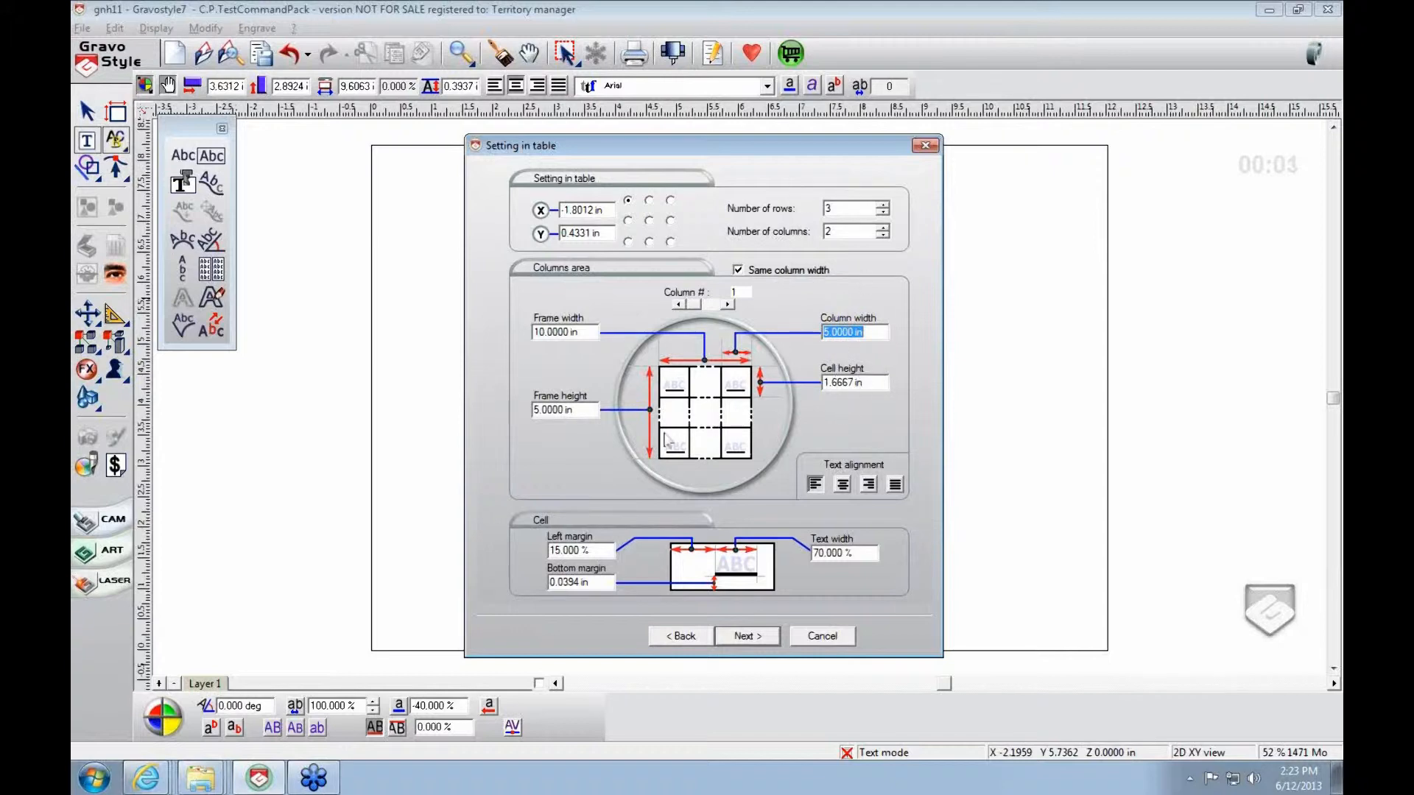
{"action": "mouse_move", "coordinate": [300, 589]}
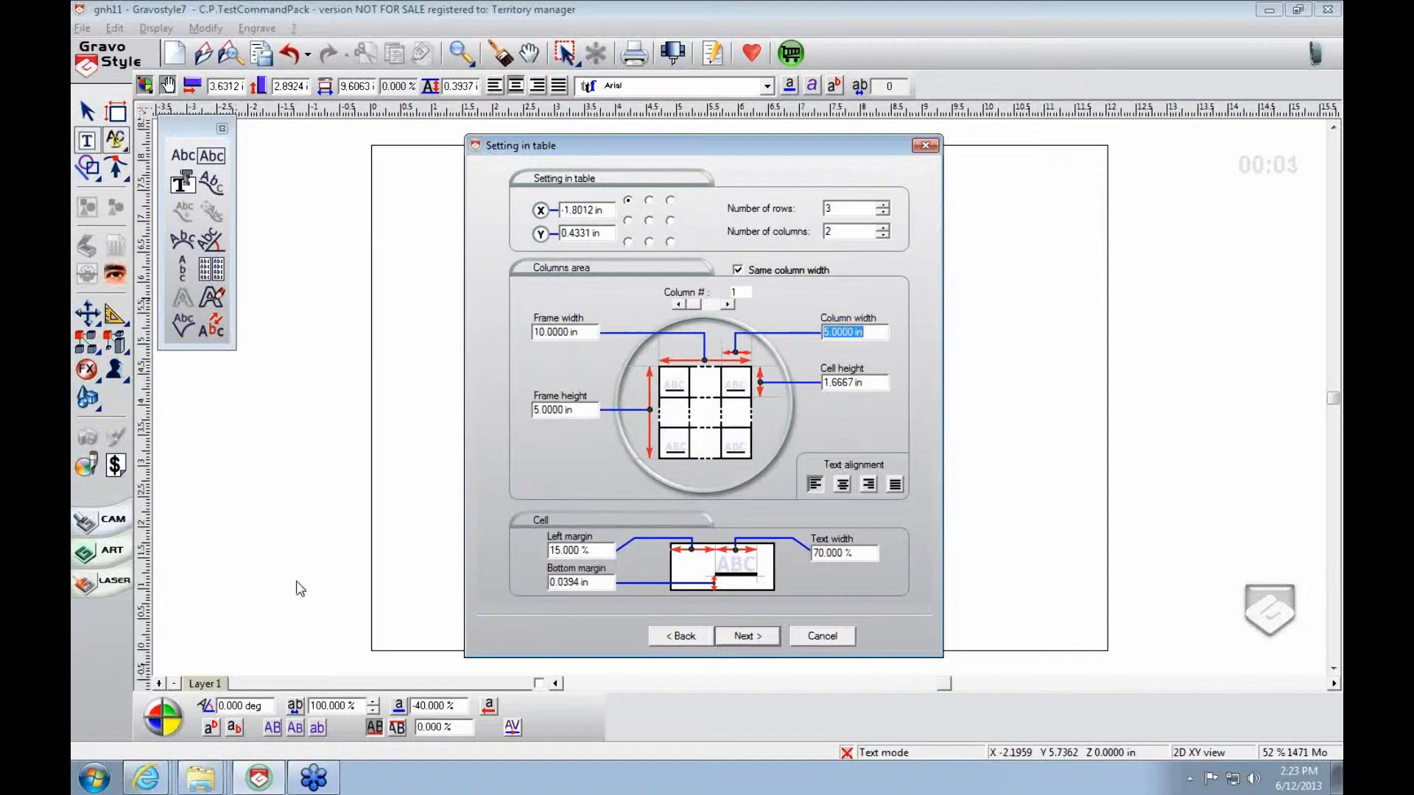
{"action": "mouse_move", "coordinate": [1026, 642]}
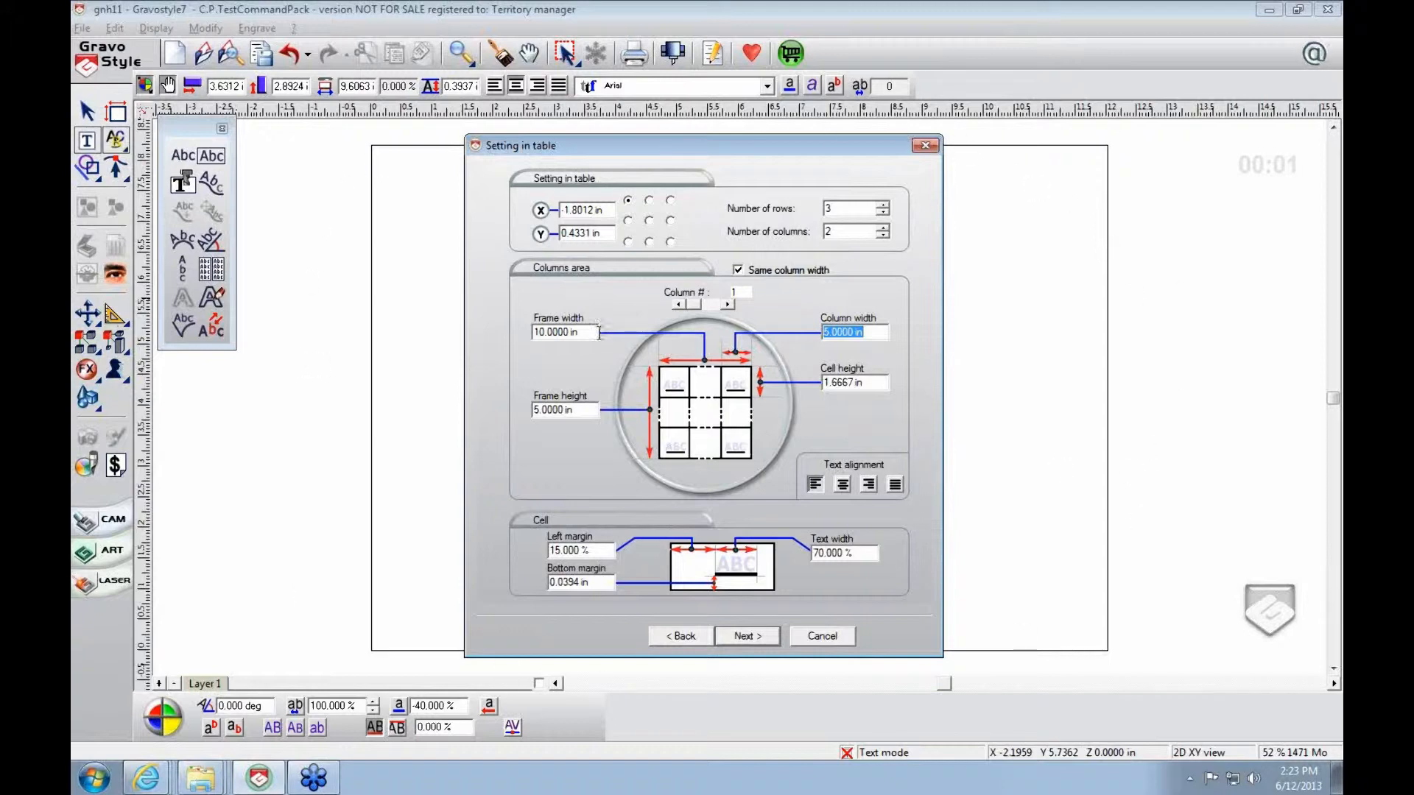
{"action": "mouse_move", "coordinate": [678, 430]}
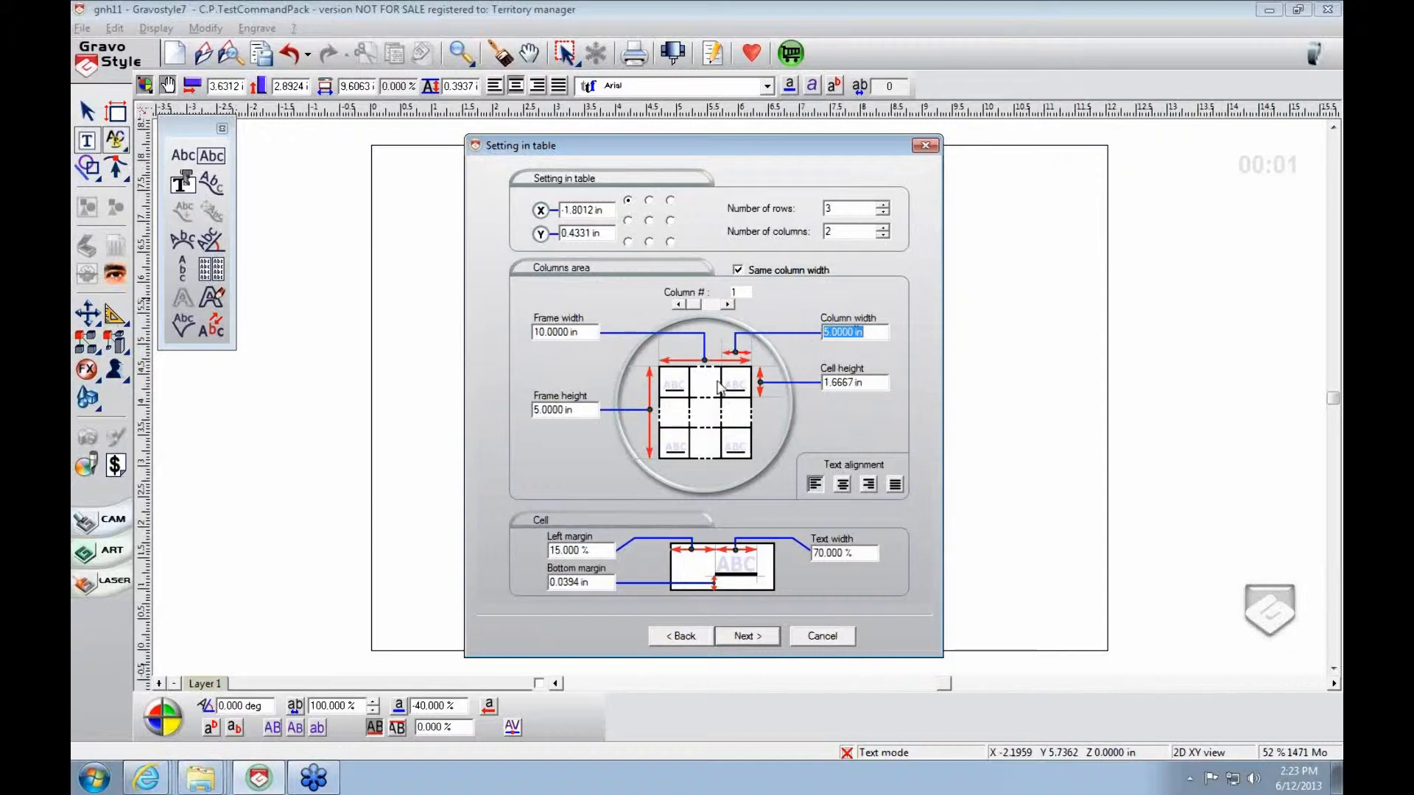
{"action": "mouse_move", "coordinate": [803, 341]}
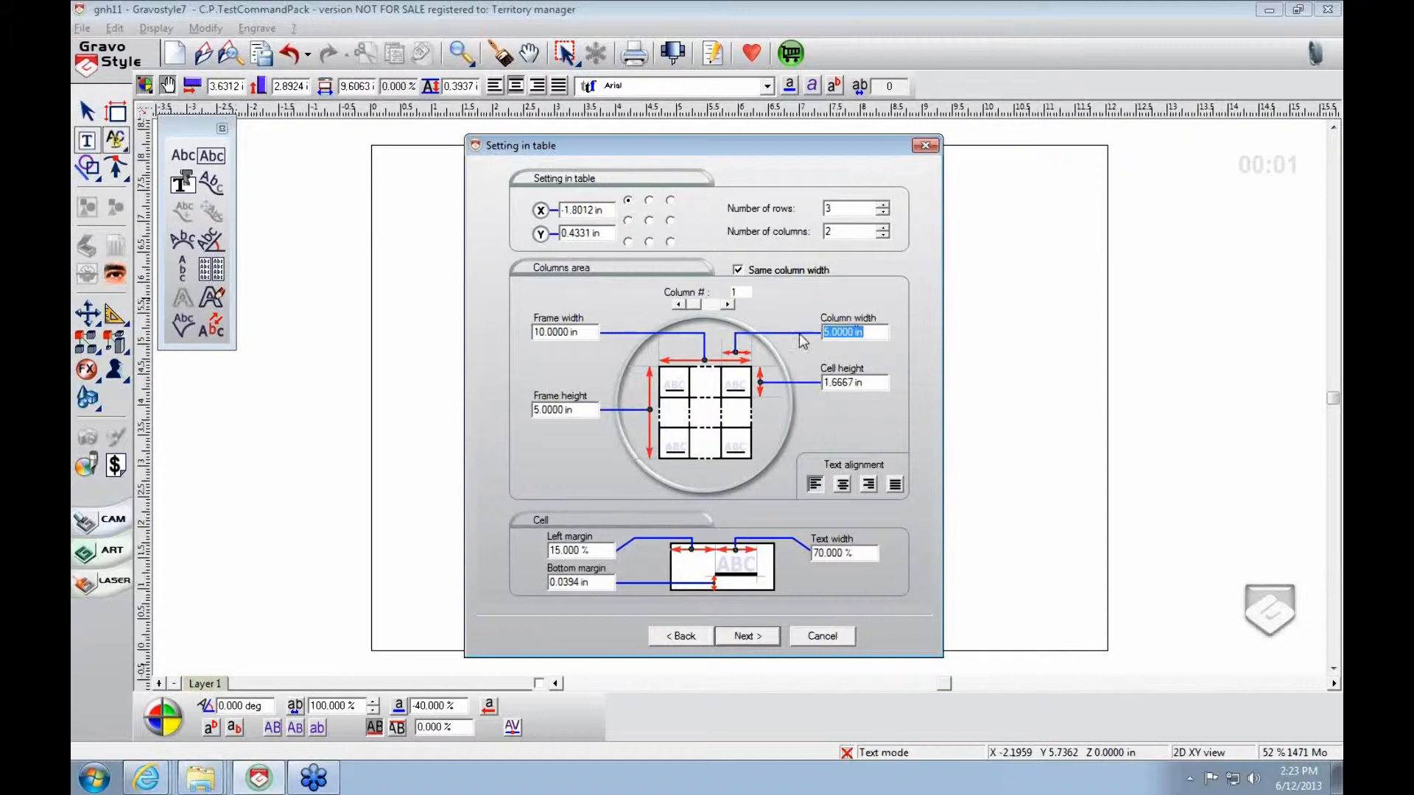
{"action": "mouse_move", "coordinate": [575, 399]}
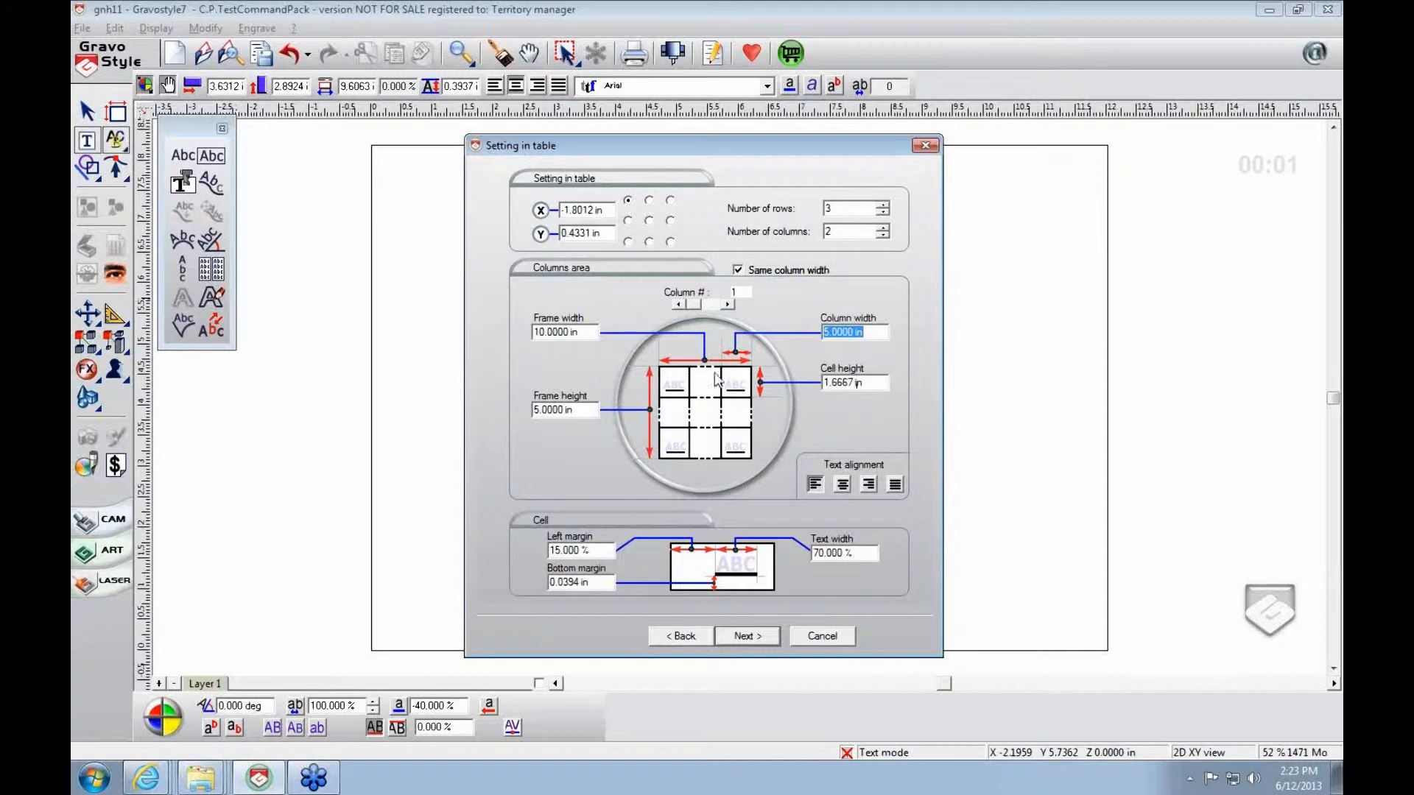
{"action": "mouse_move", "coordinate": [830, 494]}
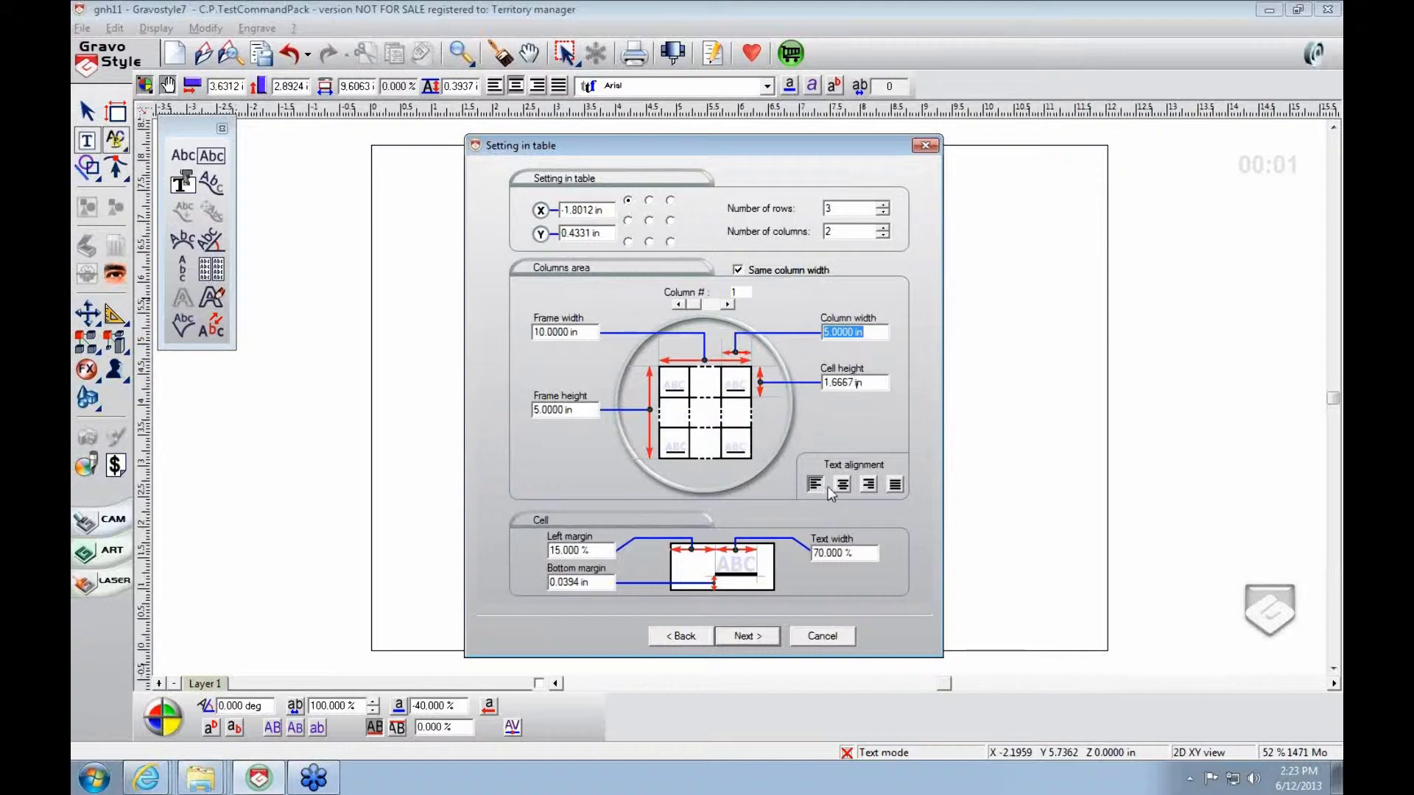
{"action": "mouse_move", "coordinate": [731, 435]}
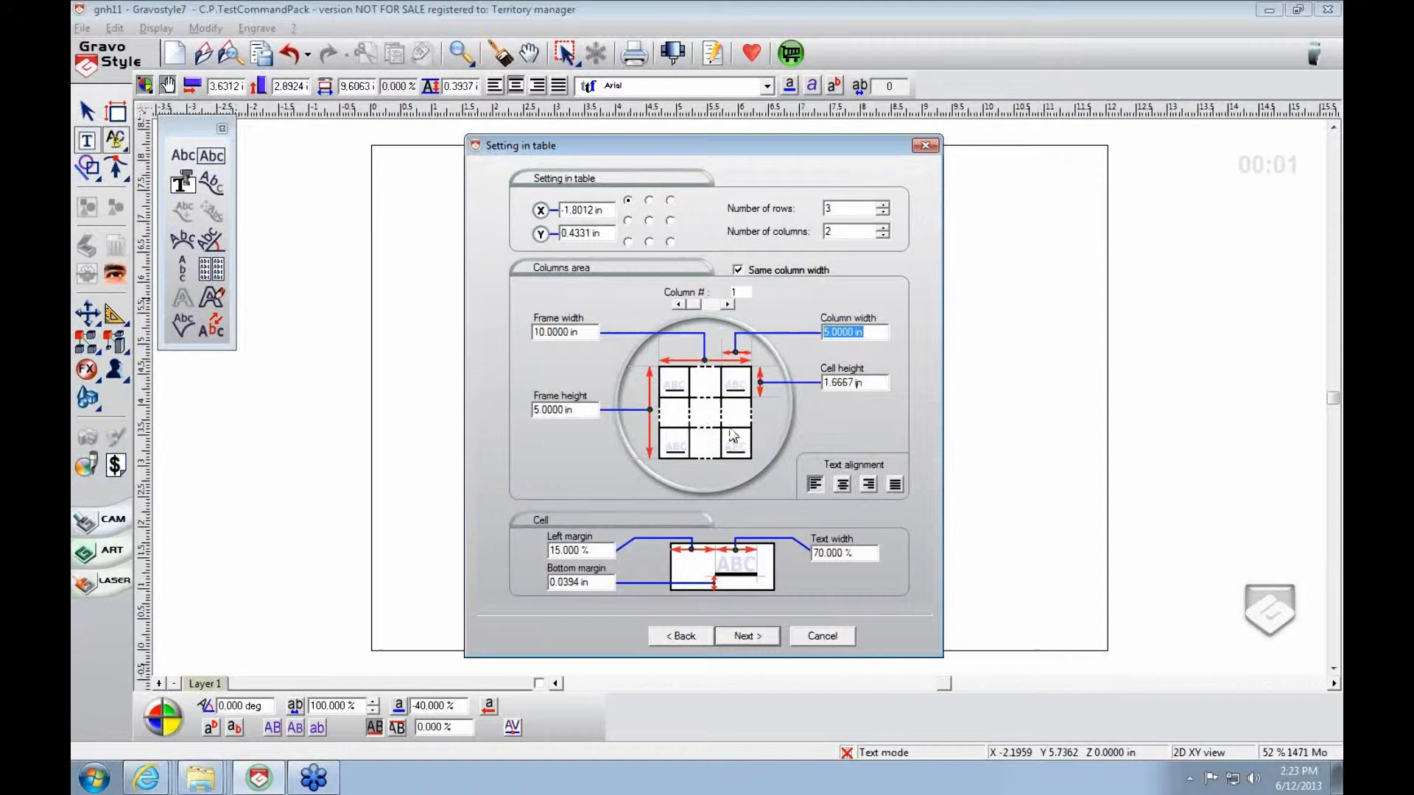
{"action": "mouse_move", "coordinate": [867, 484]}
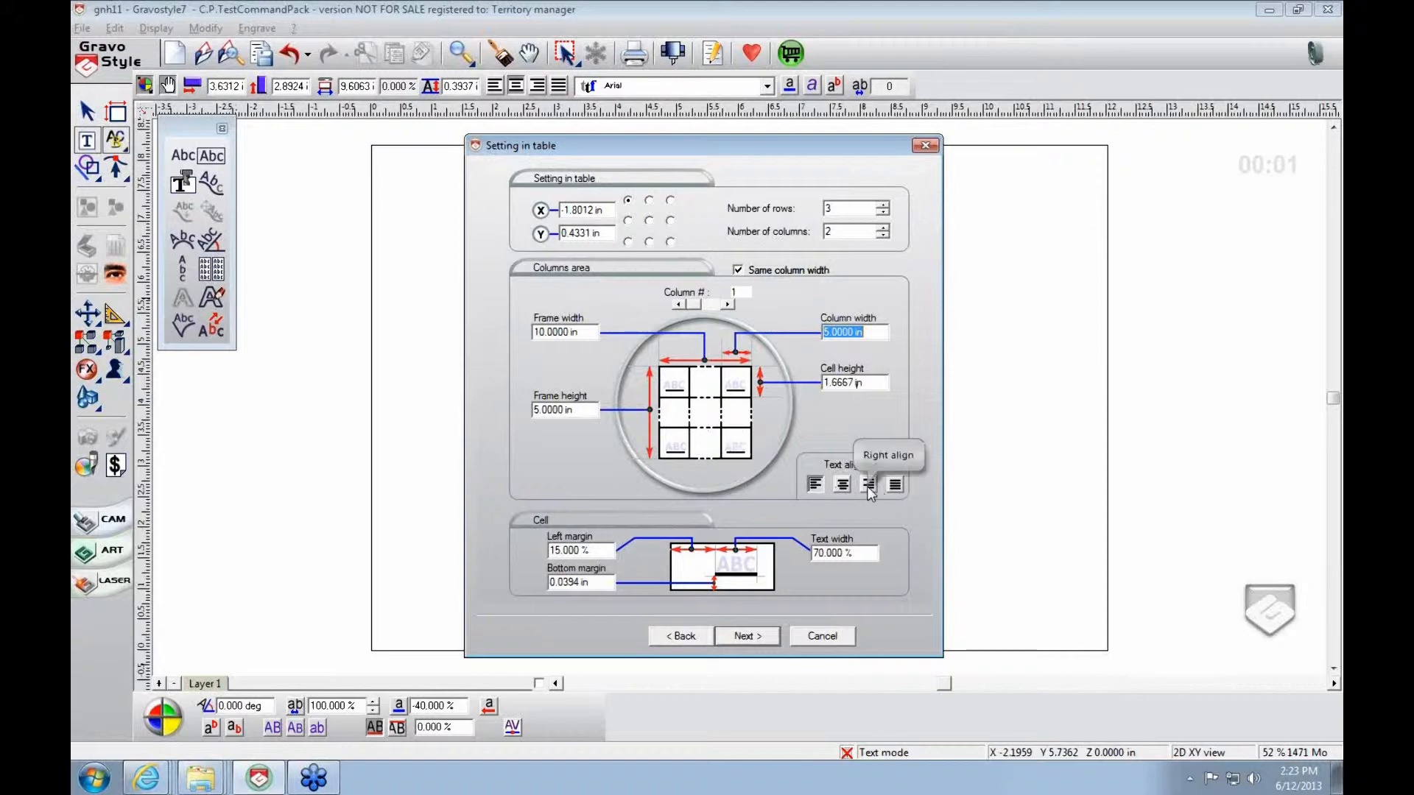
{"action": "mouse_move", "coordinate": [766, 584]}
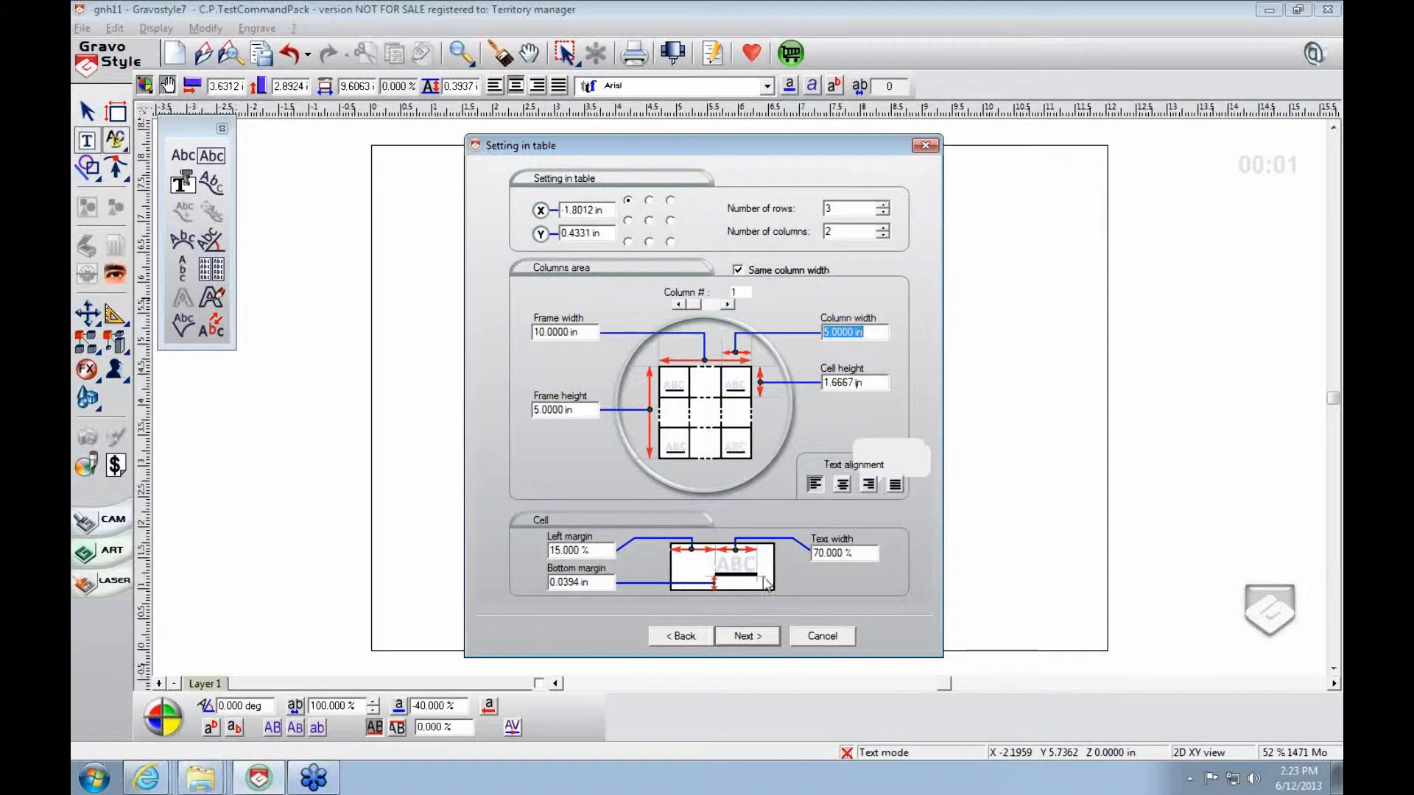
{"action": "mouse_move", "coordinate": [682, 395]}
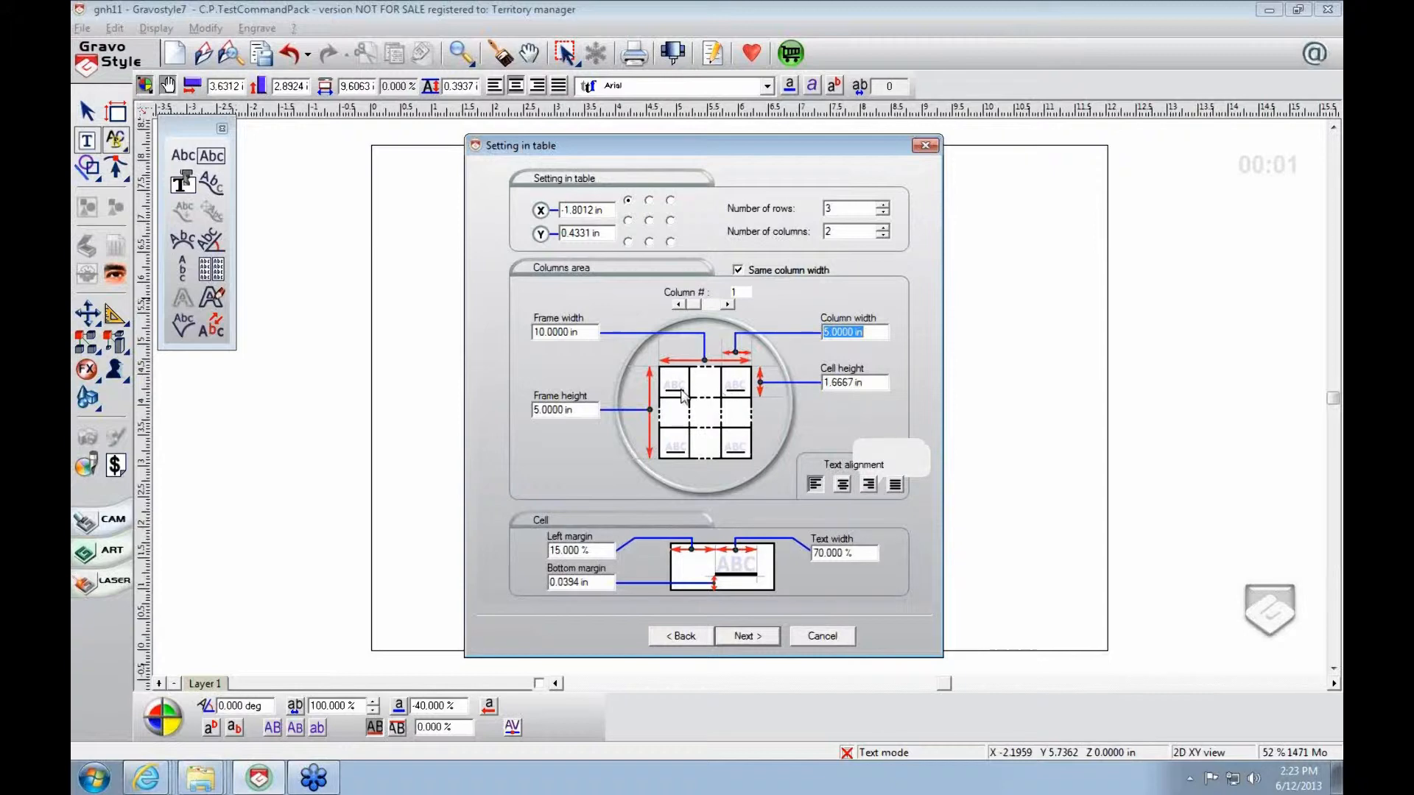
{"action": "mouse_move", "coordinate": [806, 584]}
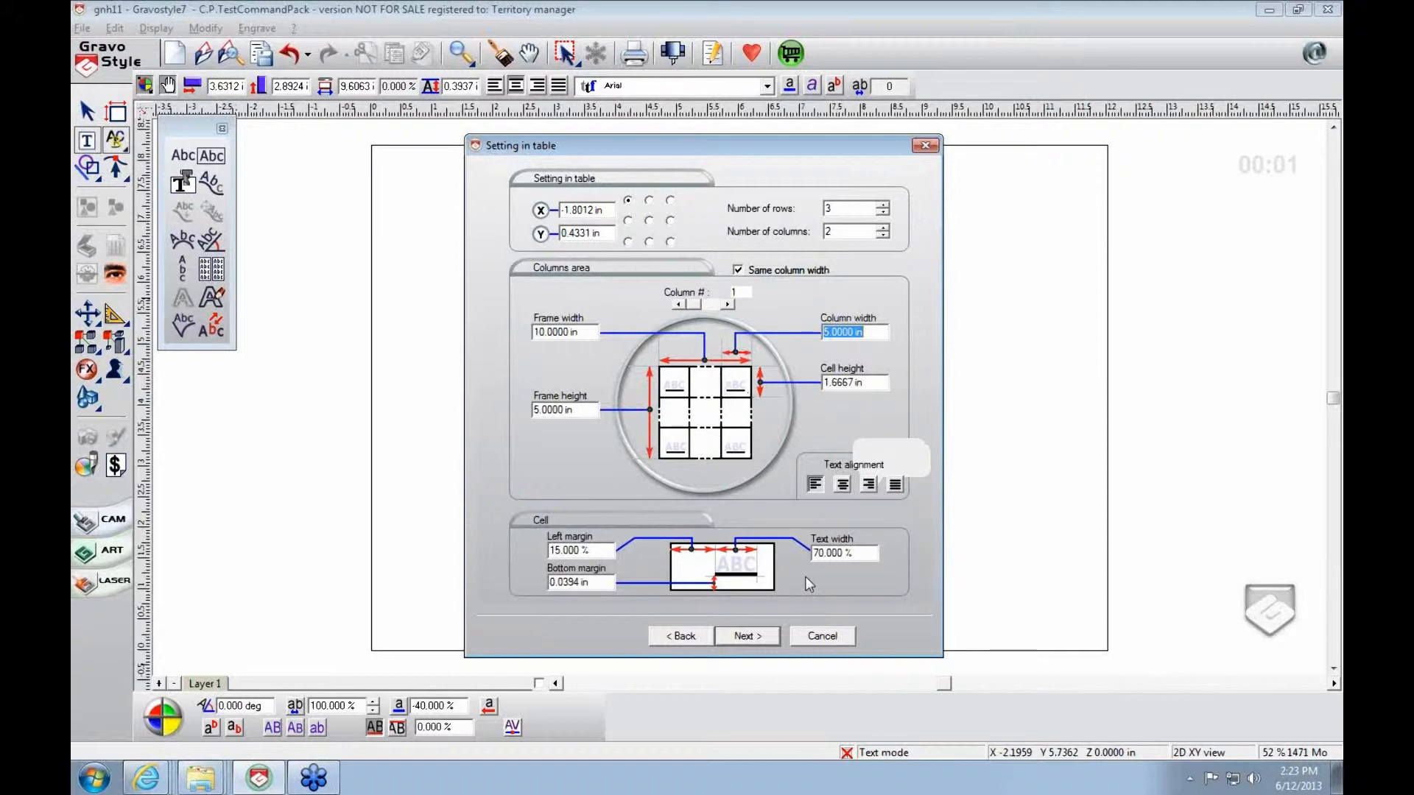
- Accept the 3-row, 2-column table settings and move to strokes and borders
{"action": "left_click", "coordinate": [841, 553]}
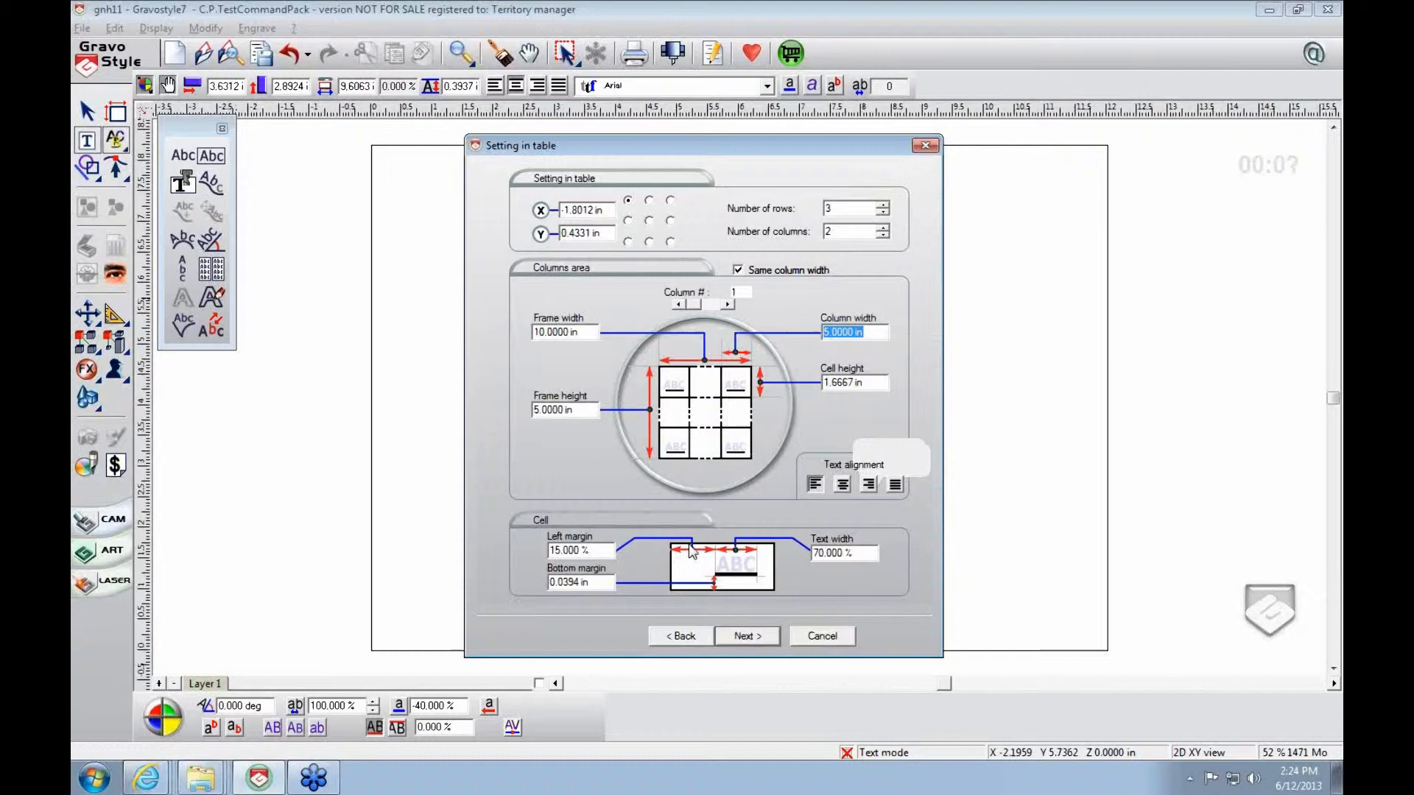
{"action": "mouse_move", "coordinate": [748, 599]}
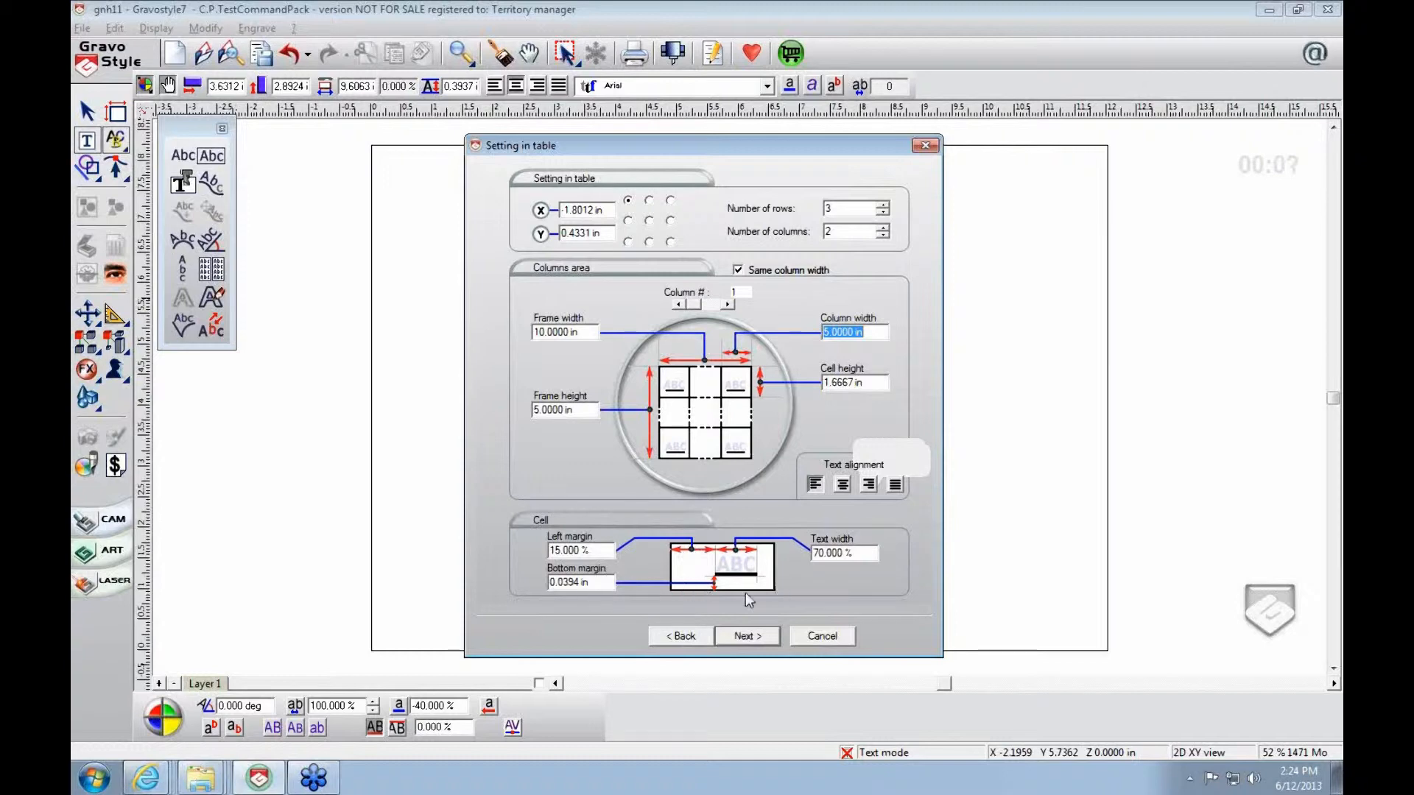
{"action": "mouse_move", "coordinate": [744, 592]}
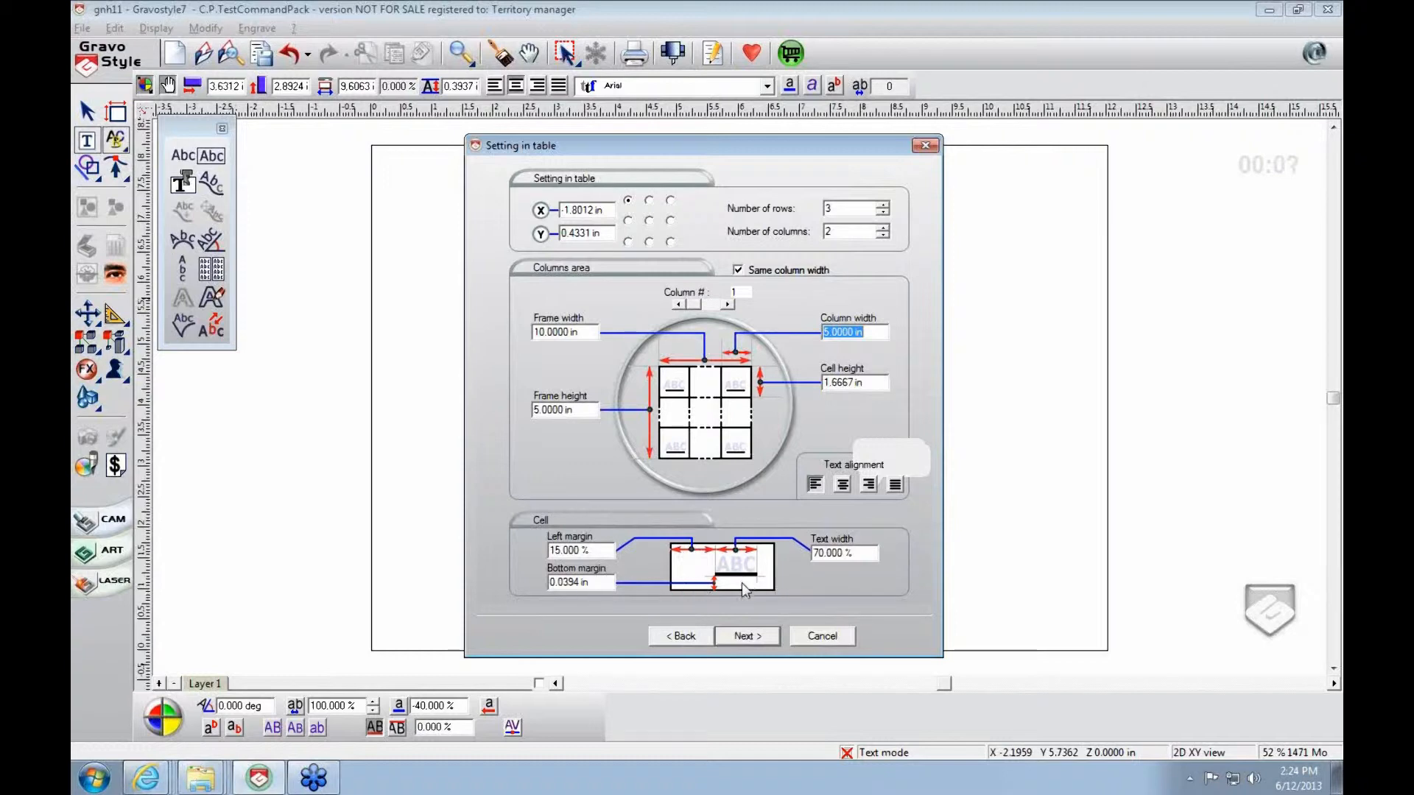
{"action": "mouse_move", "coordinate": [751, 619]}
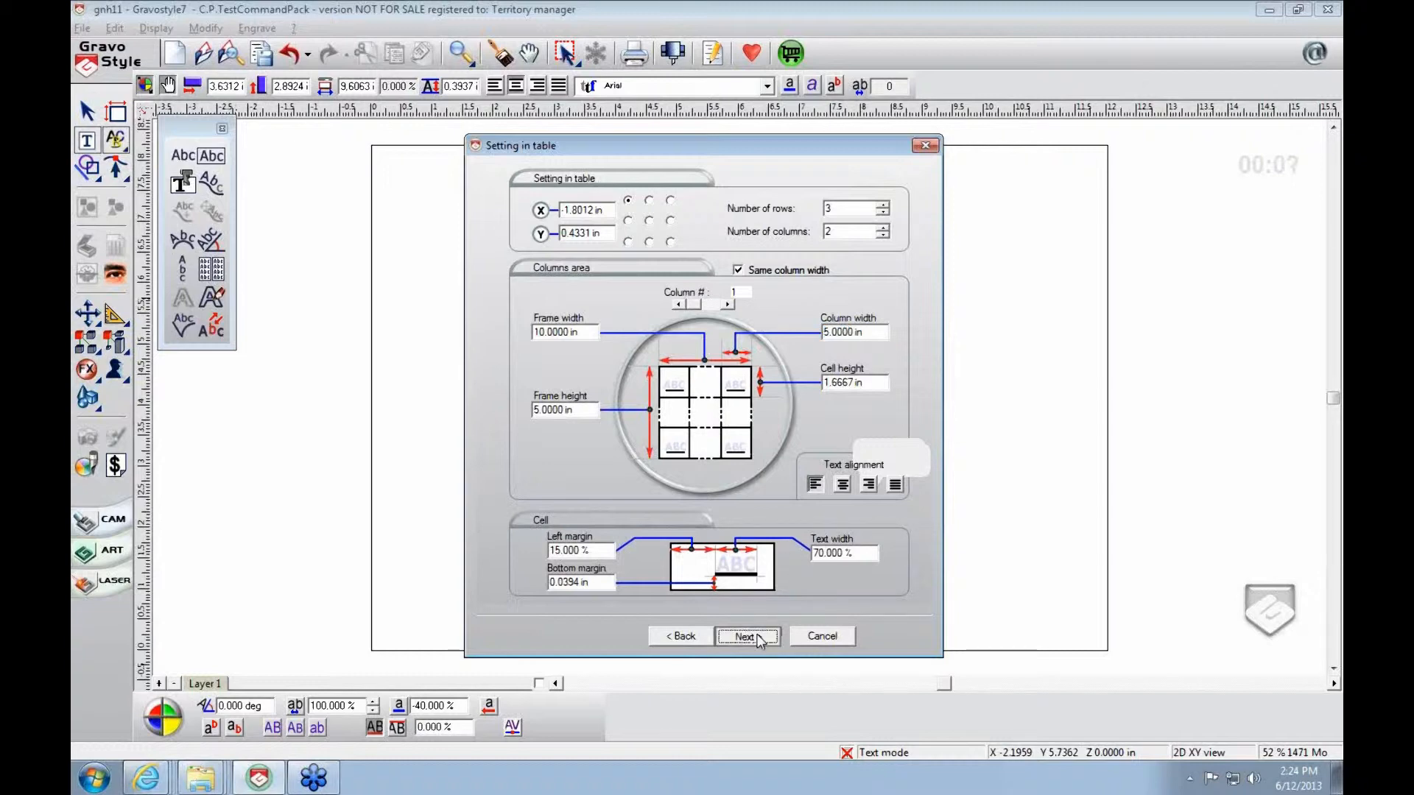
{"action": "left_click", "coordinate": [746, 636]}
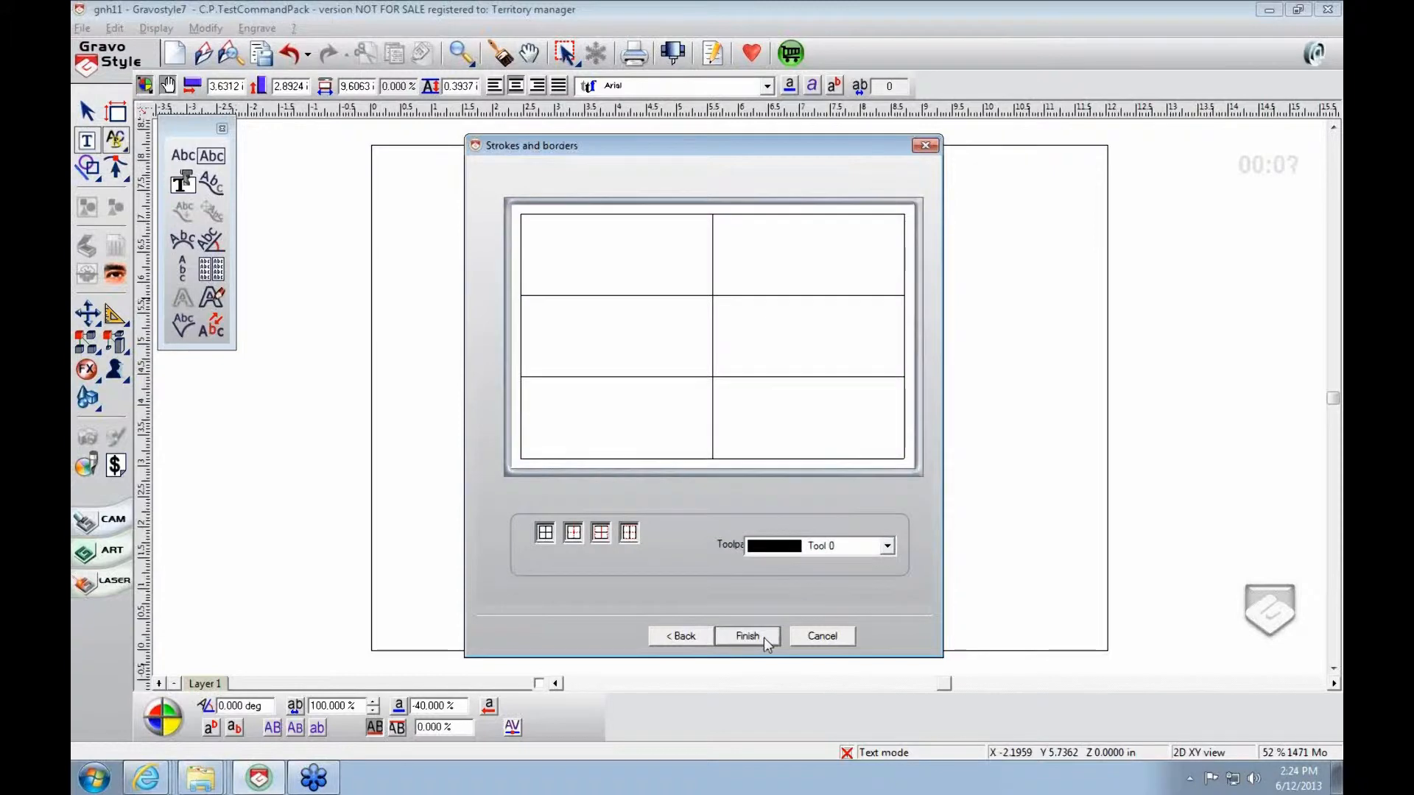
{"action": "mouse_move", "coordinate": [584, 410]}
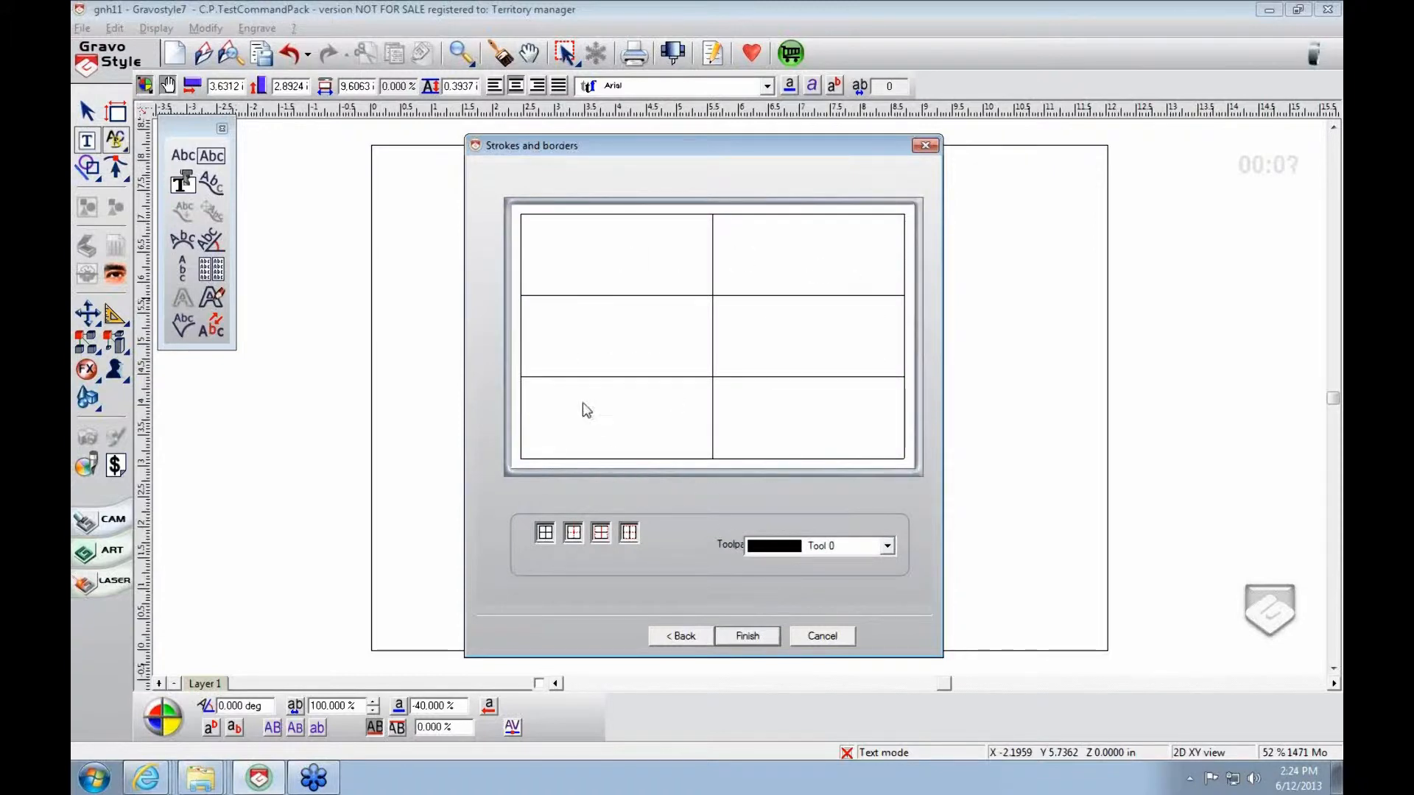
{"action": "mouse_move", "coordinate": [669, 278]}
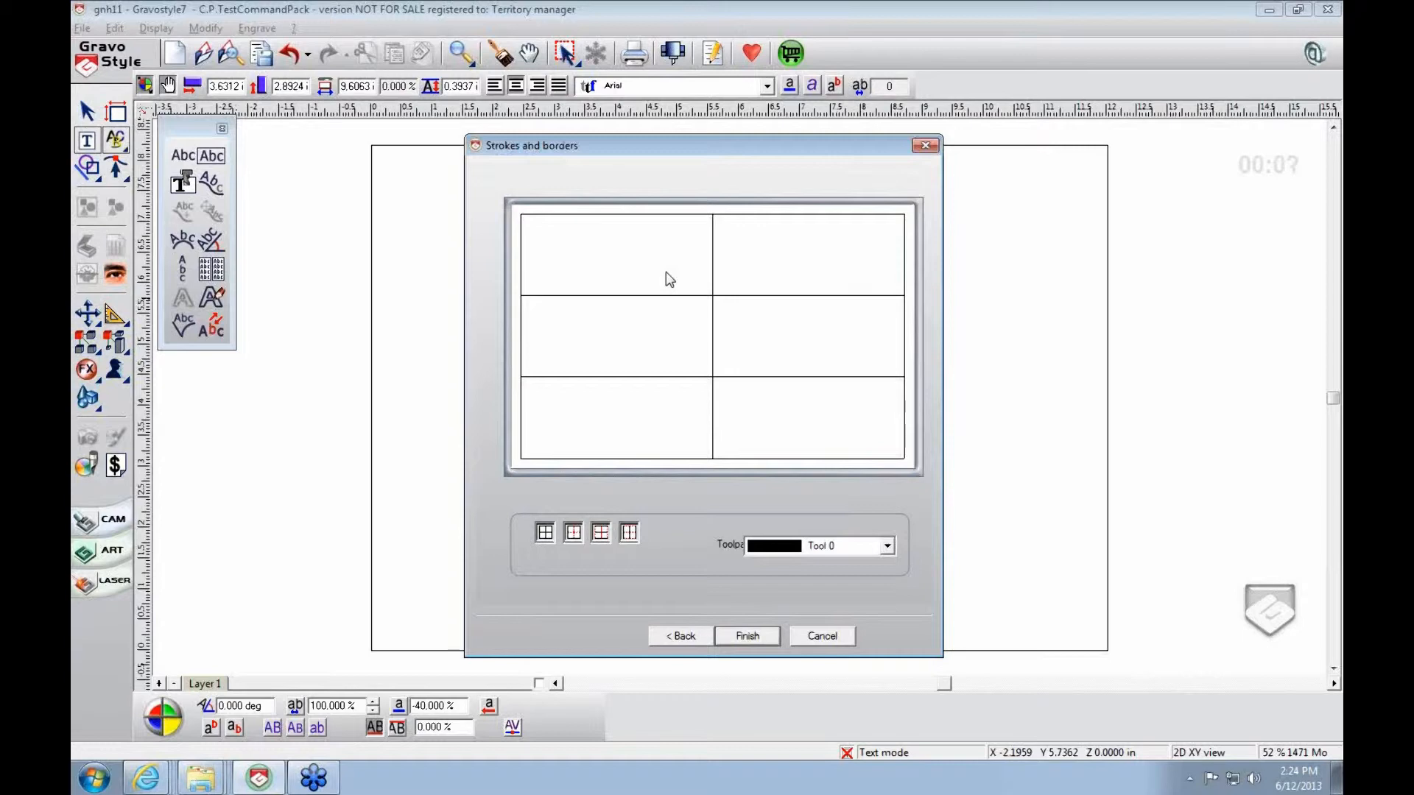
{"action": "mouse_move", "coordinate": [649, 412]}
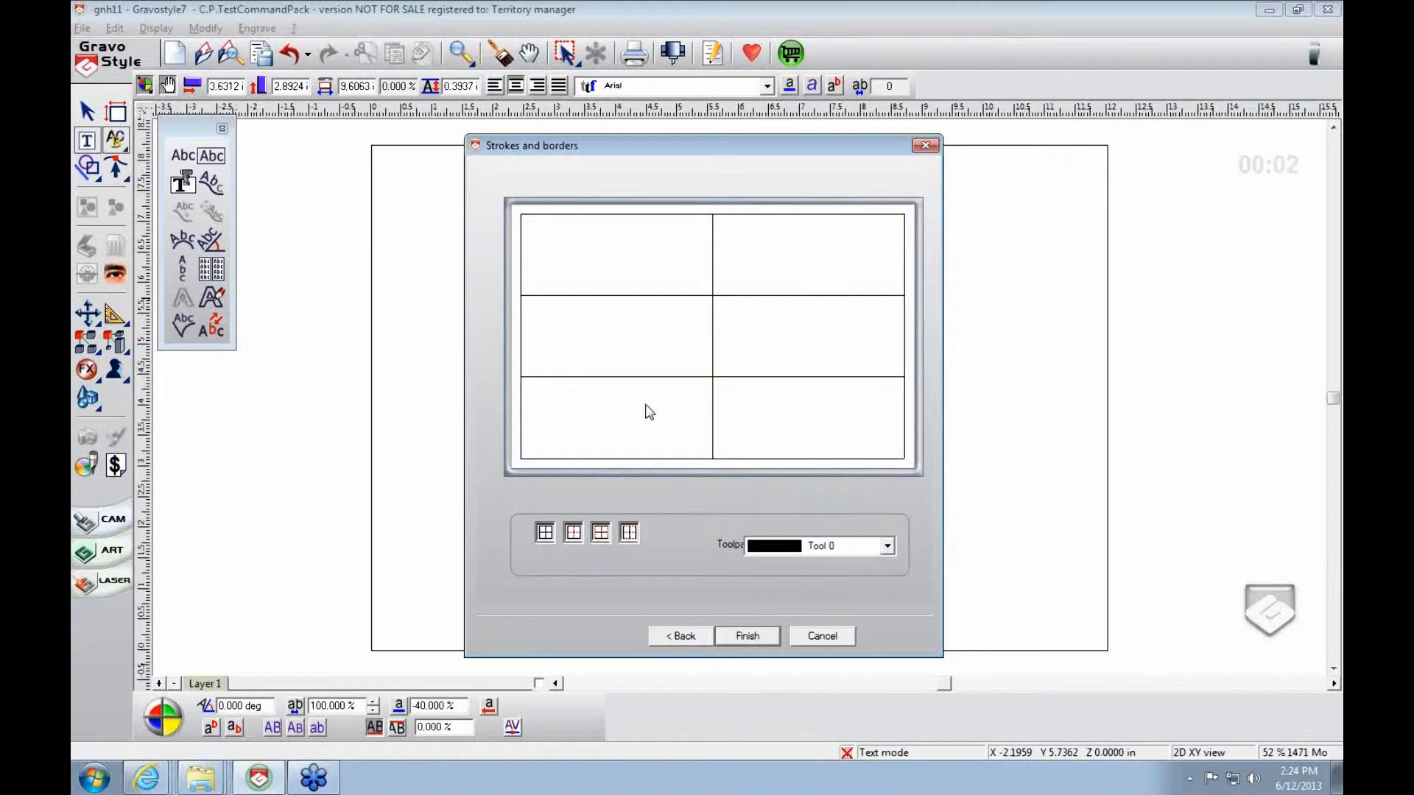
{"action": "mouse_move", "coordinate": [1313, 51]}
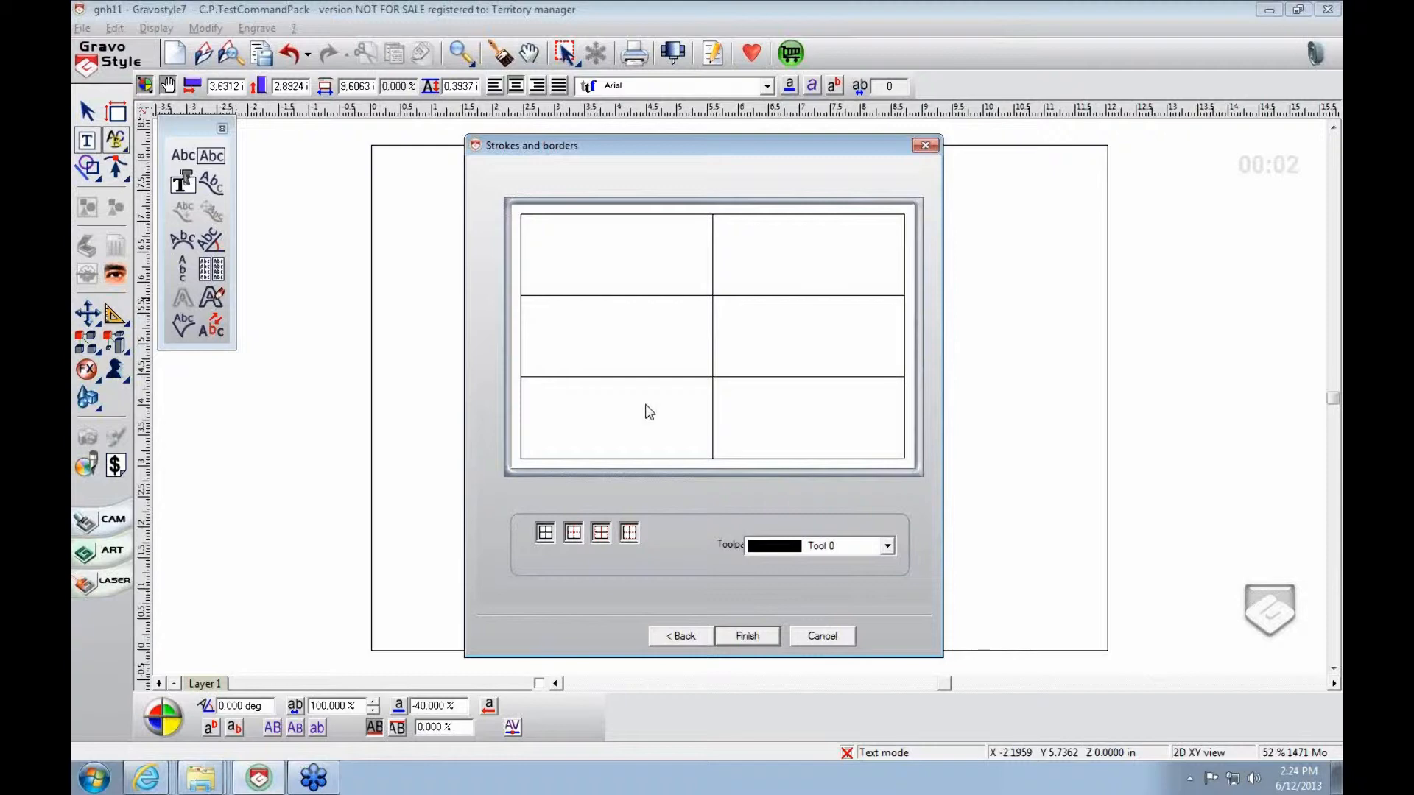
{"action": "mouse_move", "coordinate": [804, 379]}
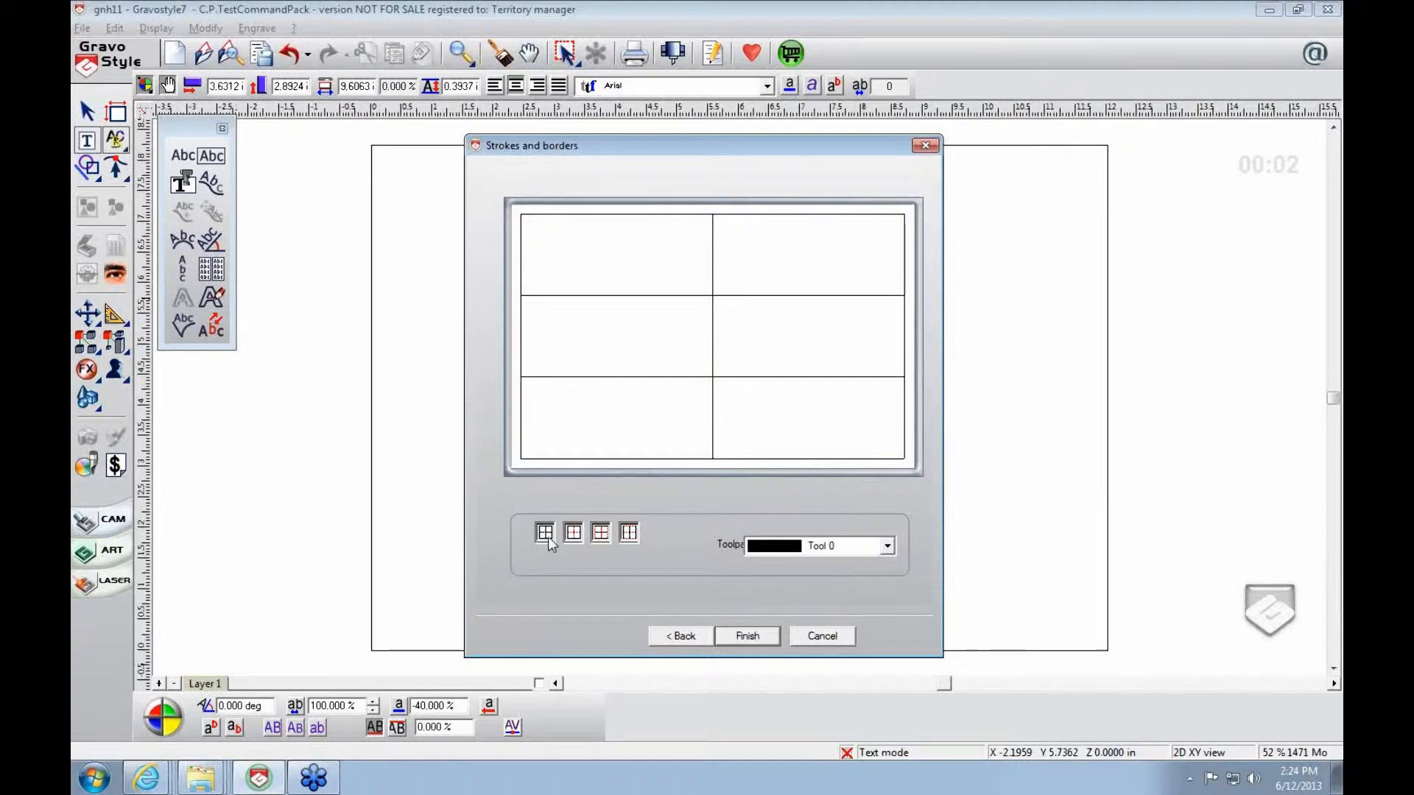
{"action": "left_click", "coordinate": [545, 531]}
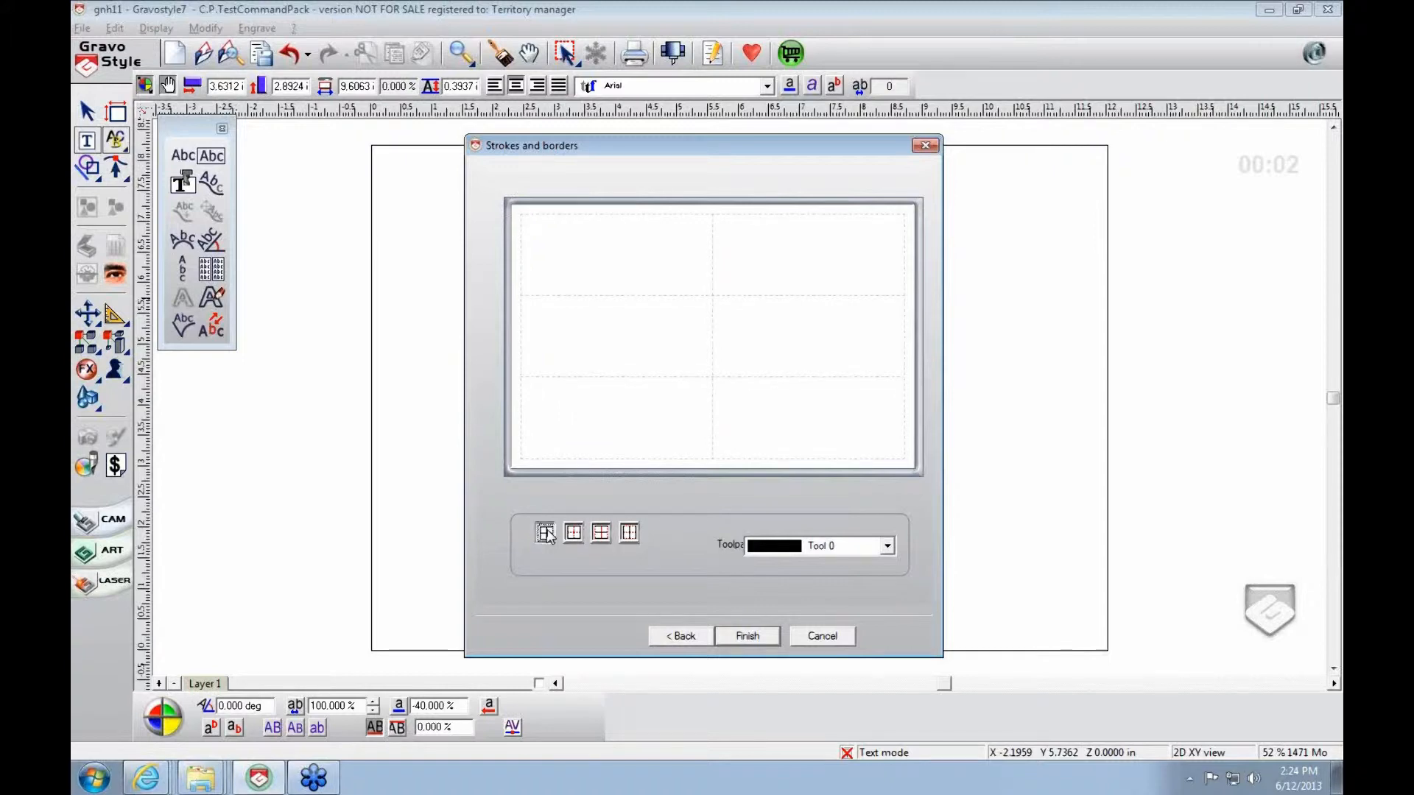
{"action": "left_click", "coordinate": [545, 532]}
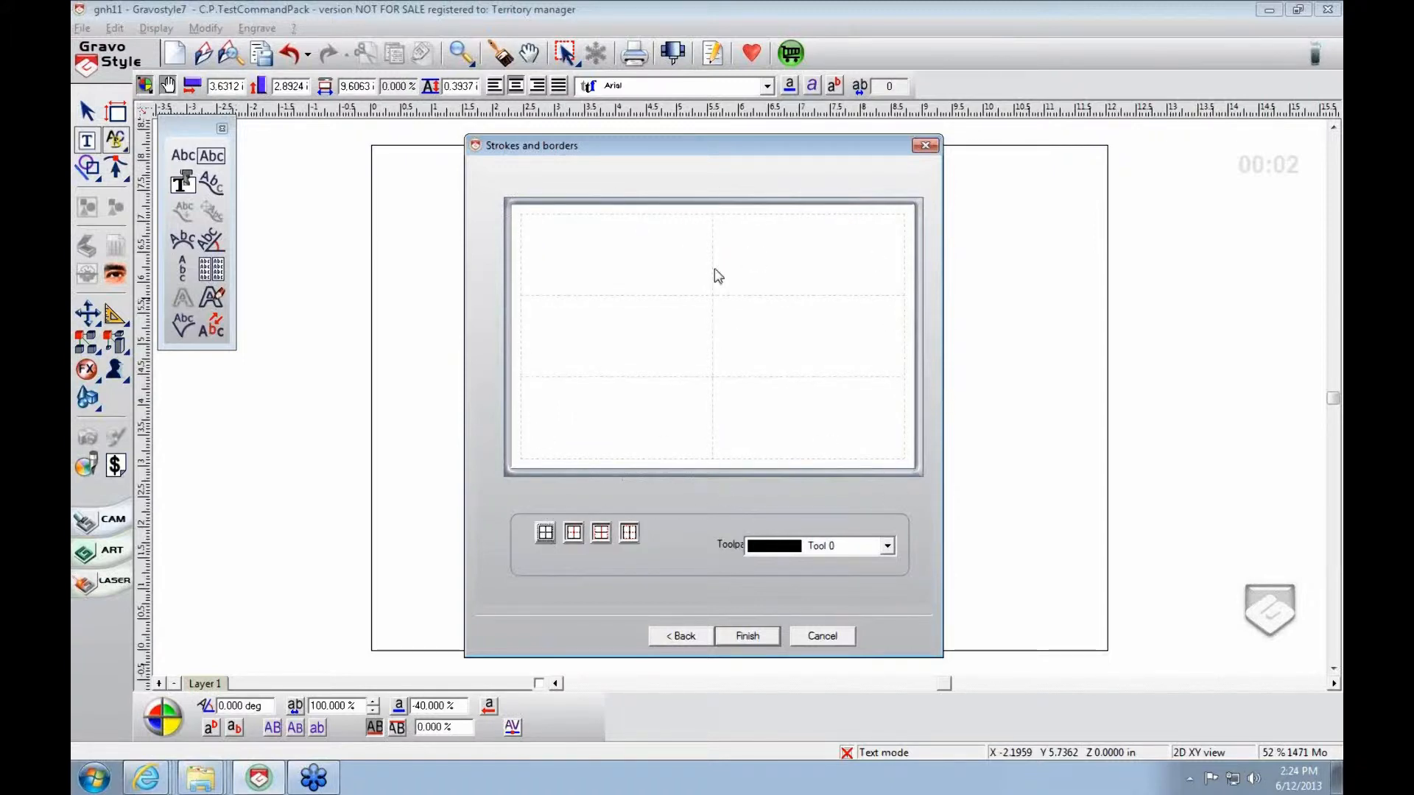
{"action": "left_click", "coordinate": [544, 531]}
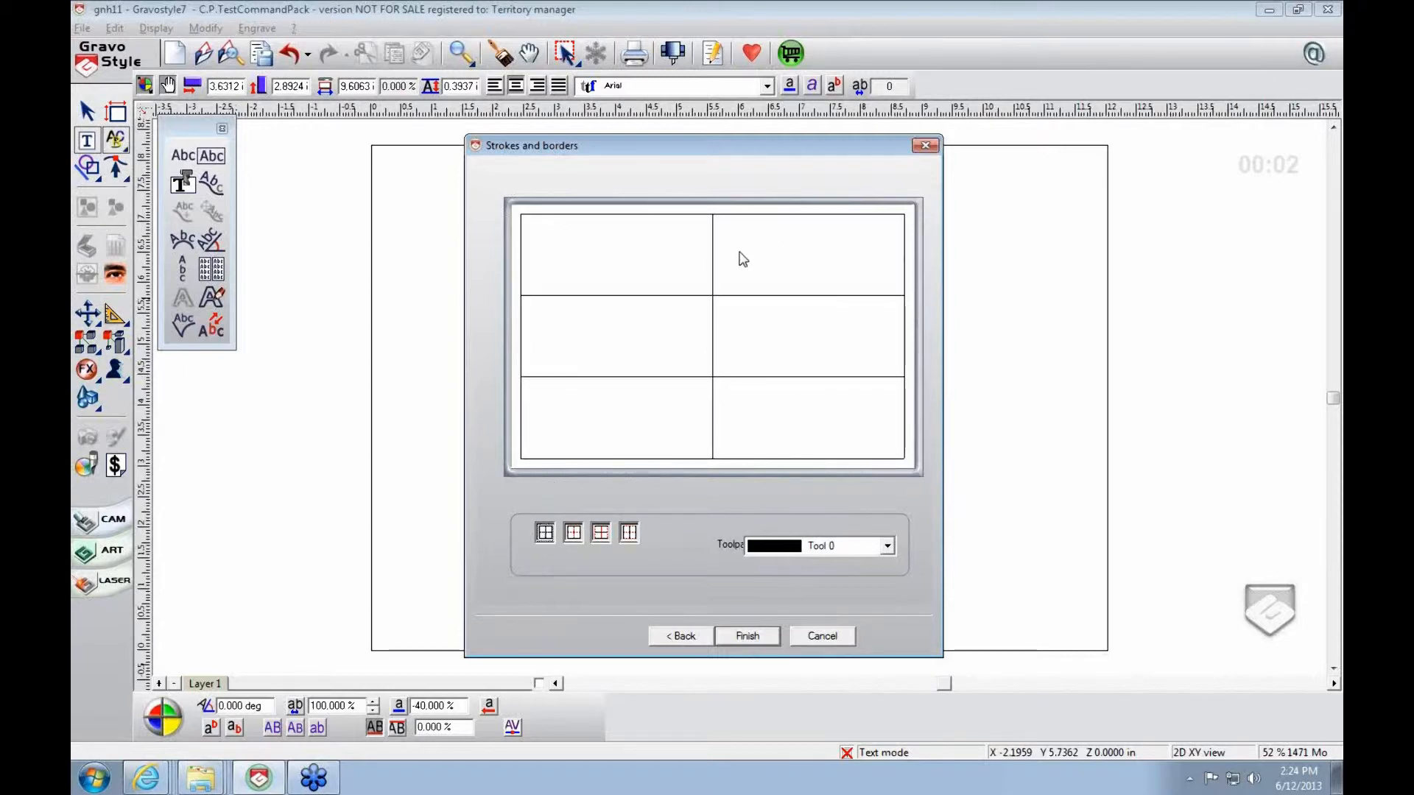
- Assign Tool 9 to the table's border lines, turning the grid grey
{"action": "left_click", "coordinate": [885, 546]}
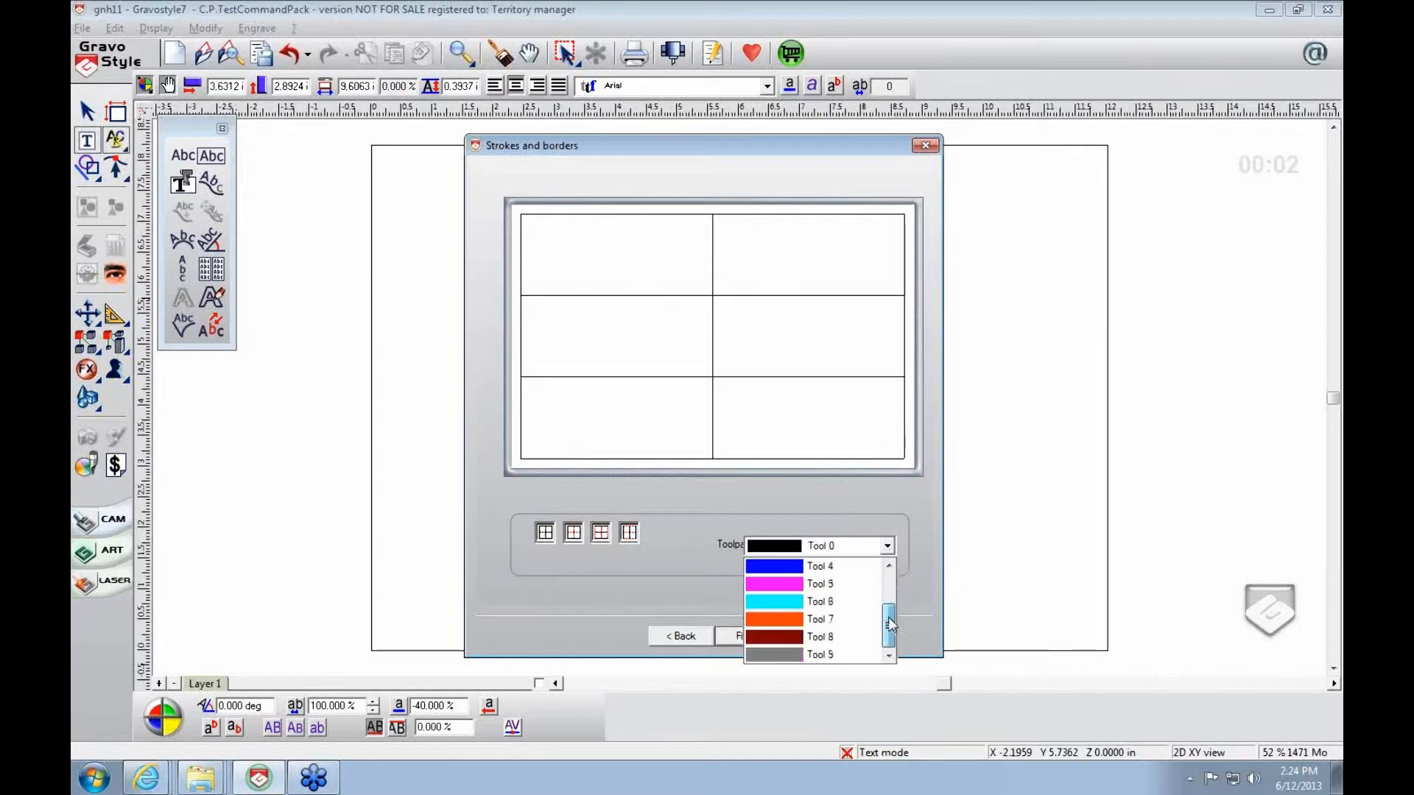
{"action": "left_click", "coordinate": [888, 584]}
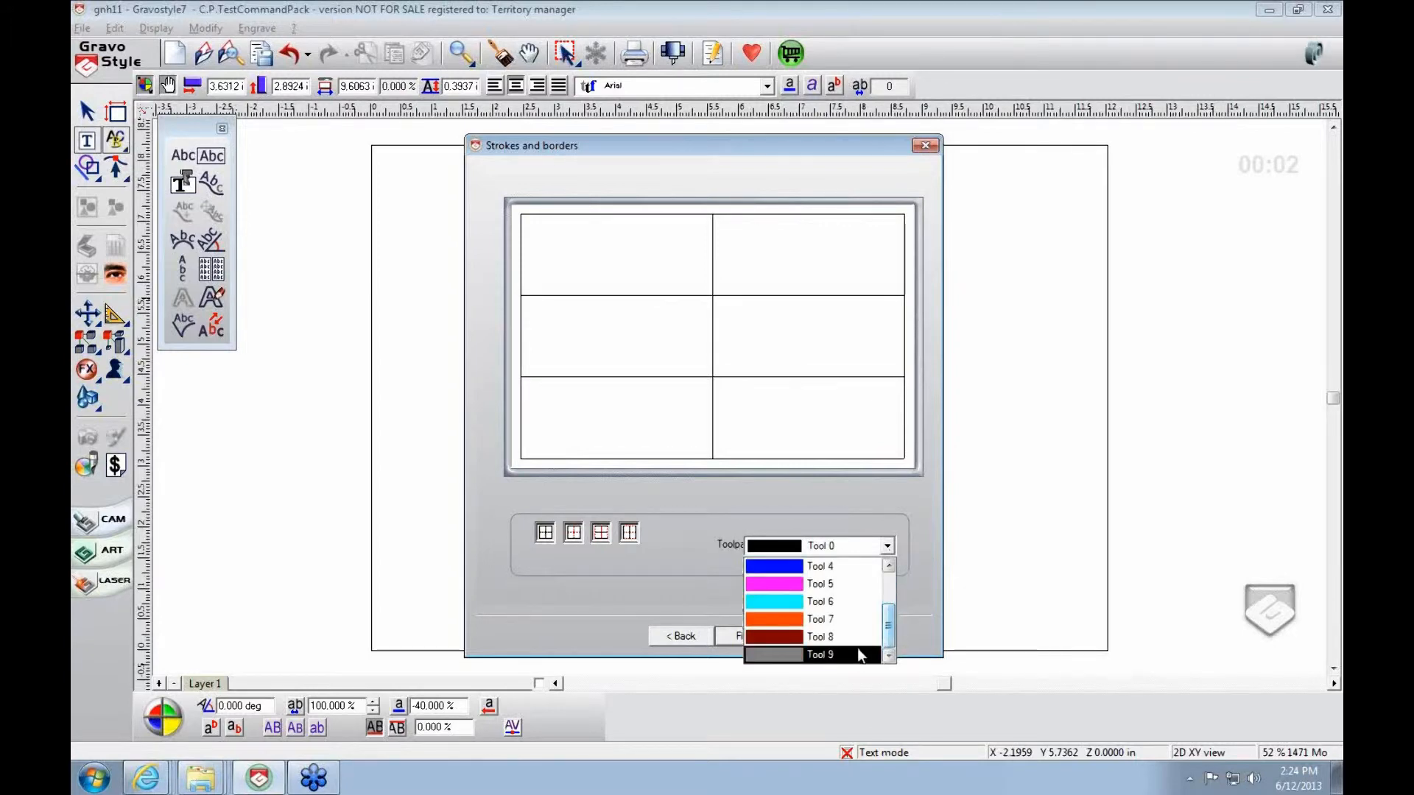
{"action": "left_click", "coordinate": [819, 654]}
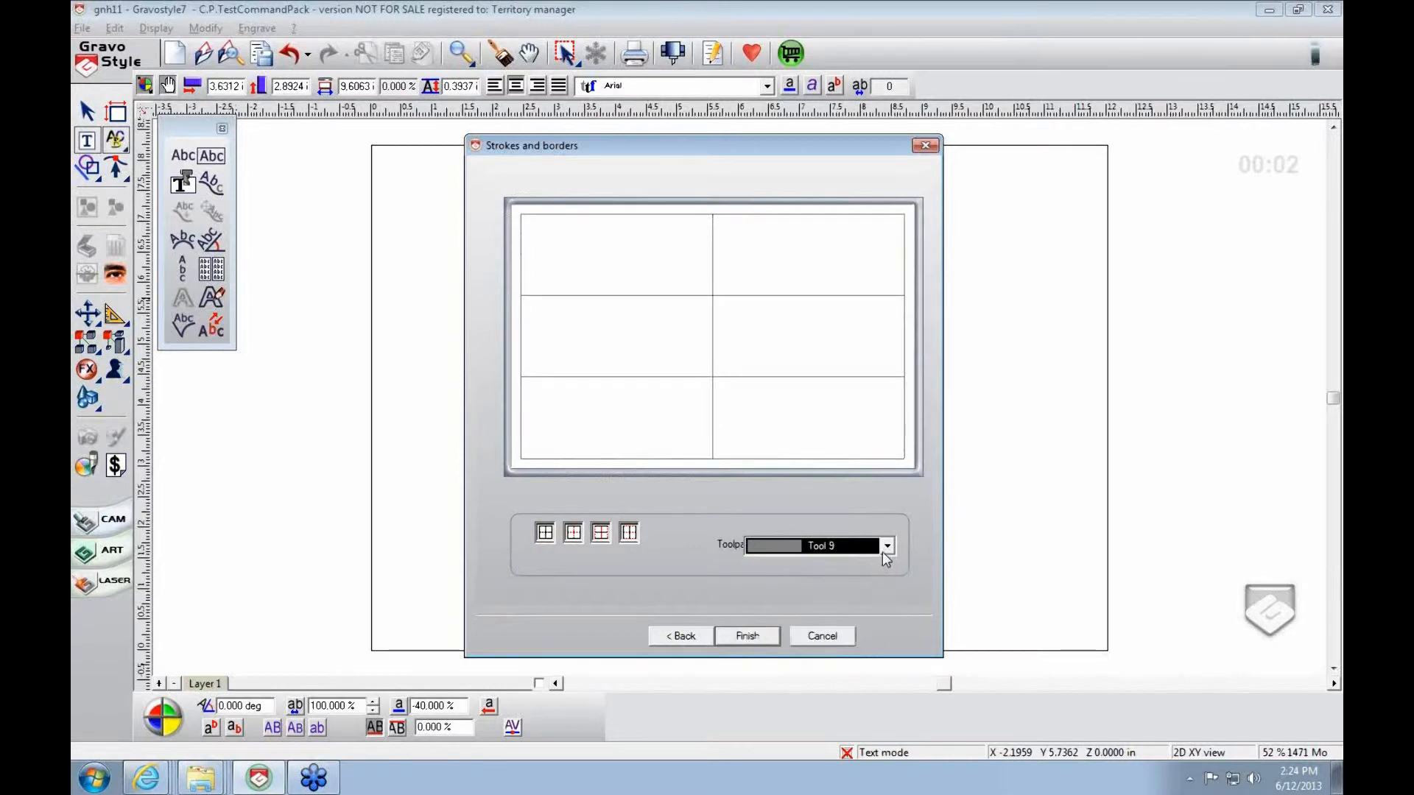
{"action": "left_click", "coordinate": [887, 546]}
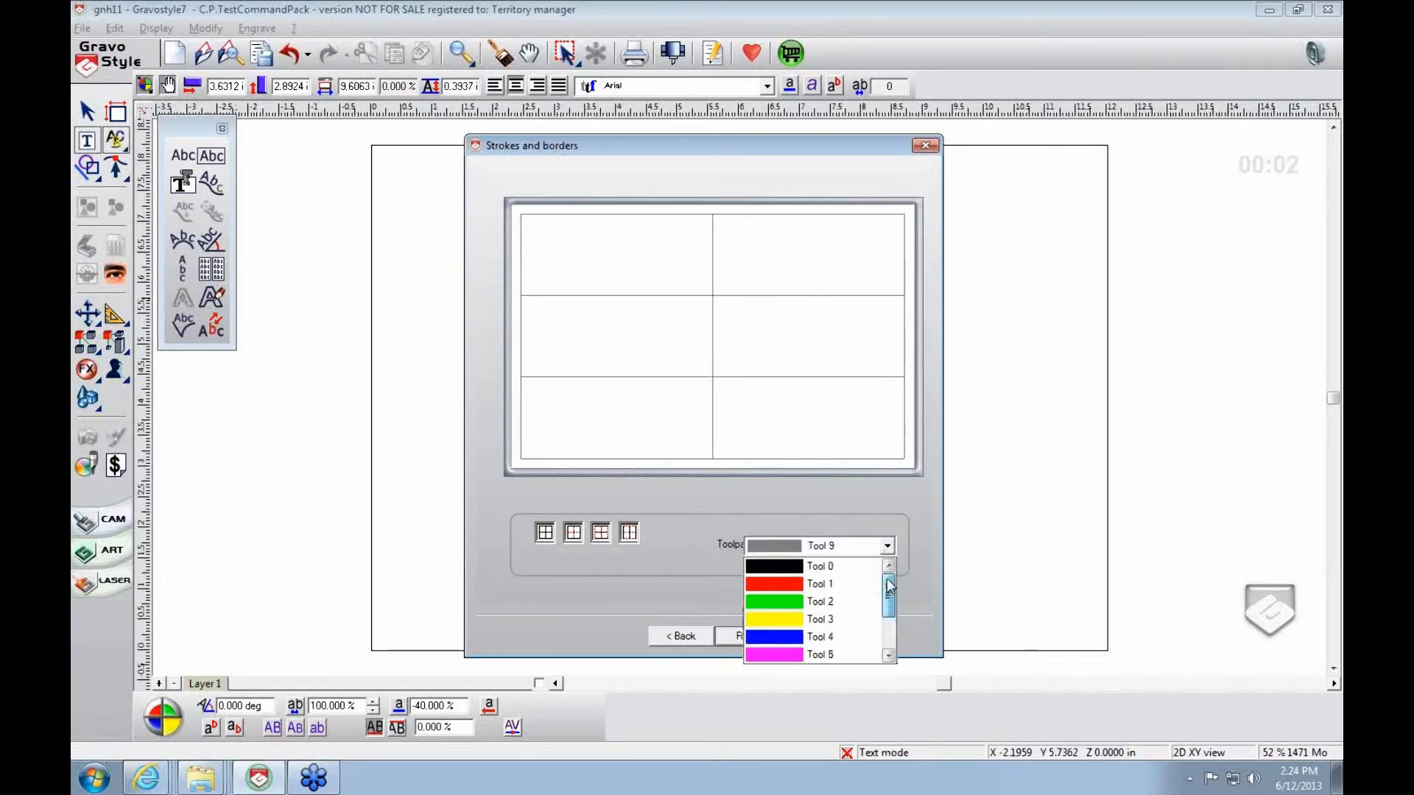
{"action": "mouse_move", "coordinate": [847, 619]}
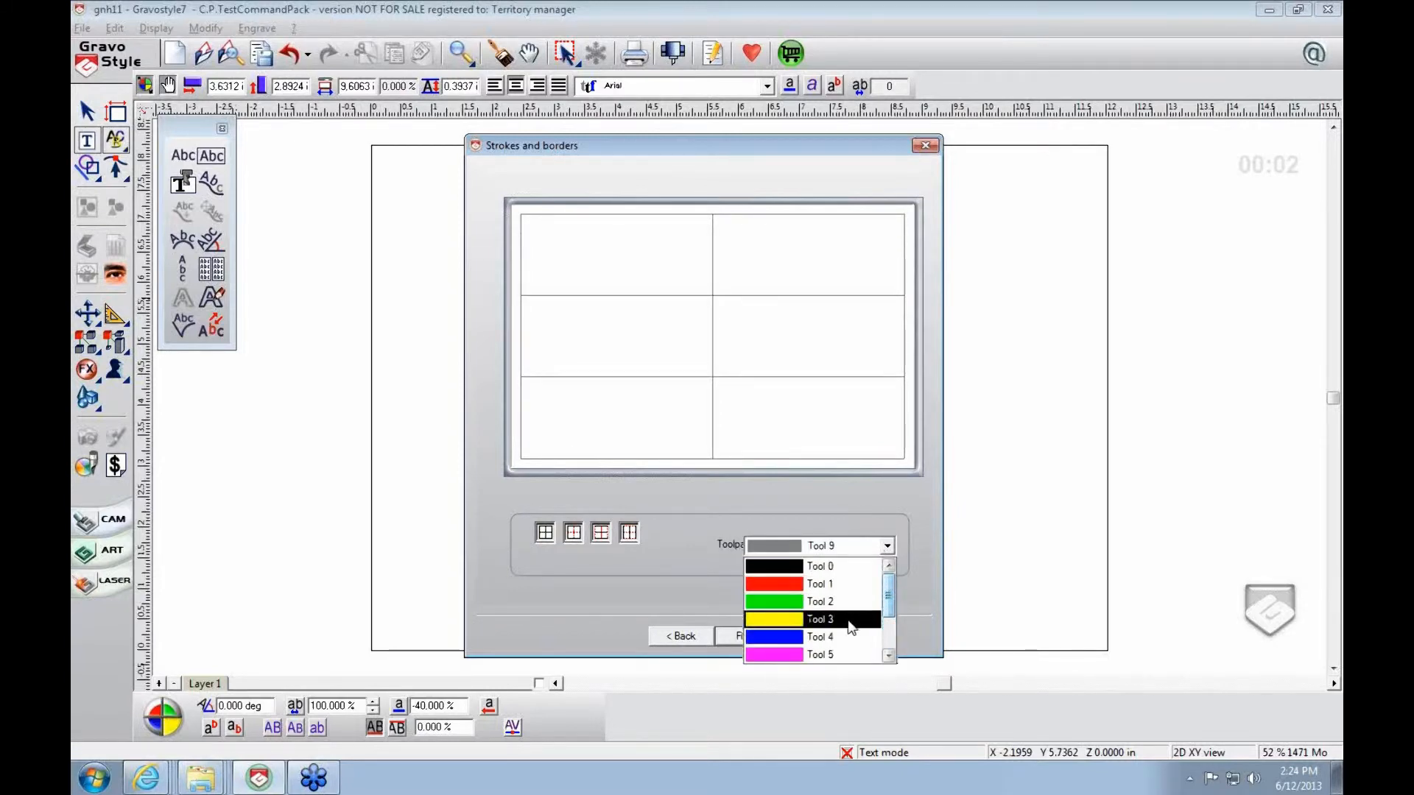
{"action": "mouse_move", "coordinate": [854, 584]}
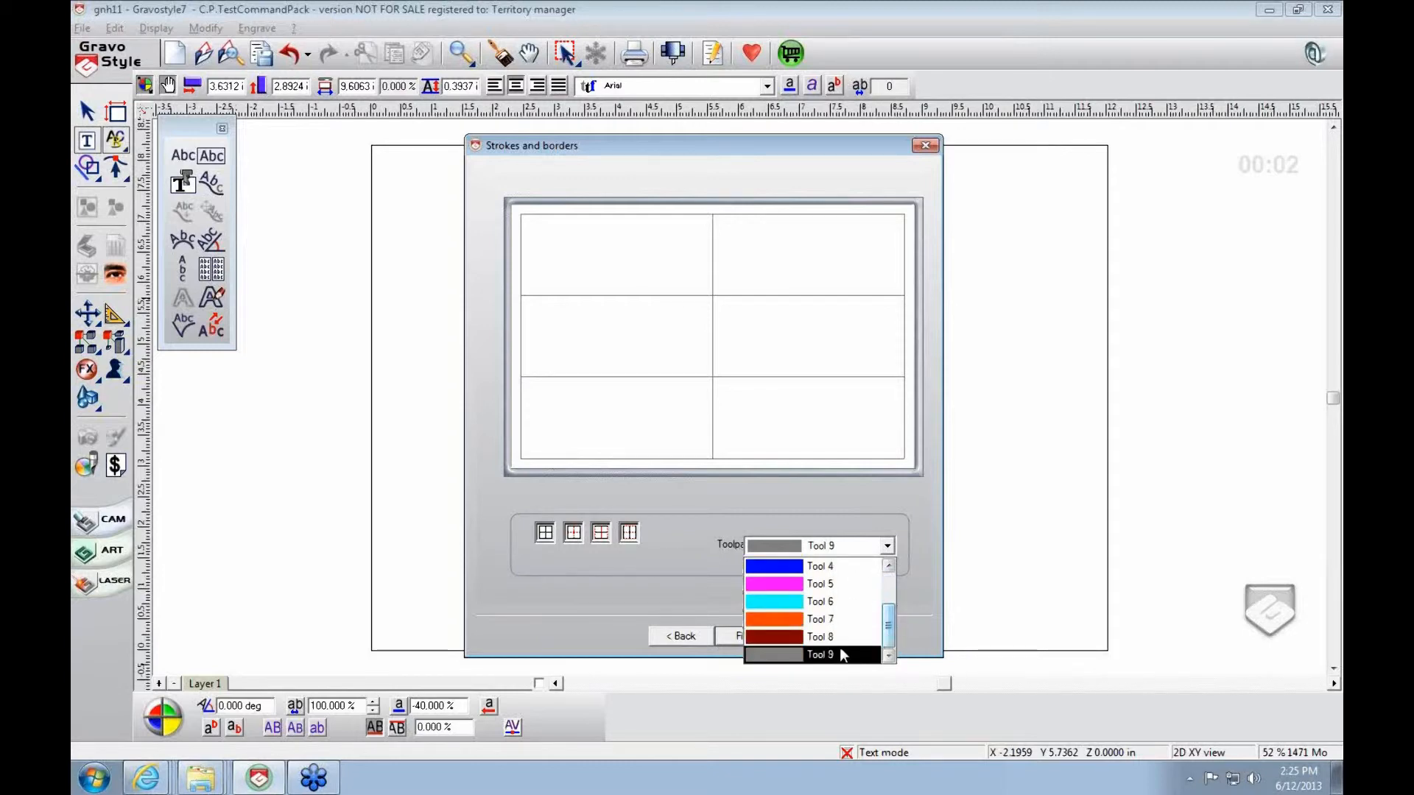
{"action": "left_click", "coordinate": [818, 654]}
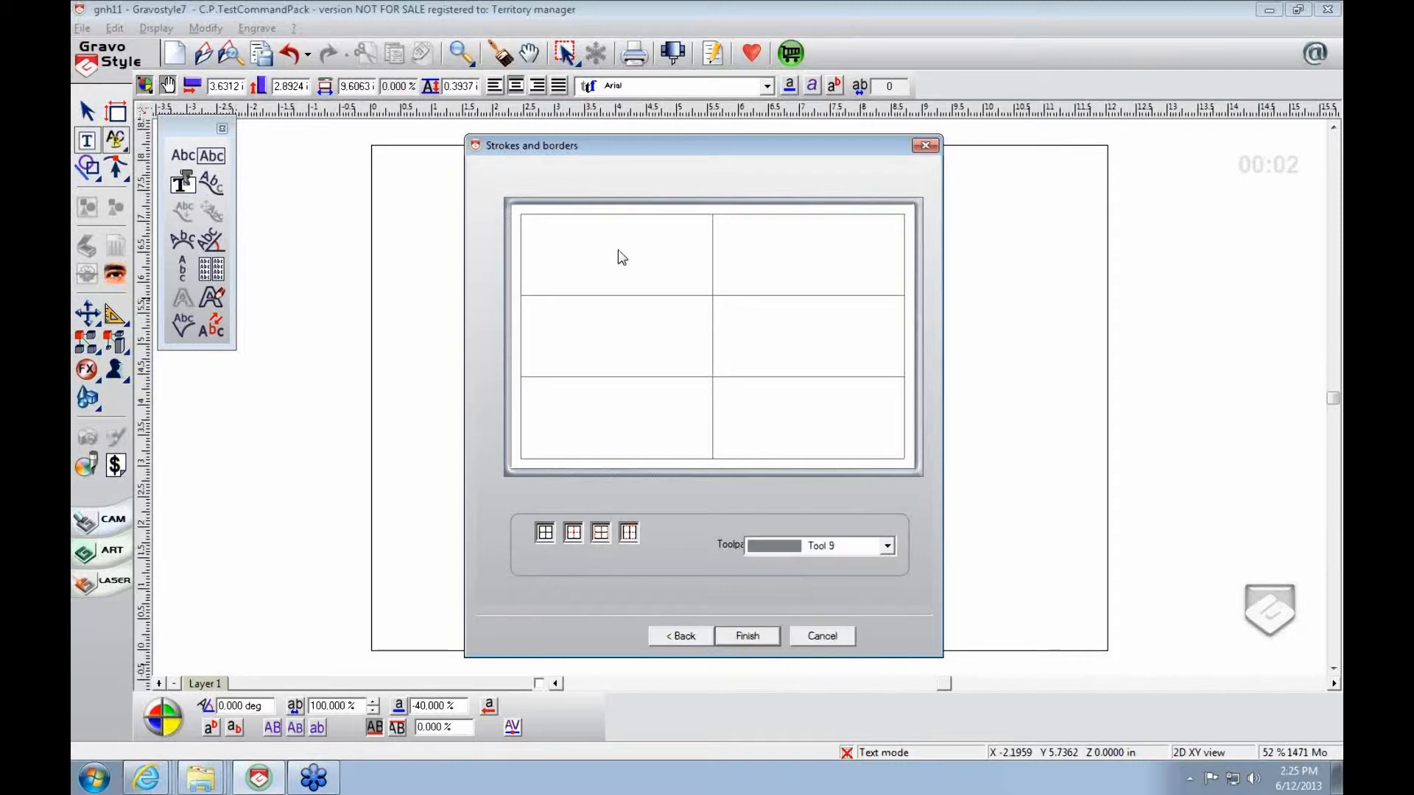
{"action": "mouse_move", "coordinate": [771, 286]}
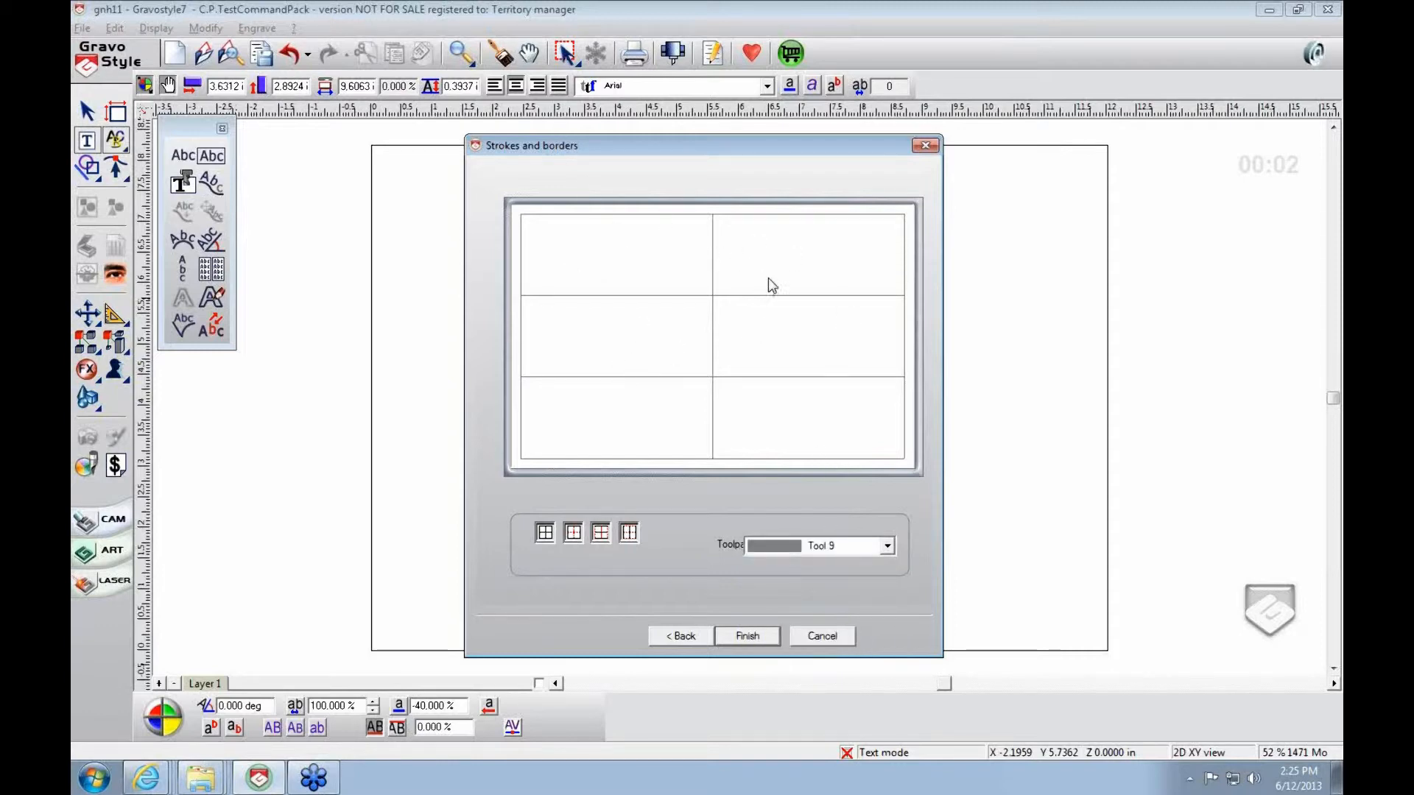
{"action": "mouse_move", "coordinate": [852, 572]}
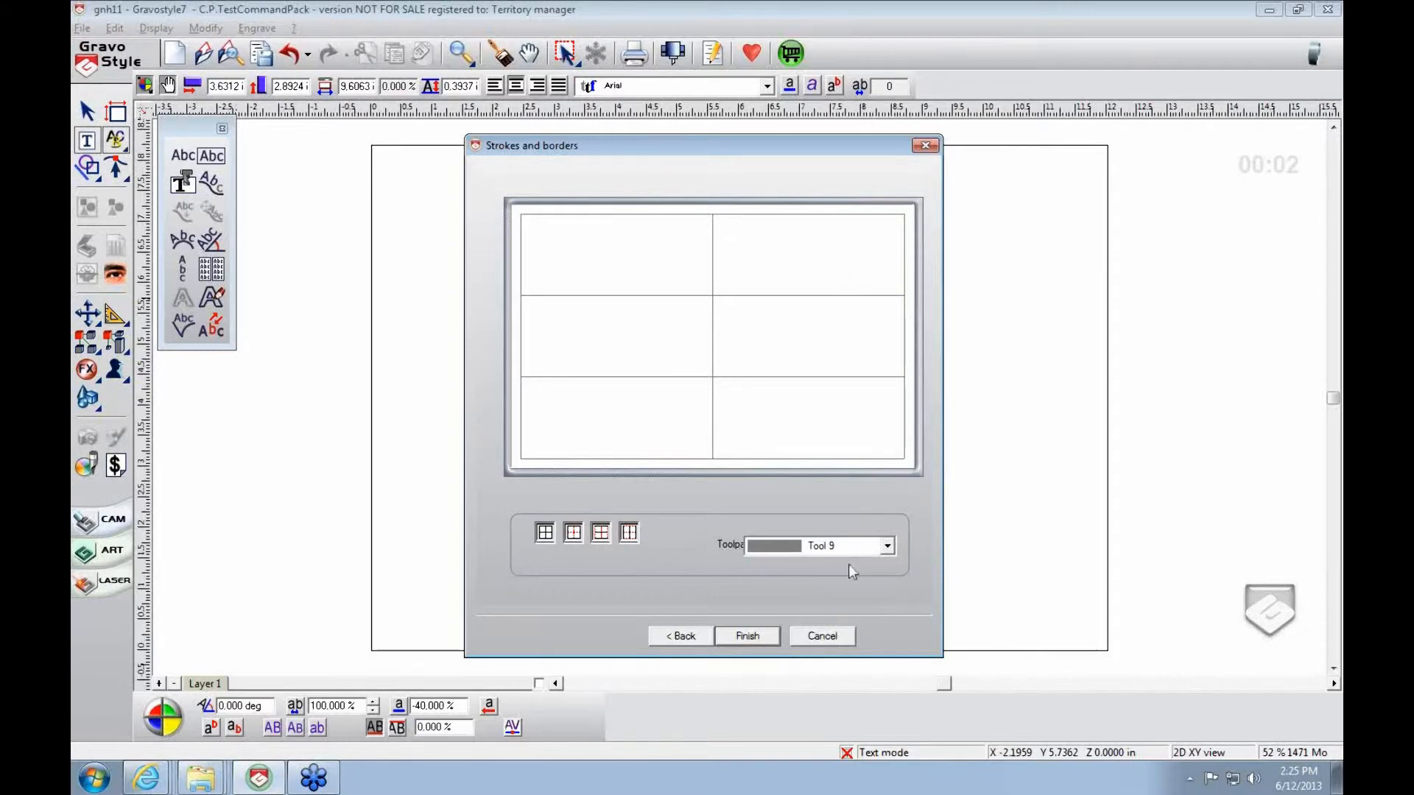
{"action": "mouse_move", "coordinate": [767, 467]}
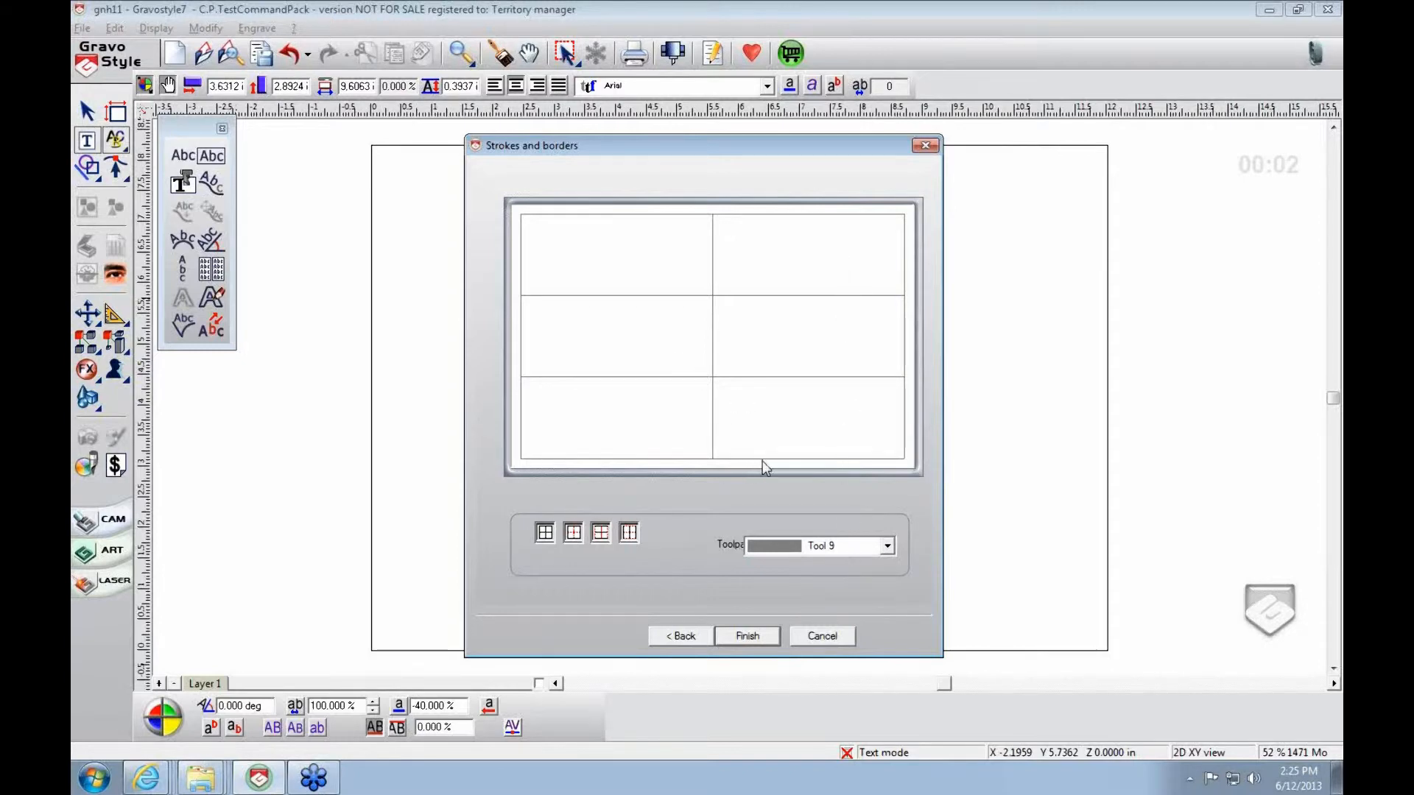
{"action": "mouse_move", "coordinate": [920, 411]}
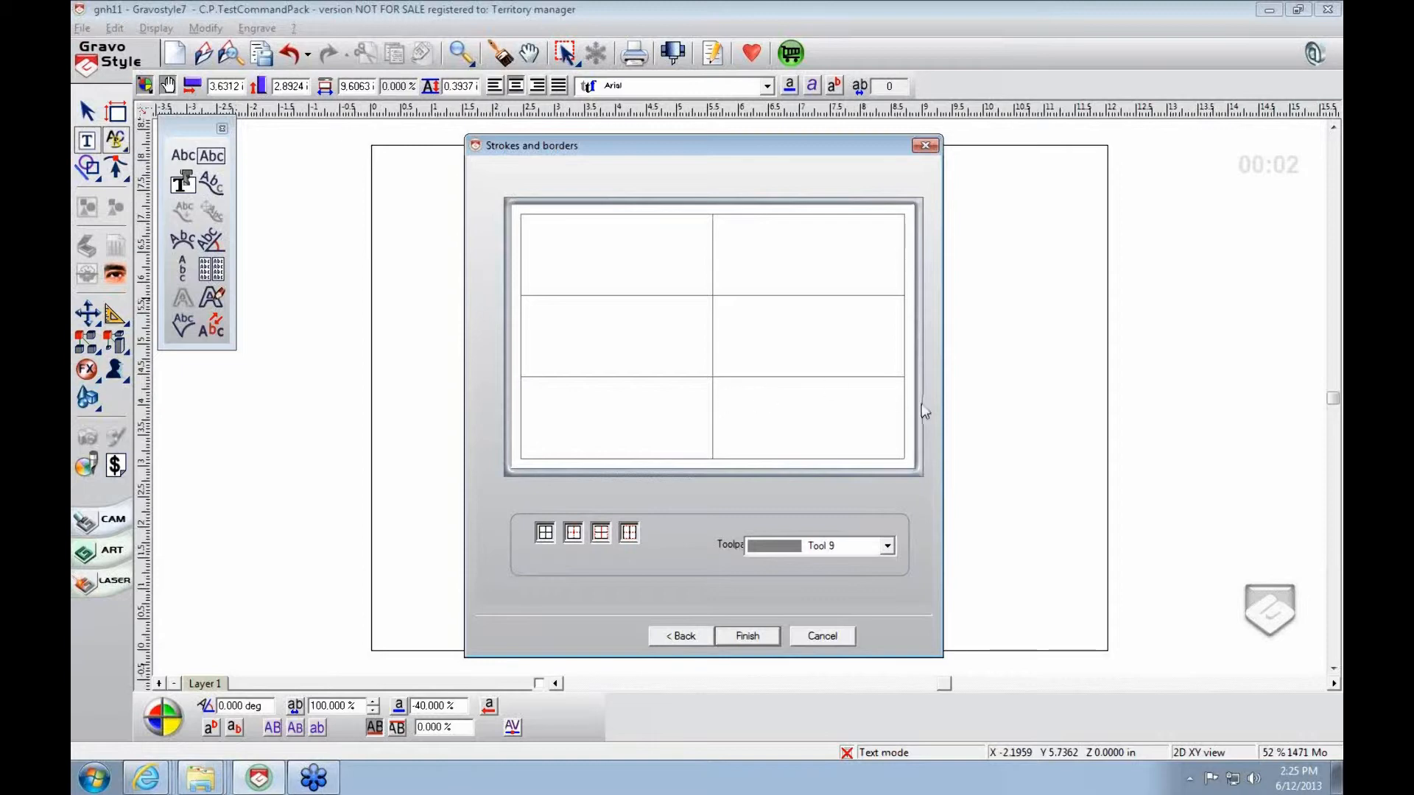
{"action": "mouse_move", "coordinate": [619, 238]}
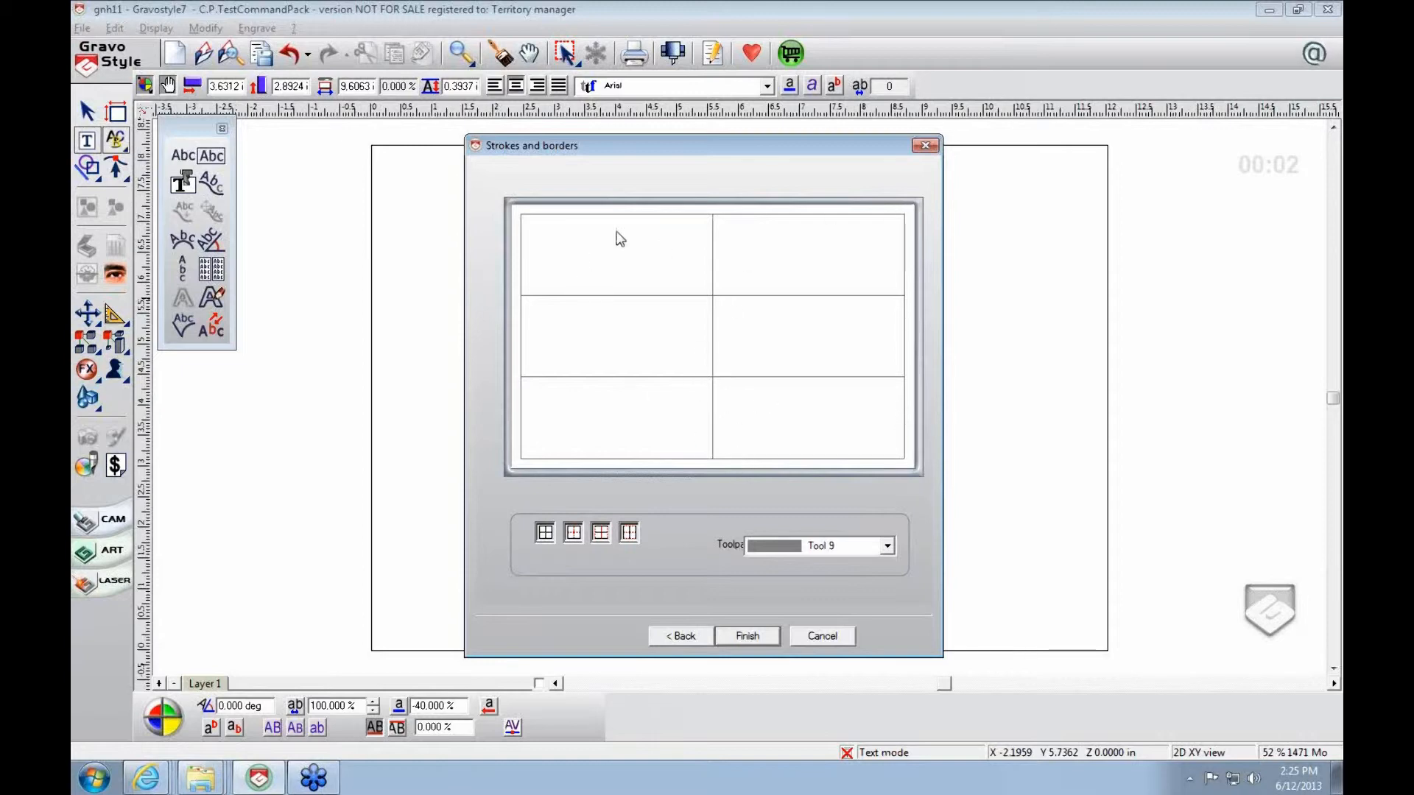
{"action": "mouse_move", "coordinate": [797, 281]}
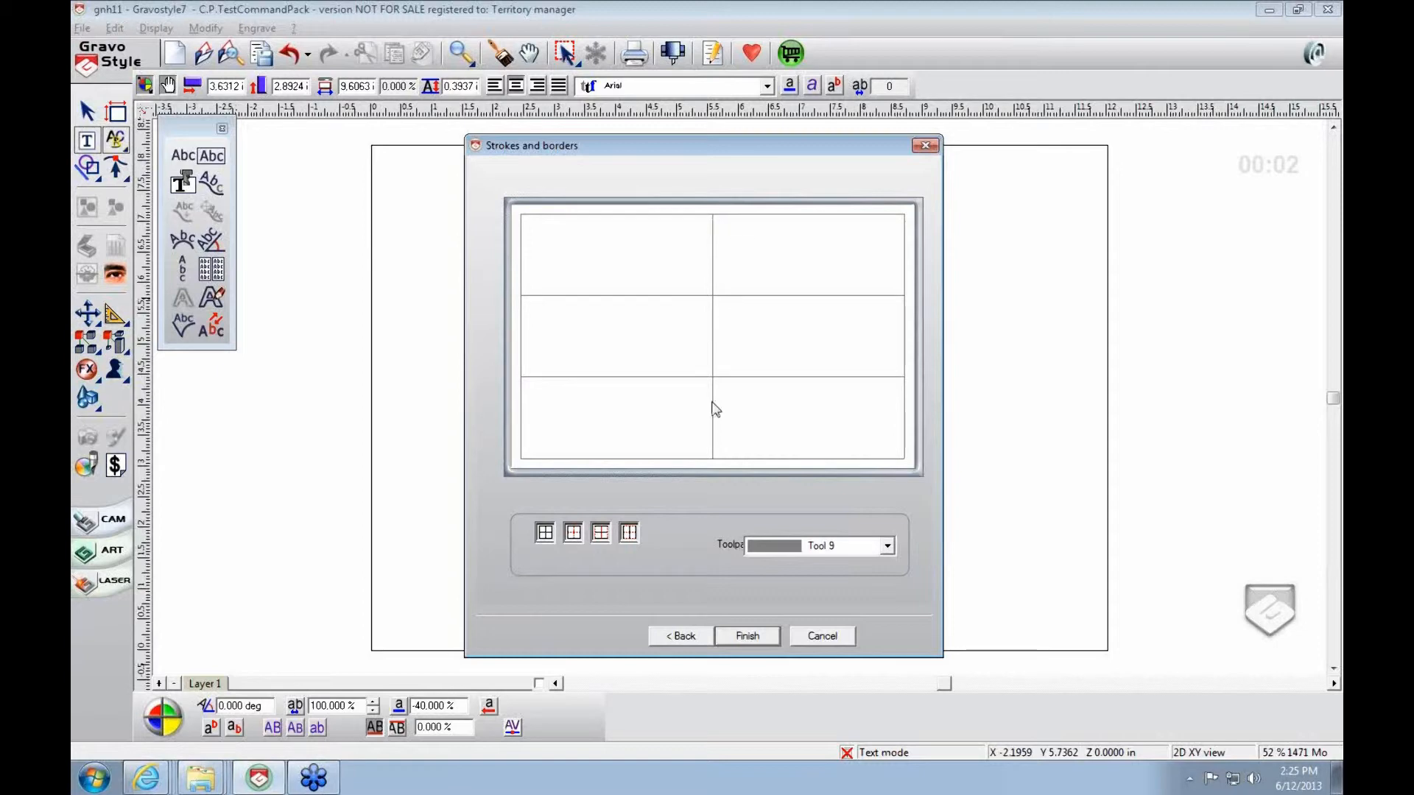
{"action": "mouse_move", "coordinate": [900, 204]}
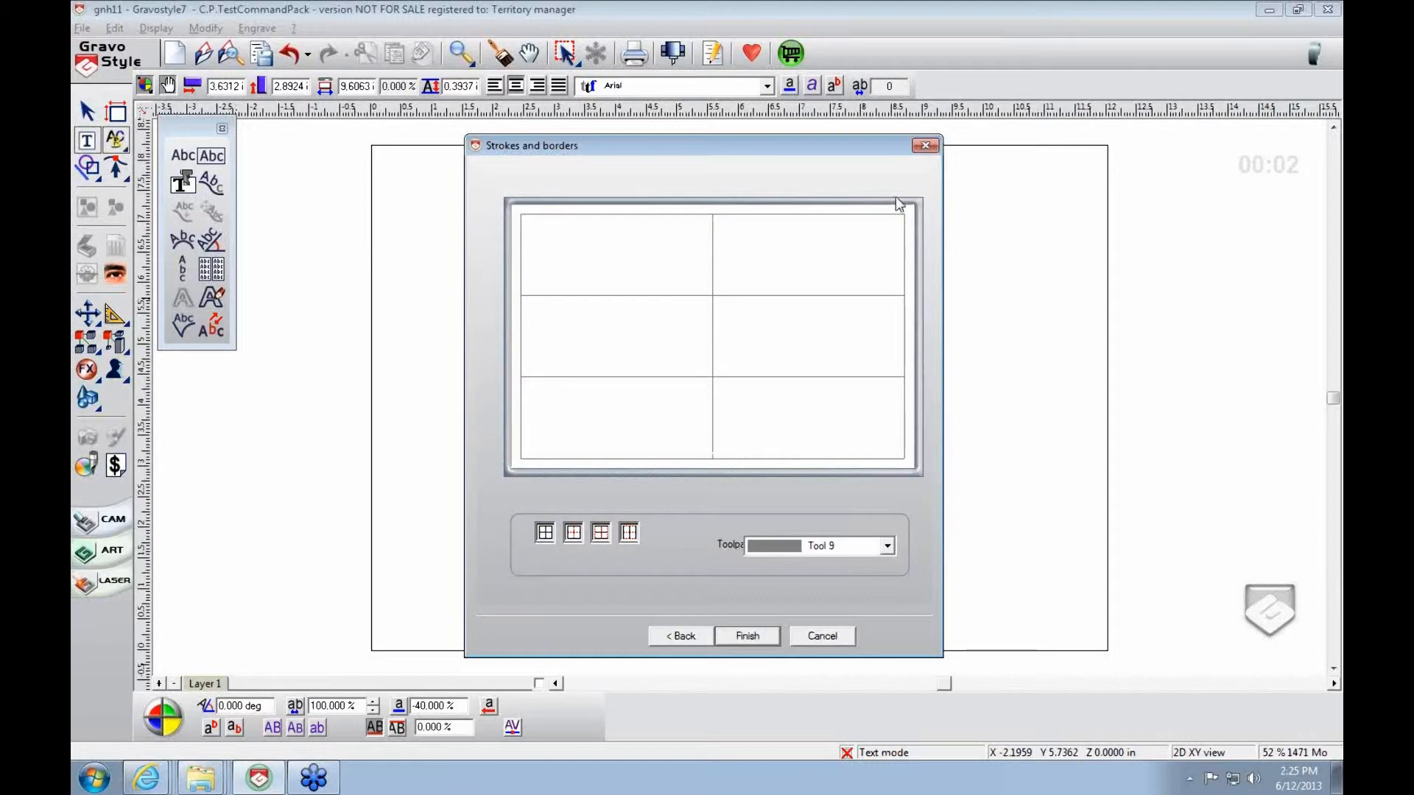
- Finish the wizard to place the 10 by 5 in, 3×2 table
{"action": "left_click", "coordinate": [746, 636]}
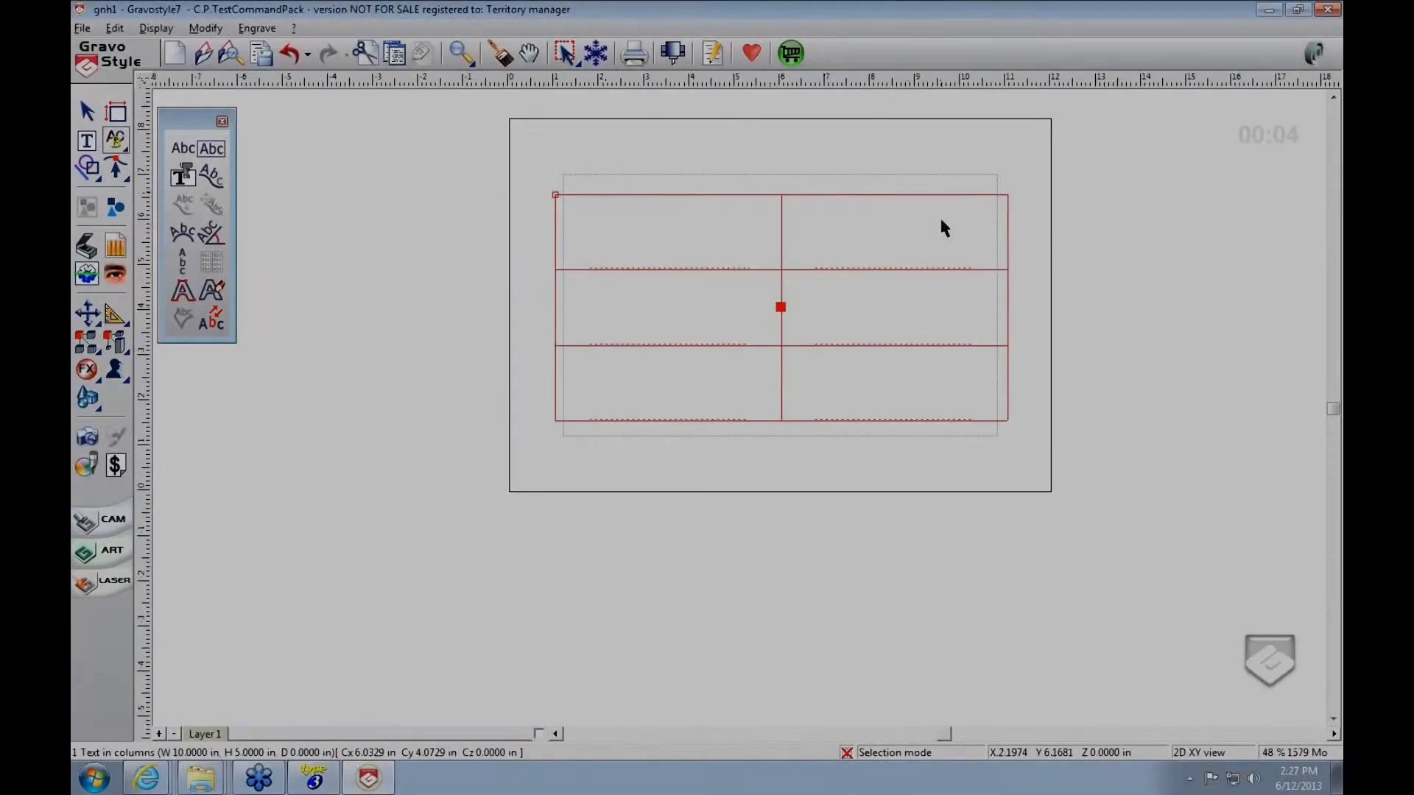
{"action": "mouse_move", "coordinate": [658, 233]}
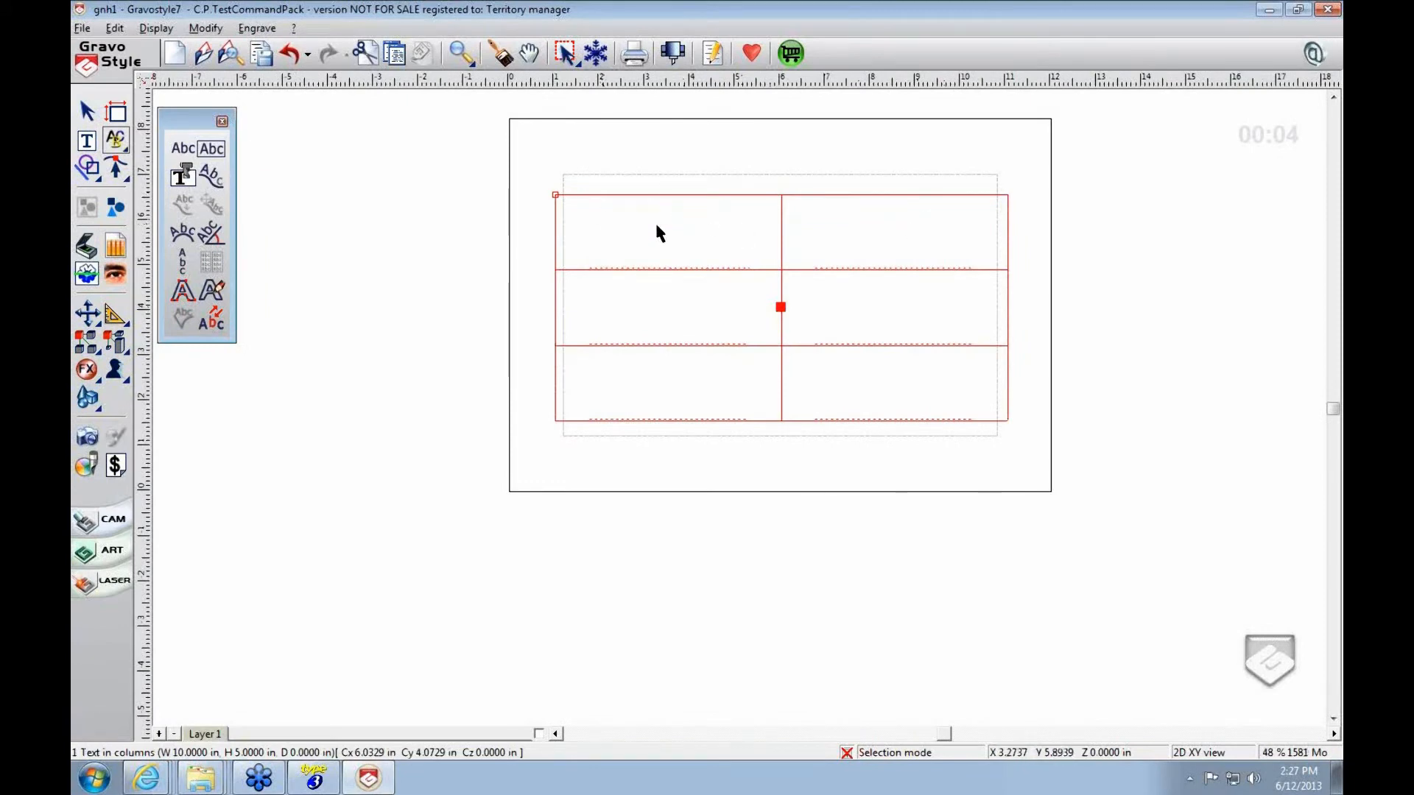
- Place the text cursor in the table's top-left cell
{"action": "left_click", "coordinate": [87, 140]}
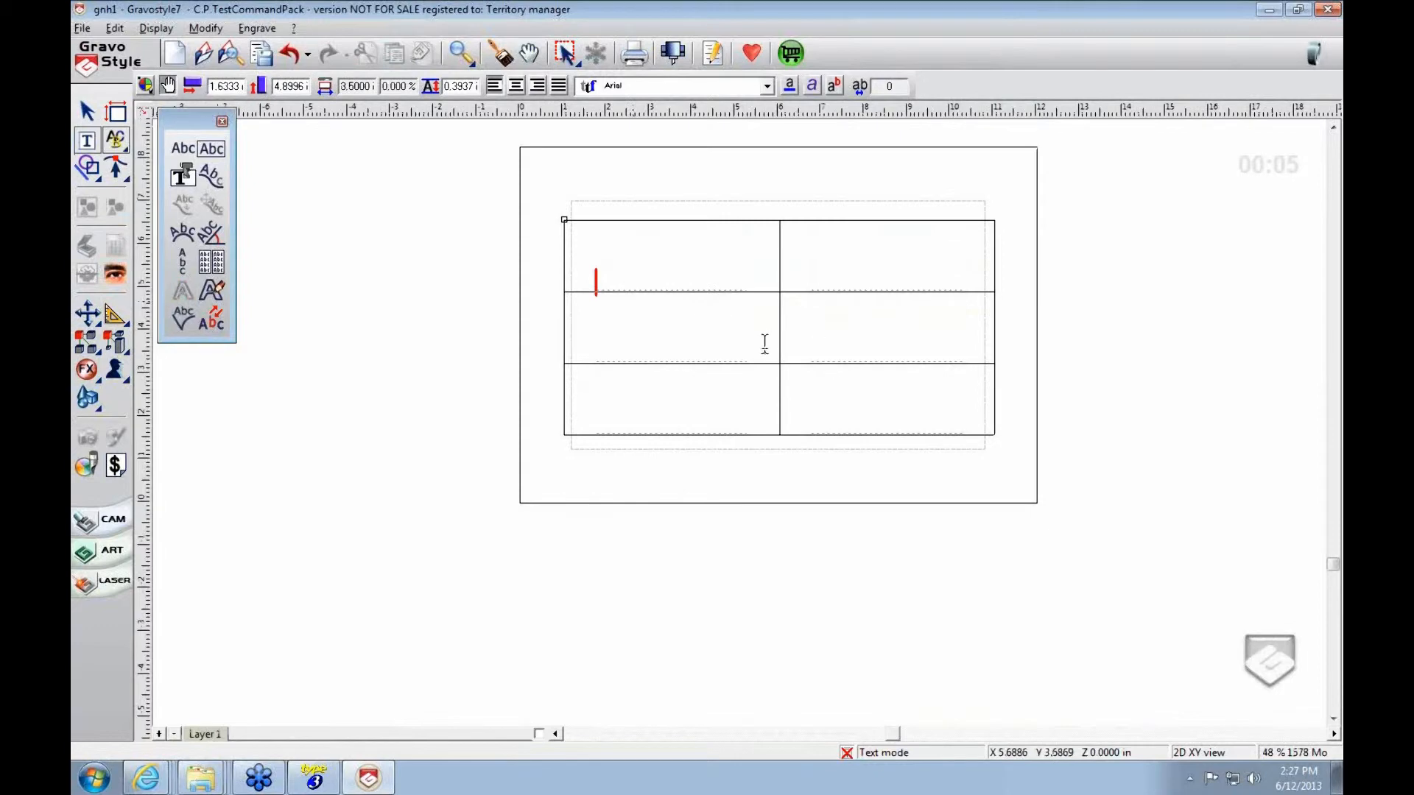
{"action": "mouse_move", "coordinate": [680, 300]}
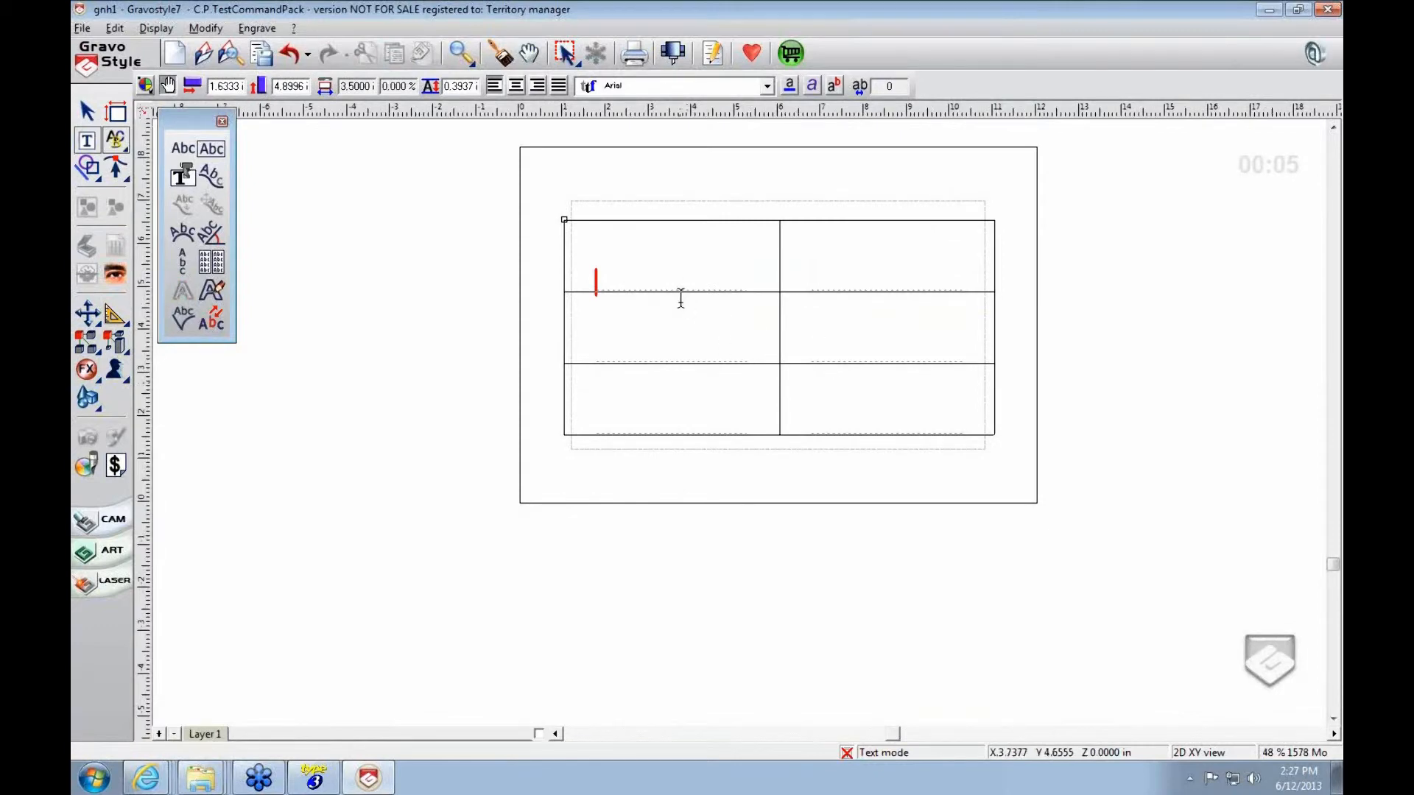
{"action": "mouse_move", "coordinate": [737, 288]}
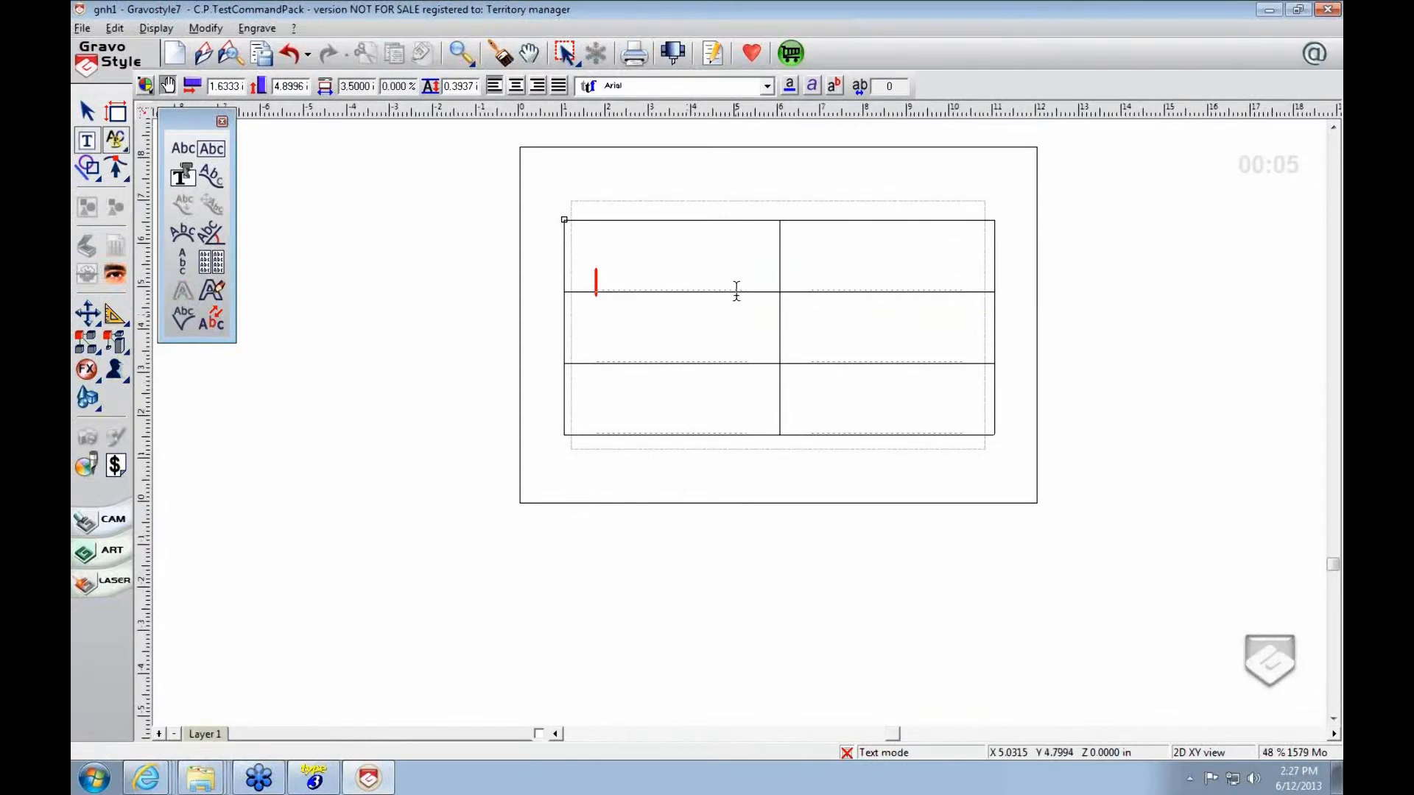
{"action": "mouse_move", "coordinate": [700, 292]}
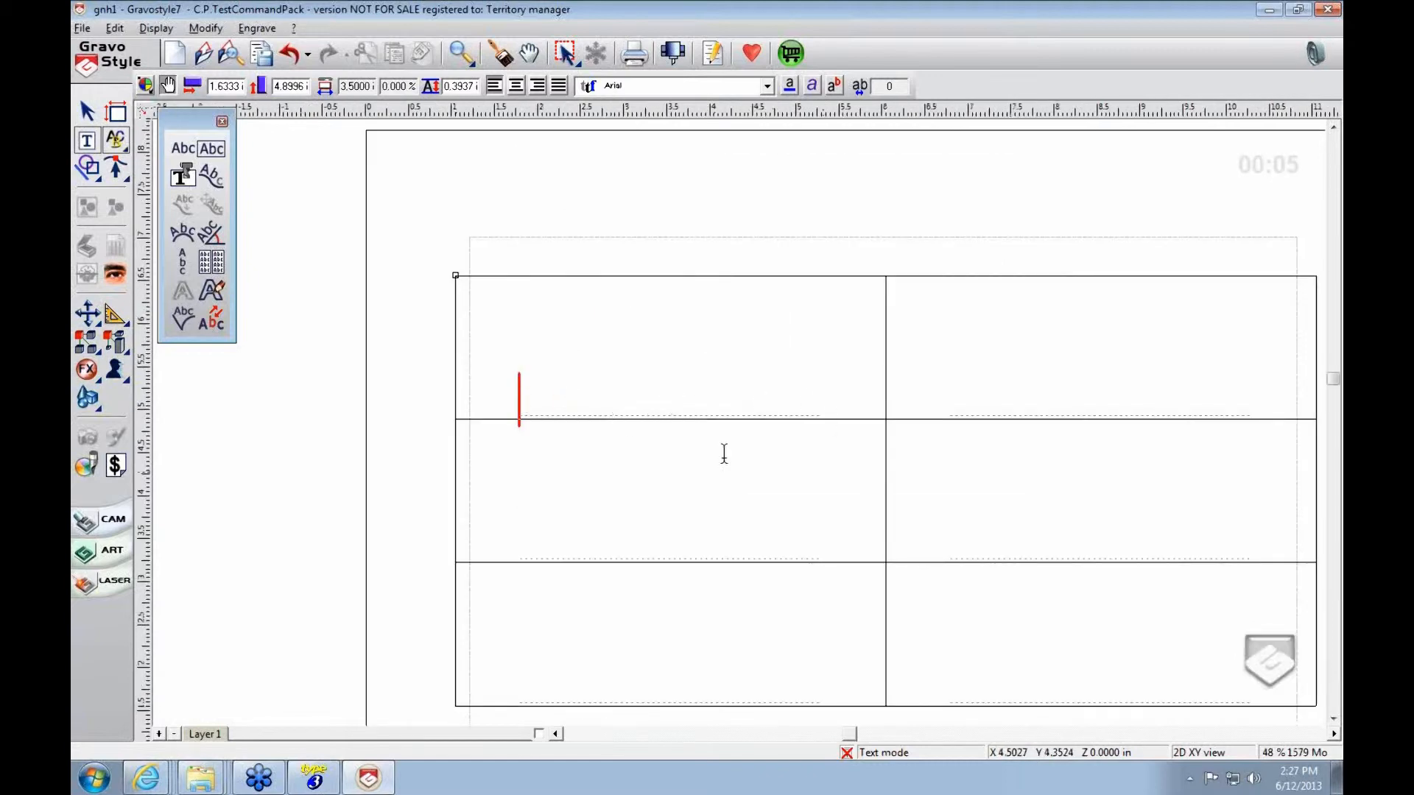
{"action": "mouse_move", "coordinate": [908, 399]}
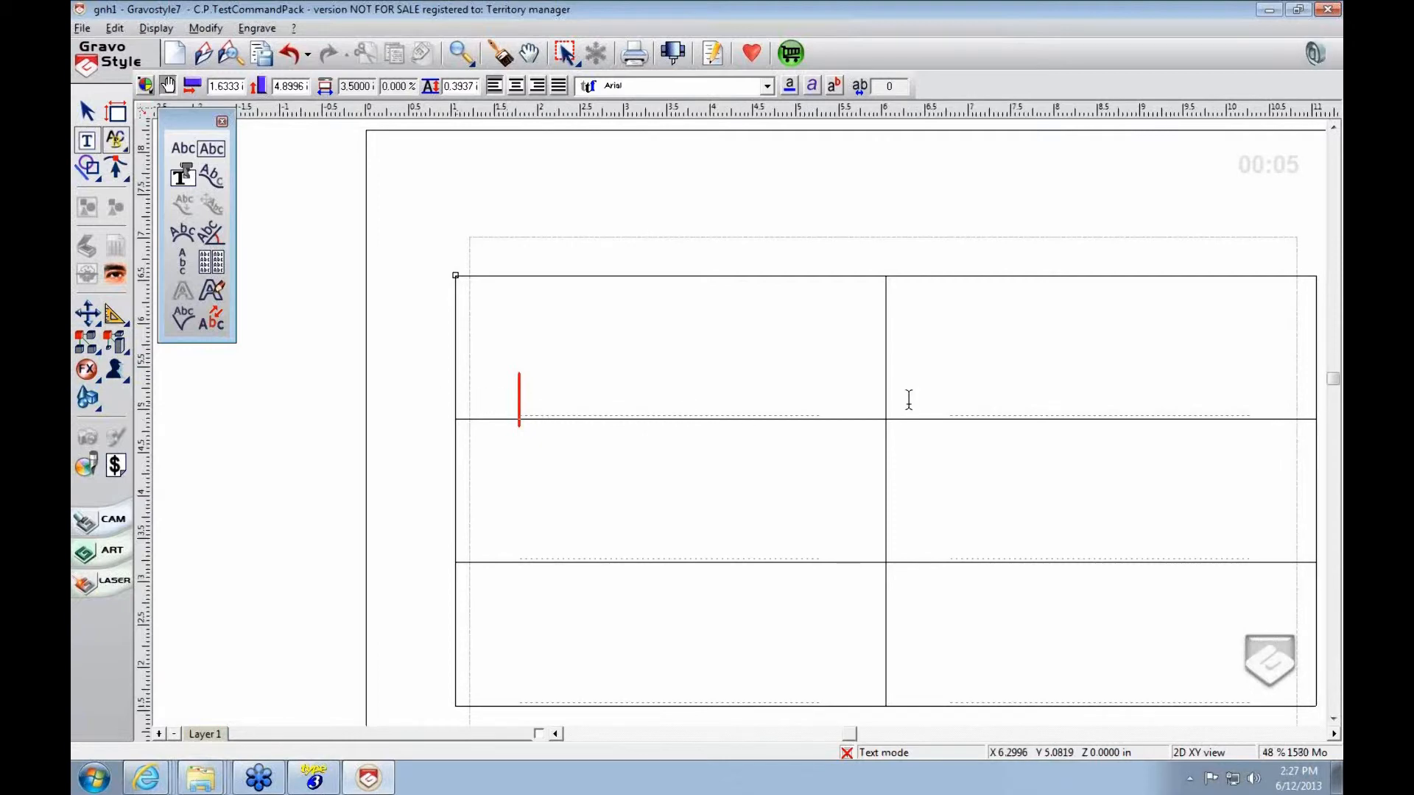
{"action": "mouse_move", "coordinate": [885, 395]}
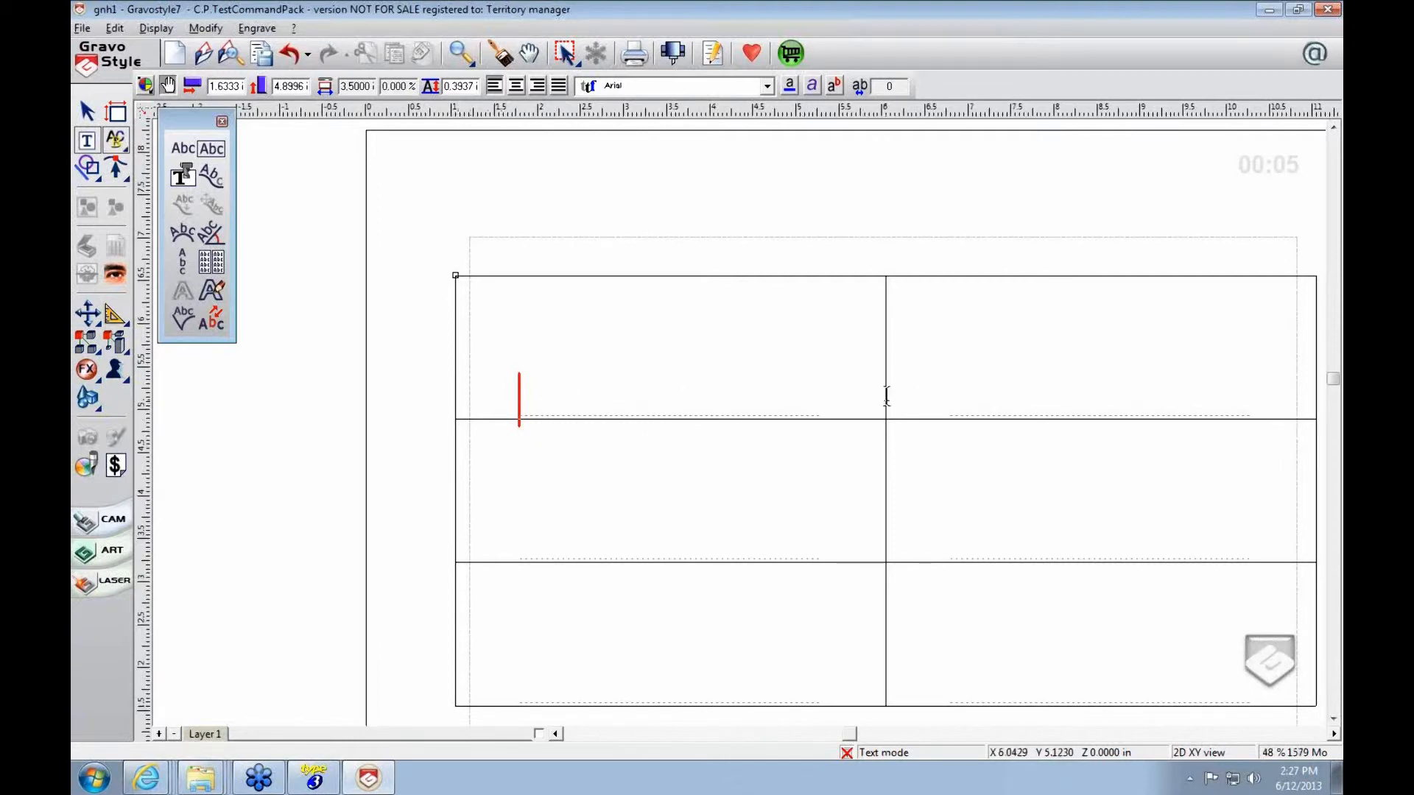
{"action": "mouse_move", "coordinate": [834, 404]}
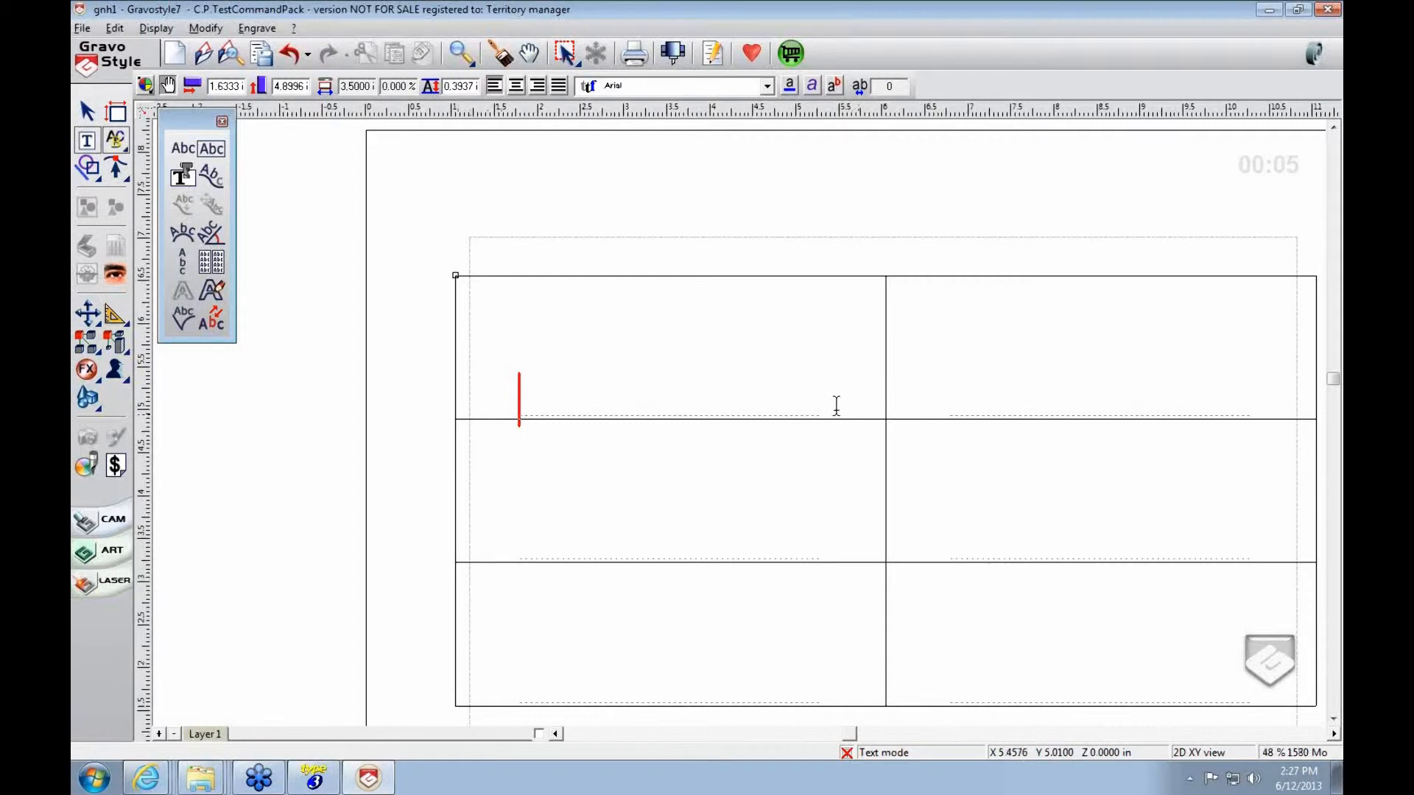
{"action": "mouse_move", "coordinate": [821, 404]}
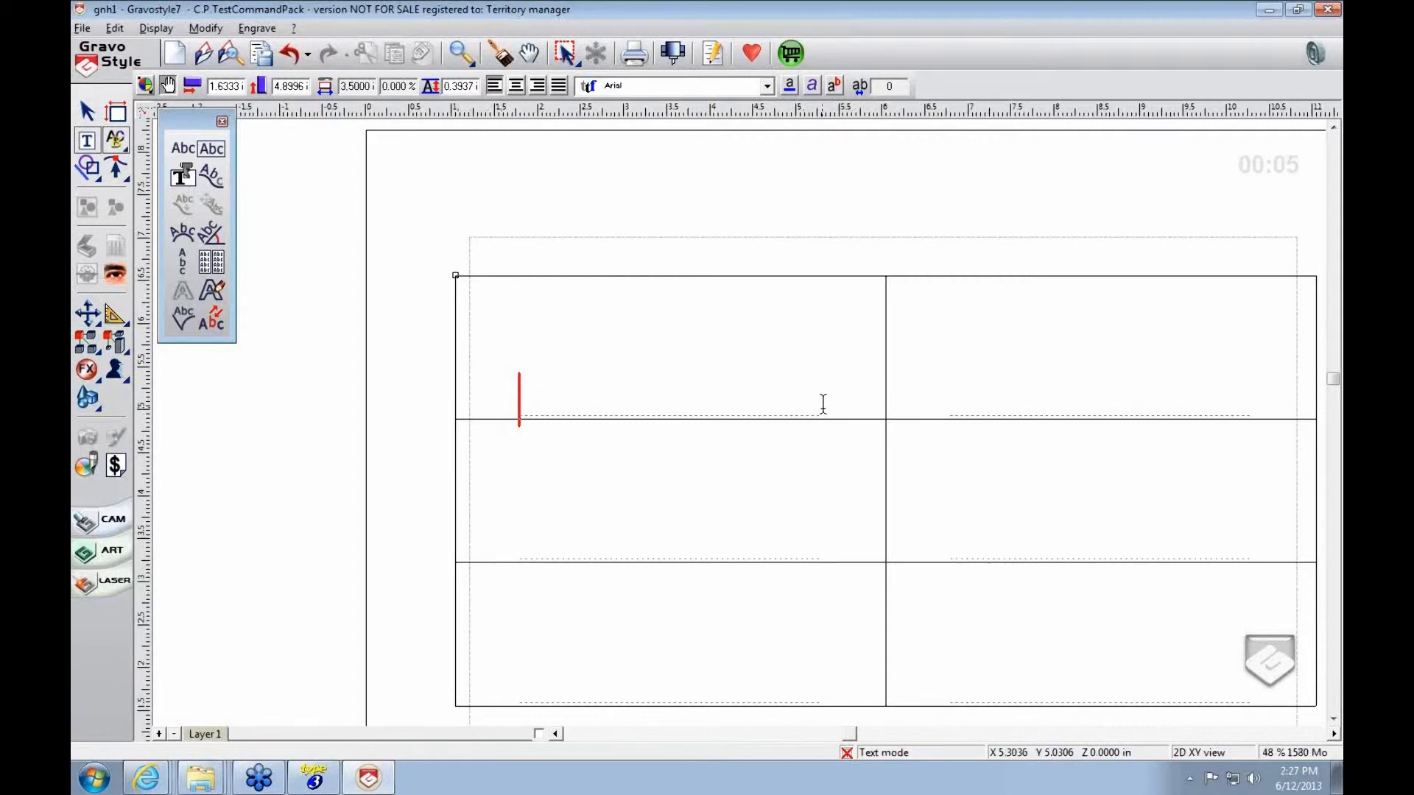
- Enter 'THomas' and 'gravograph' in the top cells and end text editing
{"action": "type", "text": "THomas"}
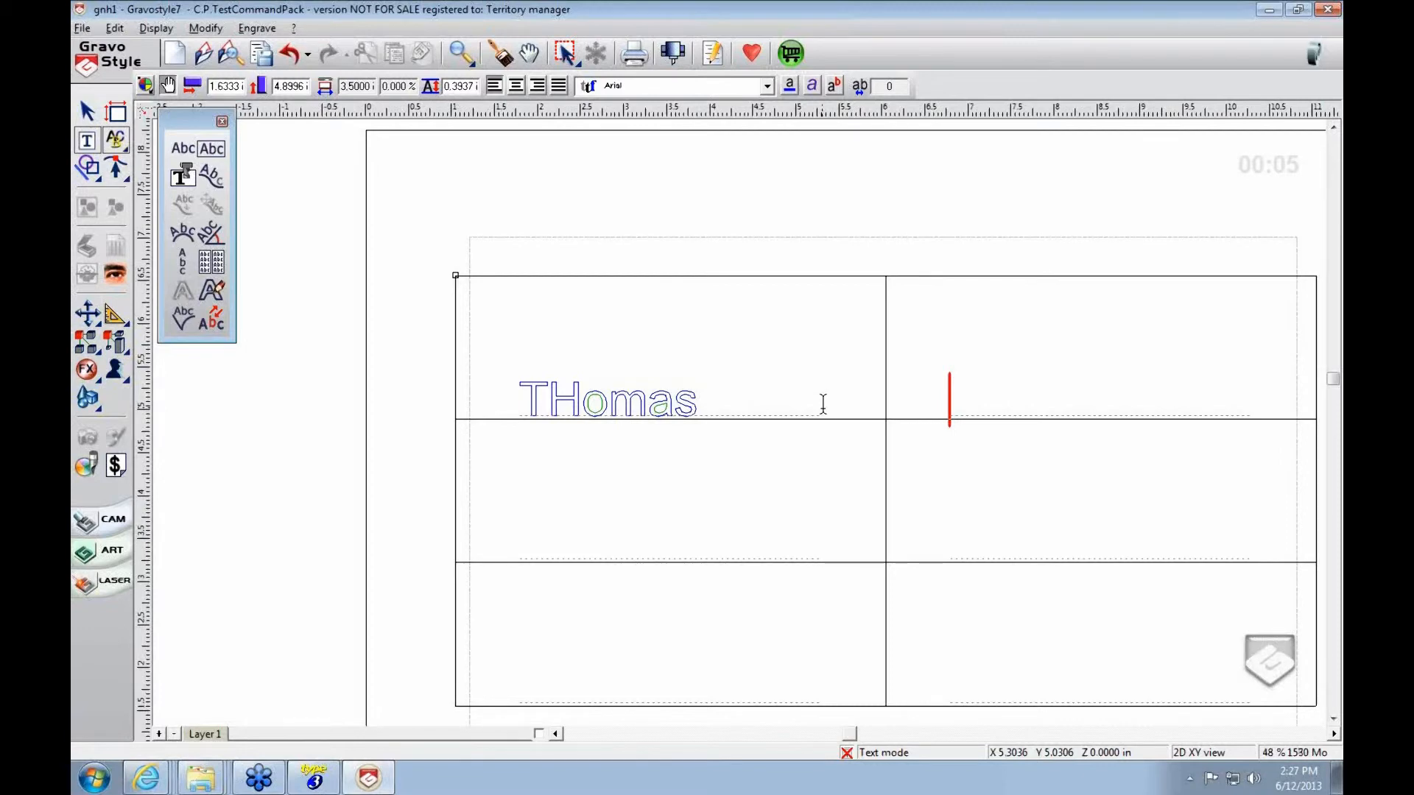
{"action": "type", "text": "gravograph"}
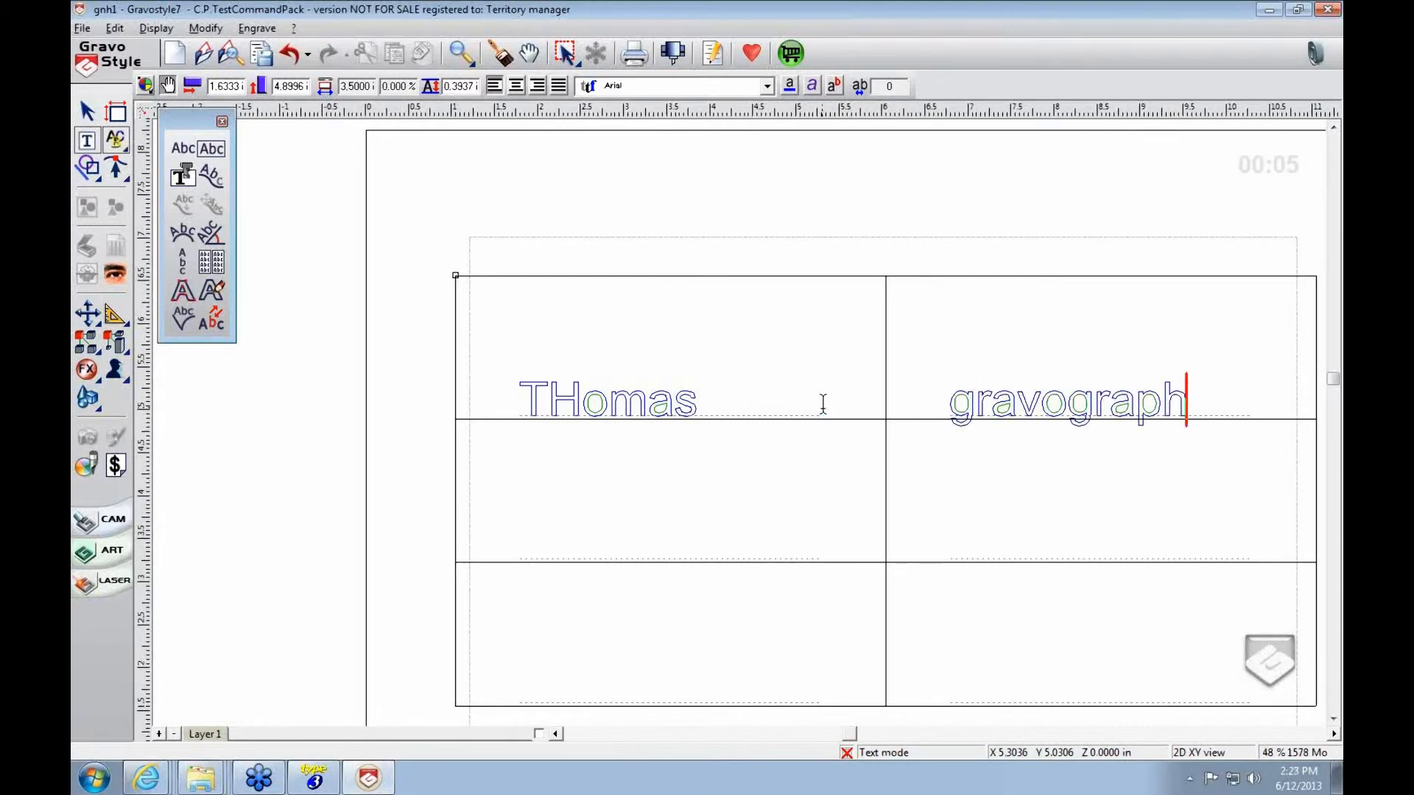
{"action": "left_click", "coordinate": [88, 111]}
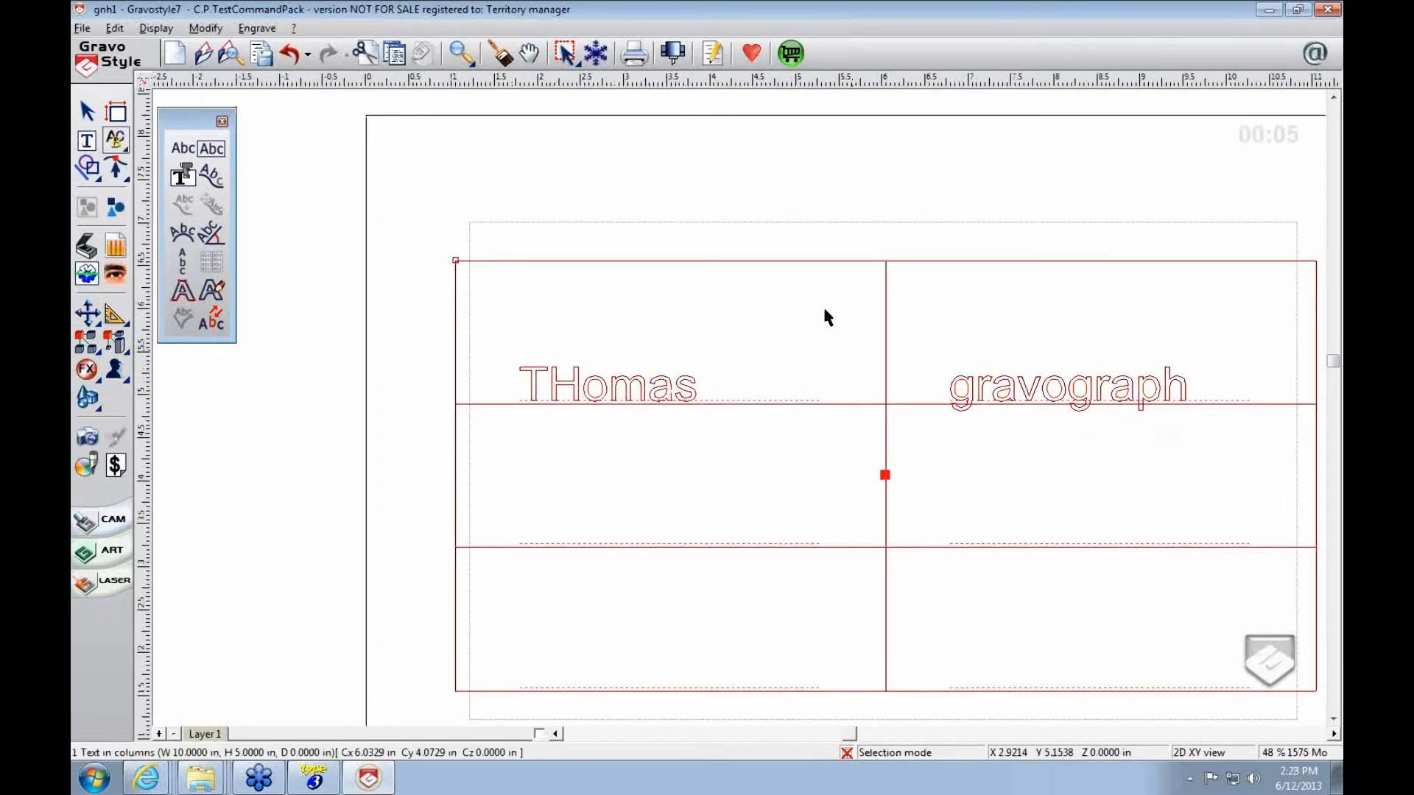
{"action": "left_click", "coordinate": [965, 399]}
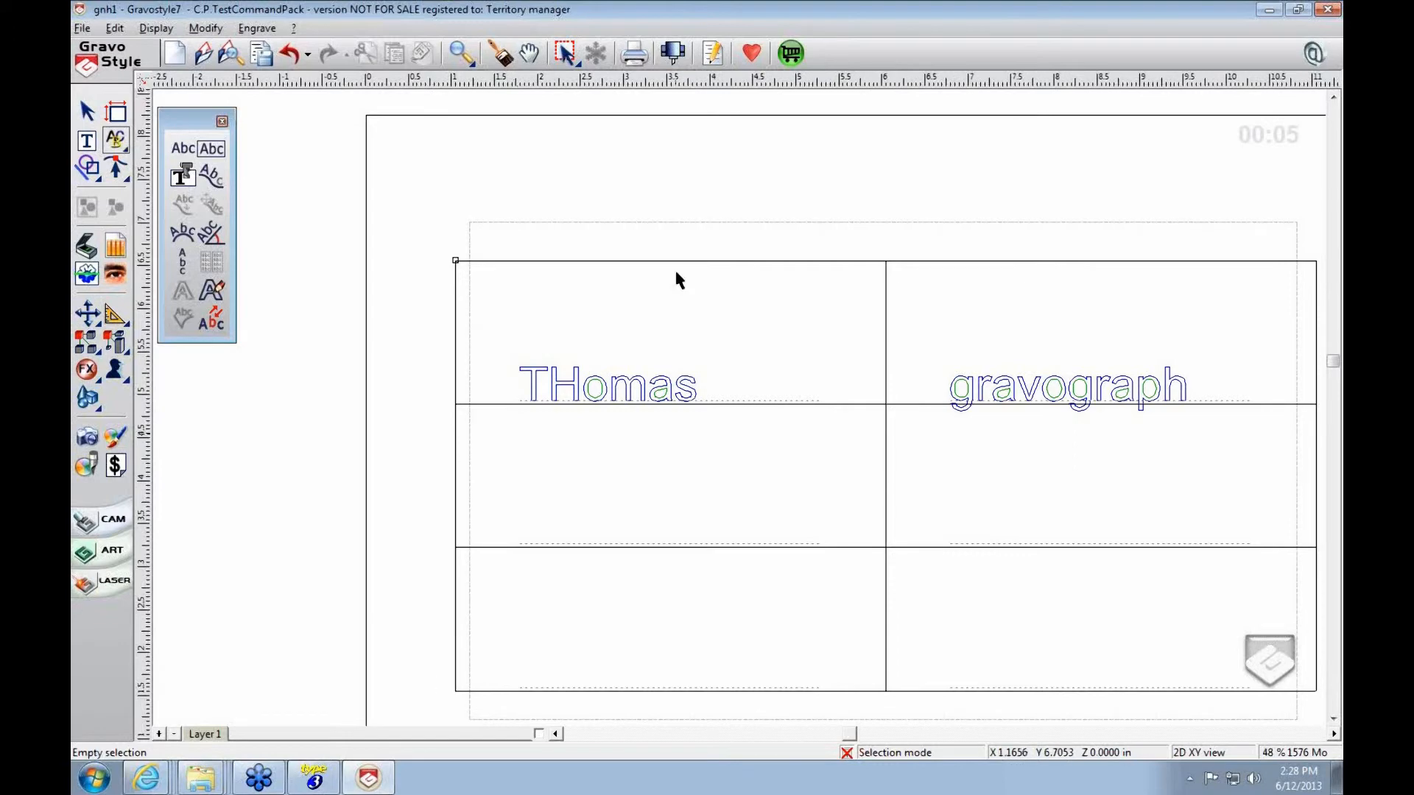
{"action": "mouse_move", "coordinate": [458, 269]}
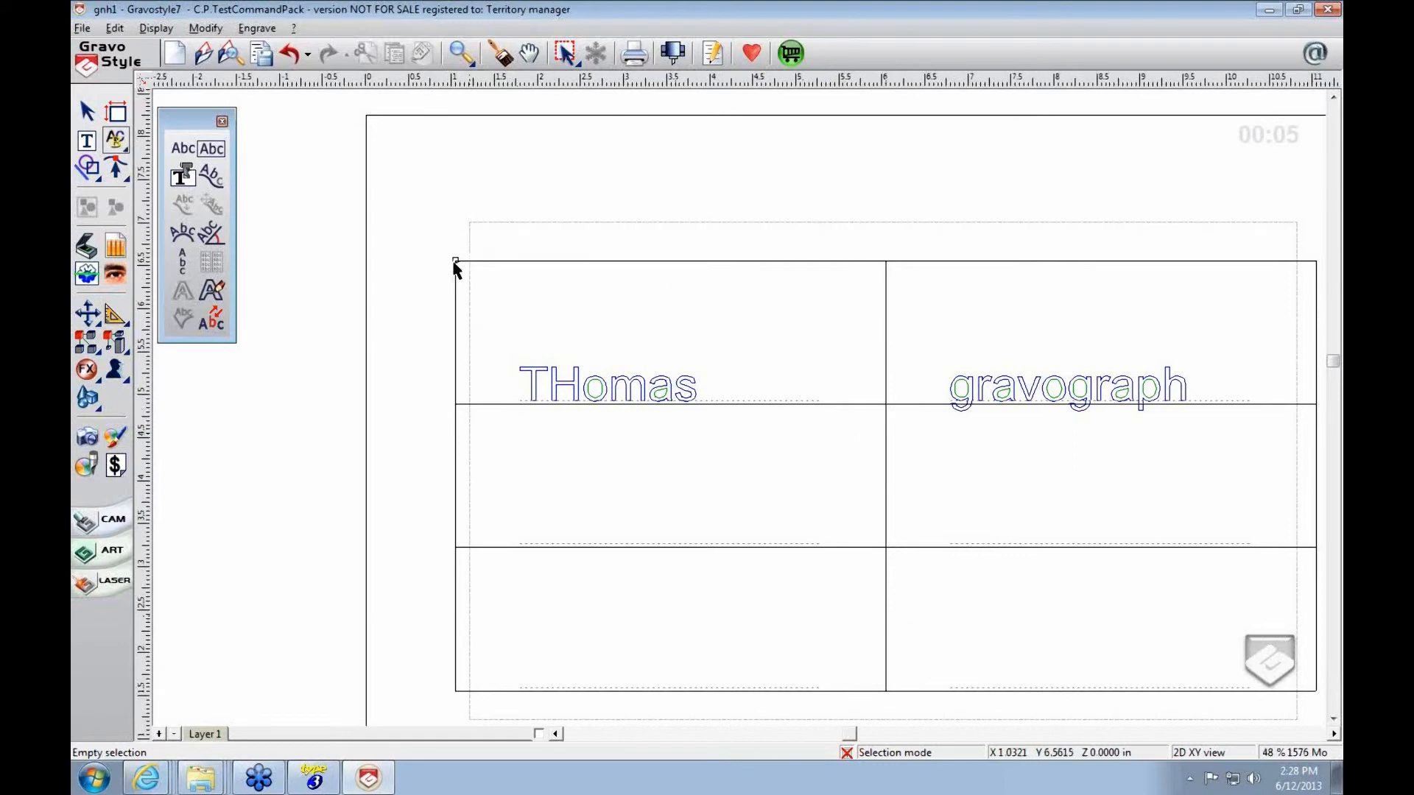
{"action": "mouse_move", "coordinate": [758, 352]}
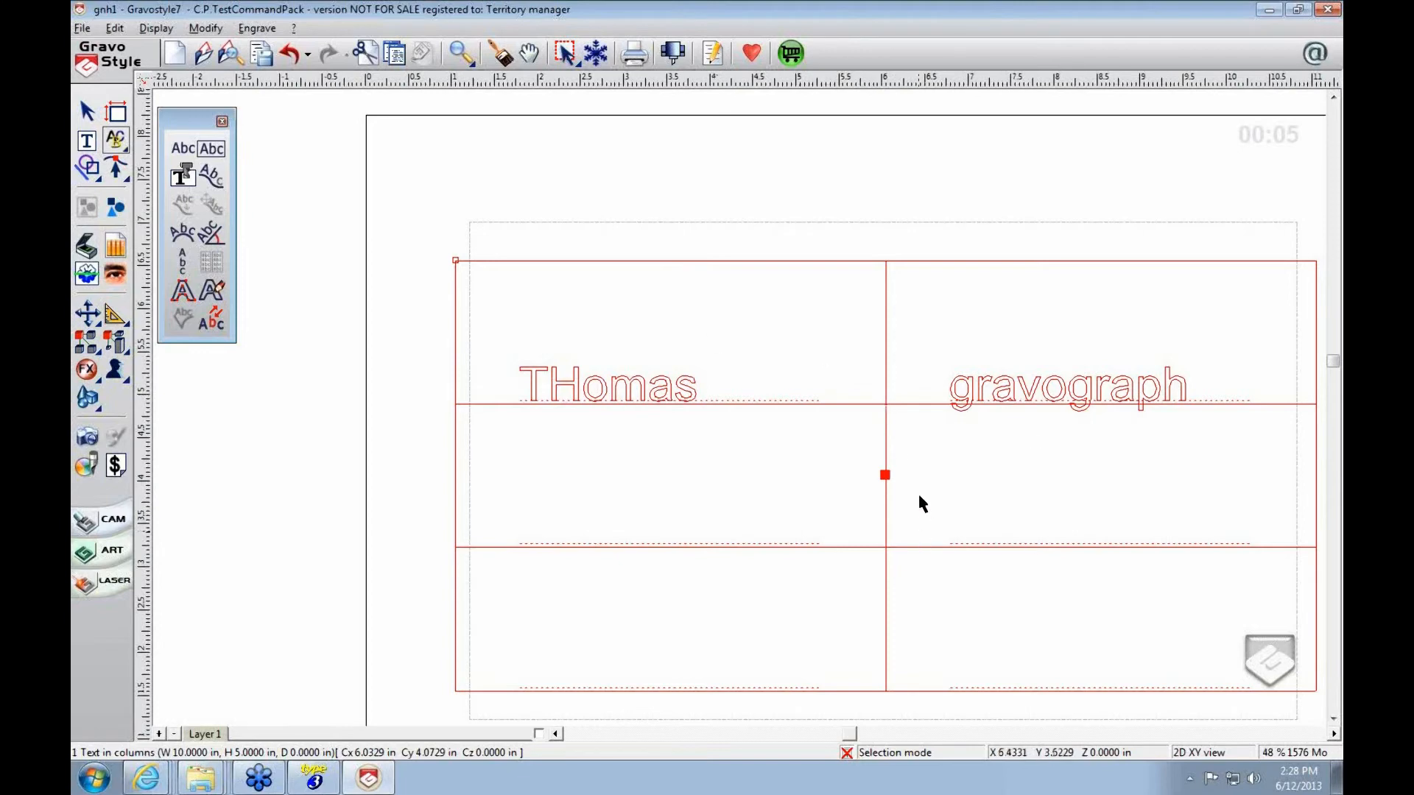
{"action": "mouse_move", "coordinate": [932, 513]}
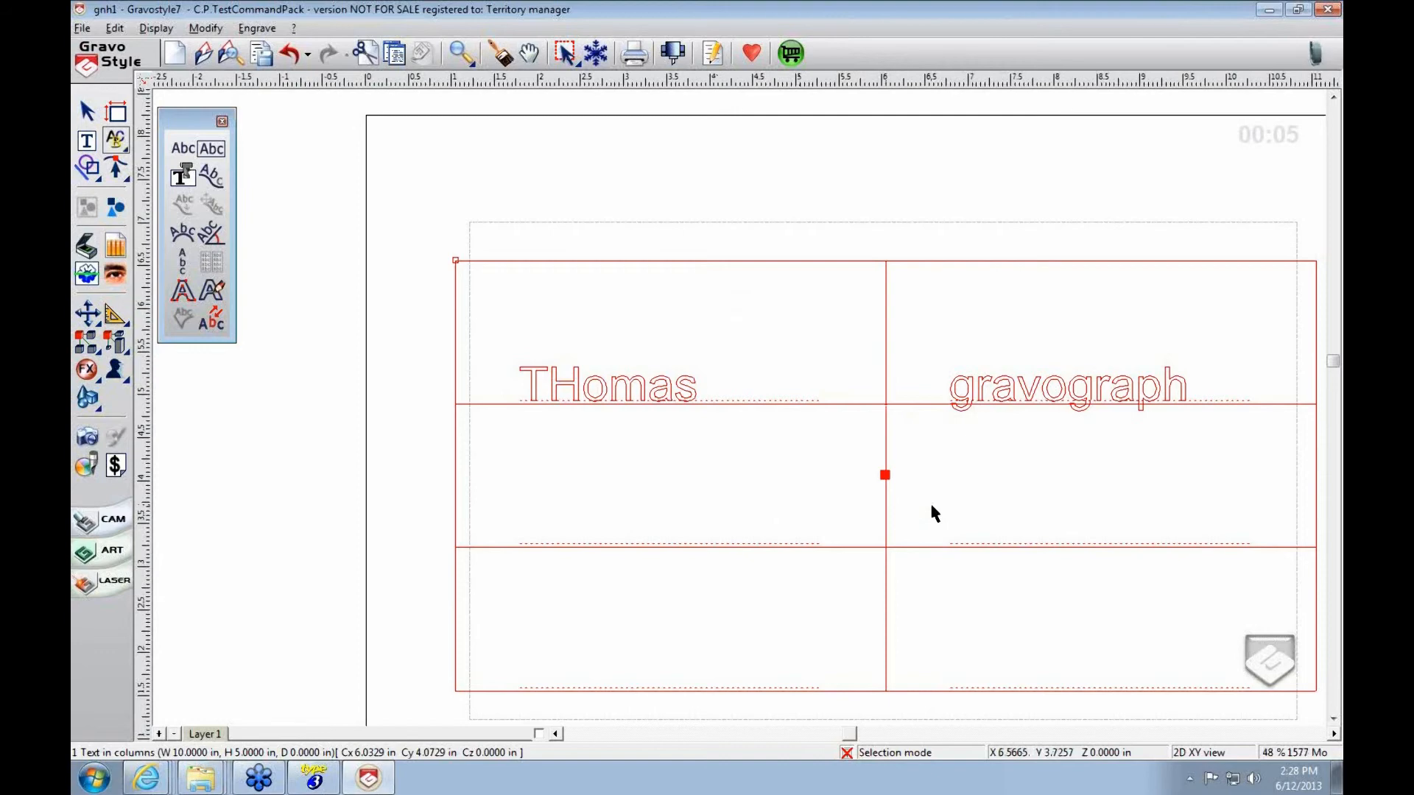
{"action": "mouse_move", "coordinate": [877, 538]}
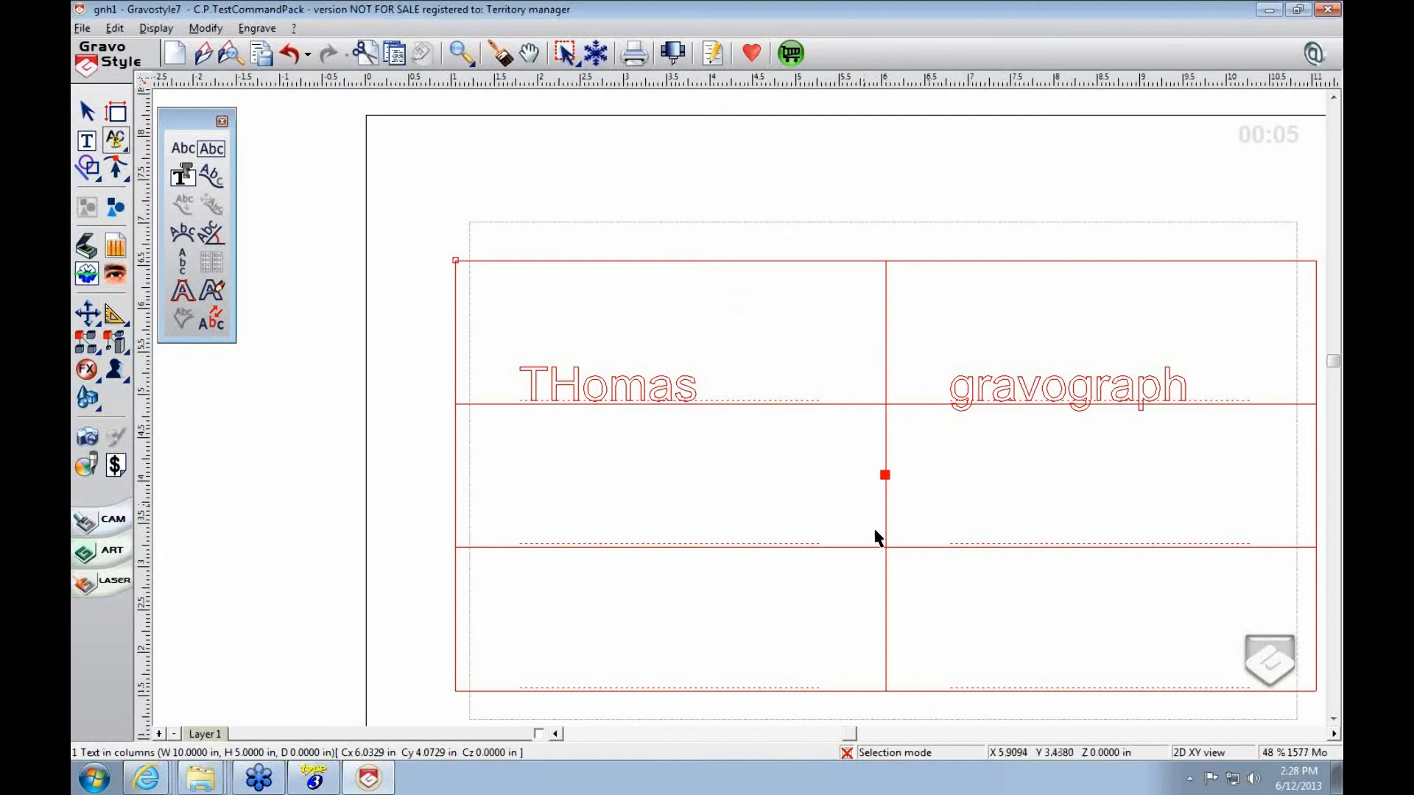